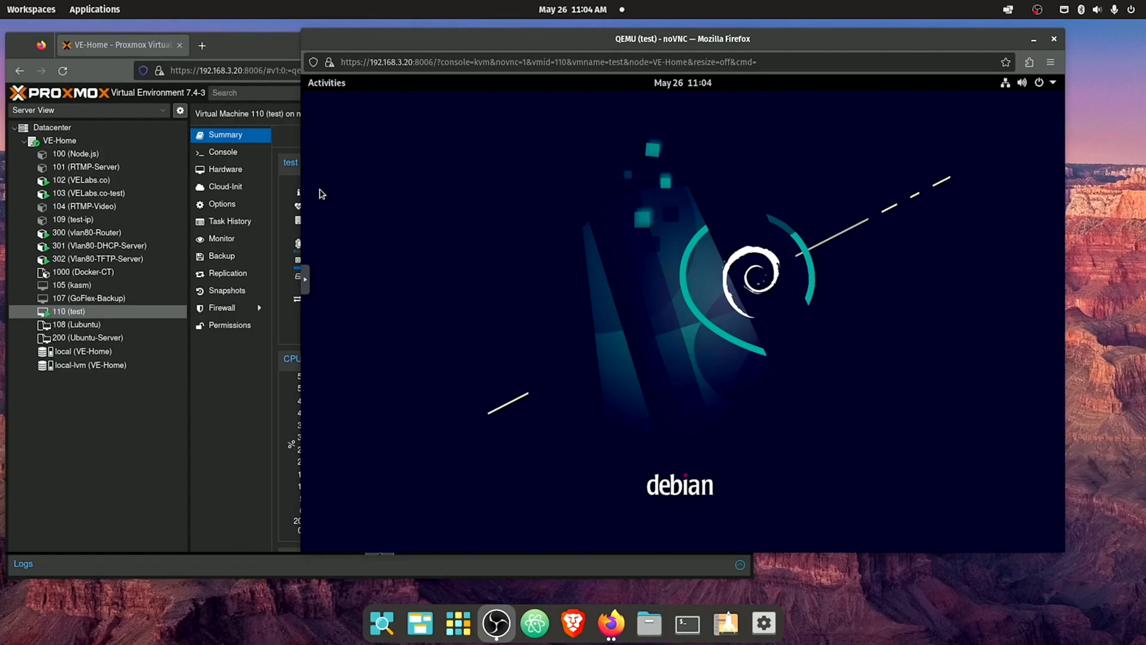
# Close VM 110's noVNC console window, revealing the stopped Vlan80-TFTP-Server container summary
pyautogui.click(97, 258)
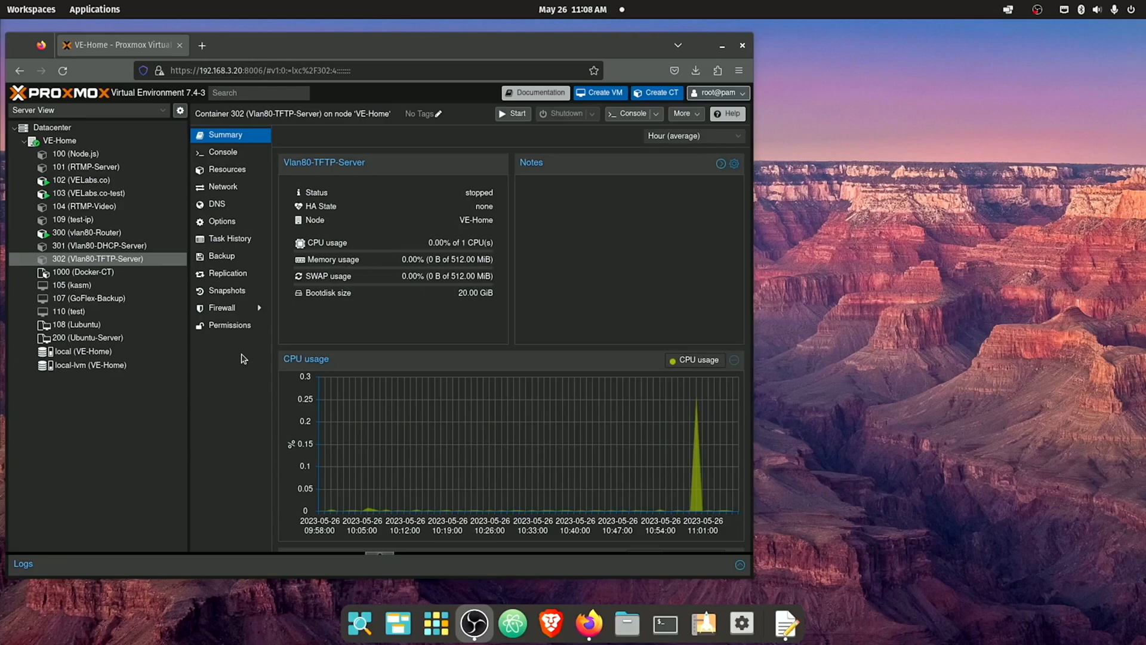
pyautogui.moveTo(256, 351)
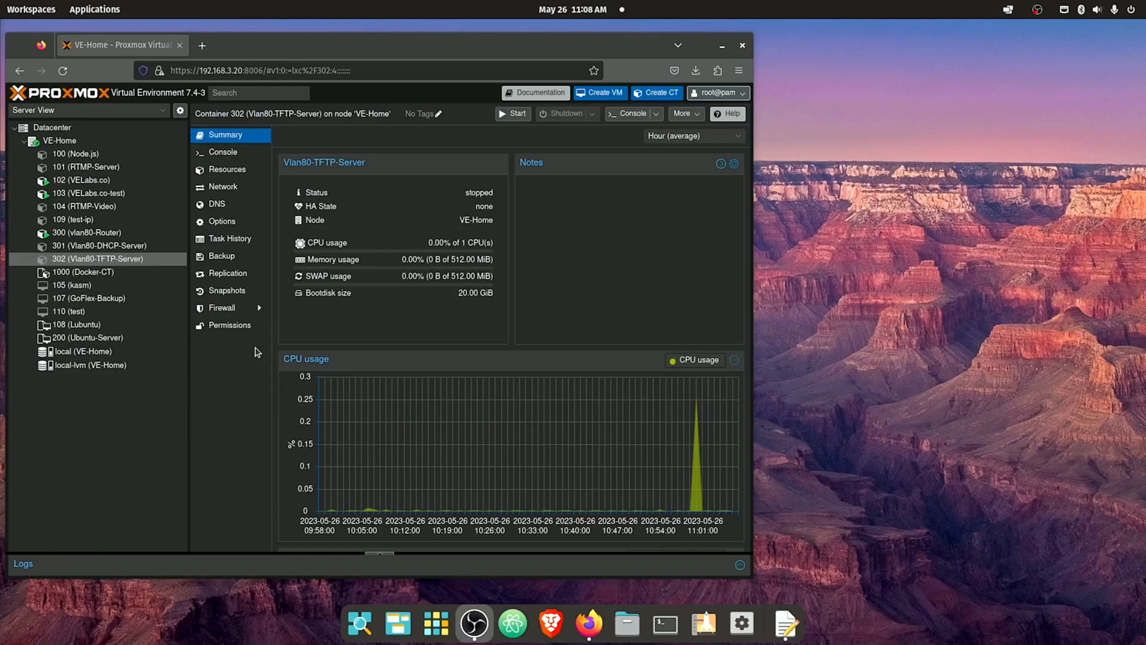
pyautogui.moveTo(421, 235)
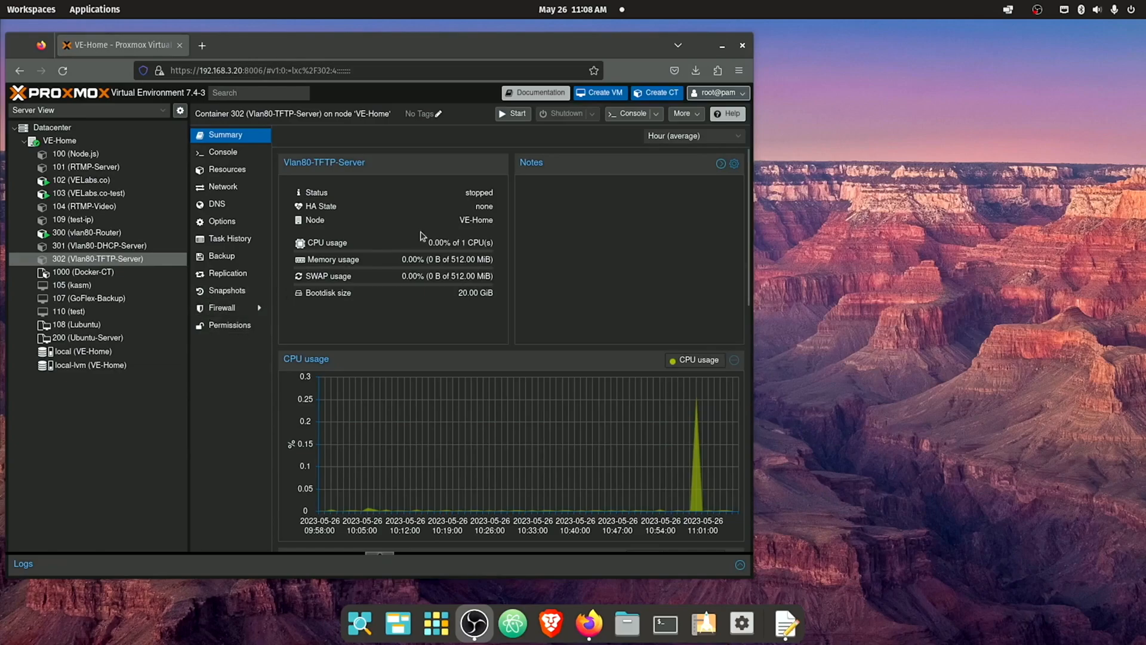
pyautogui.moveTo(582, 145)
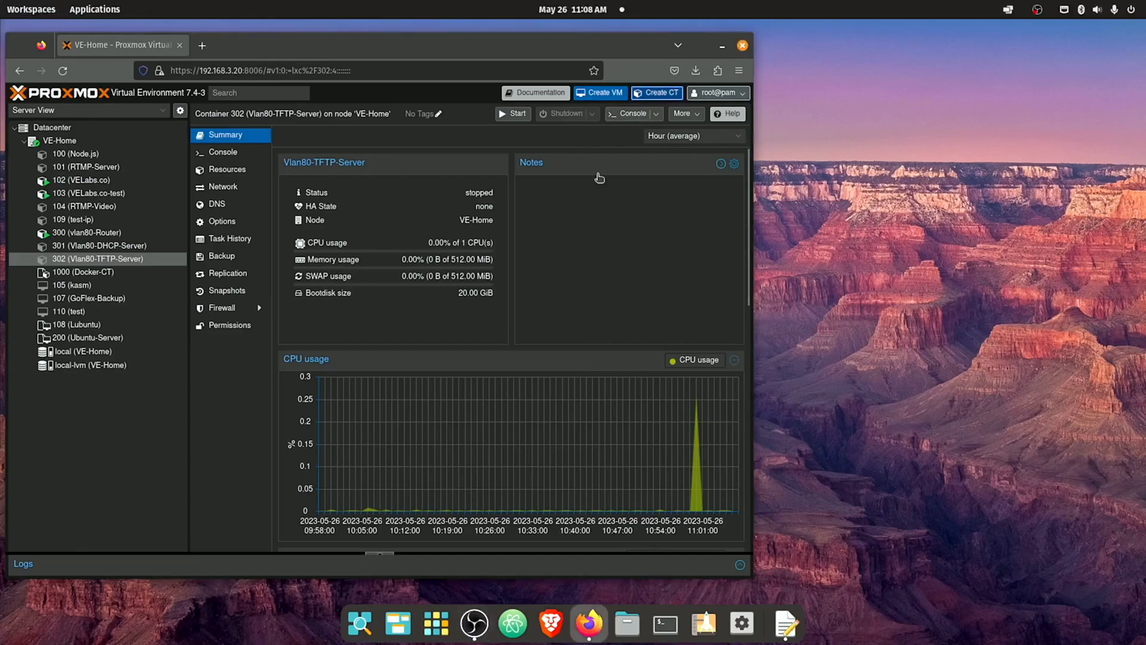
# Begin a new container with hostname 80-DHCP-Server on the General tab
pyautogui.click(655, 92)
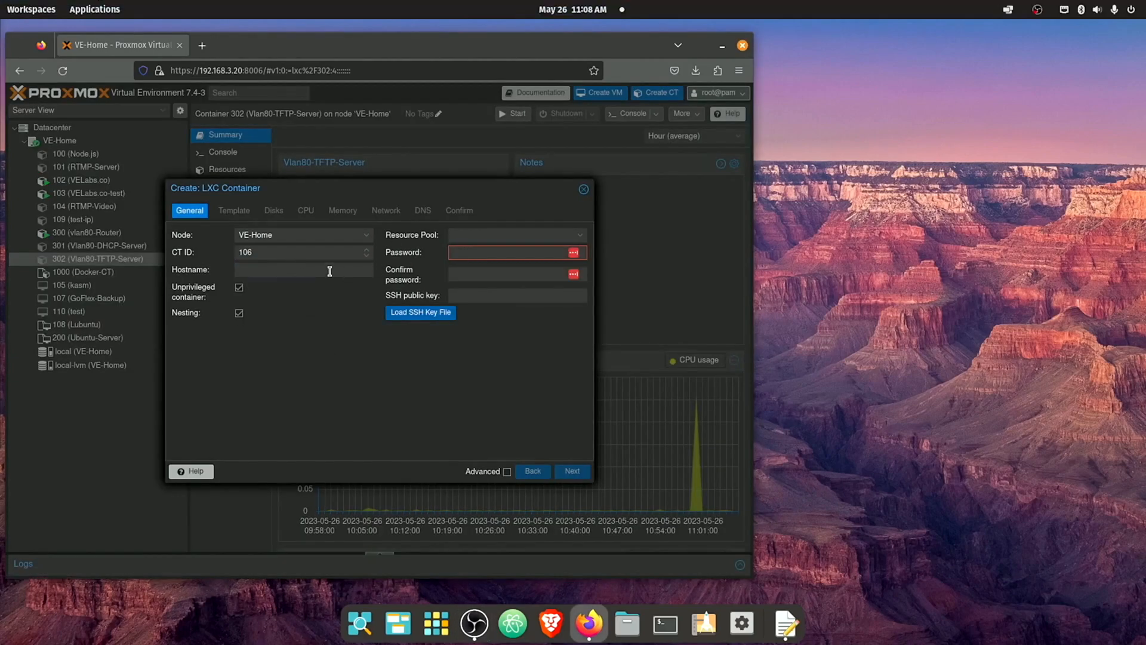
pyautogui.click(303, 269)
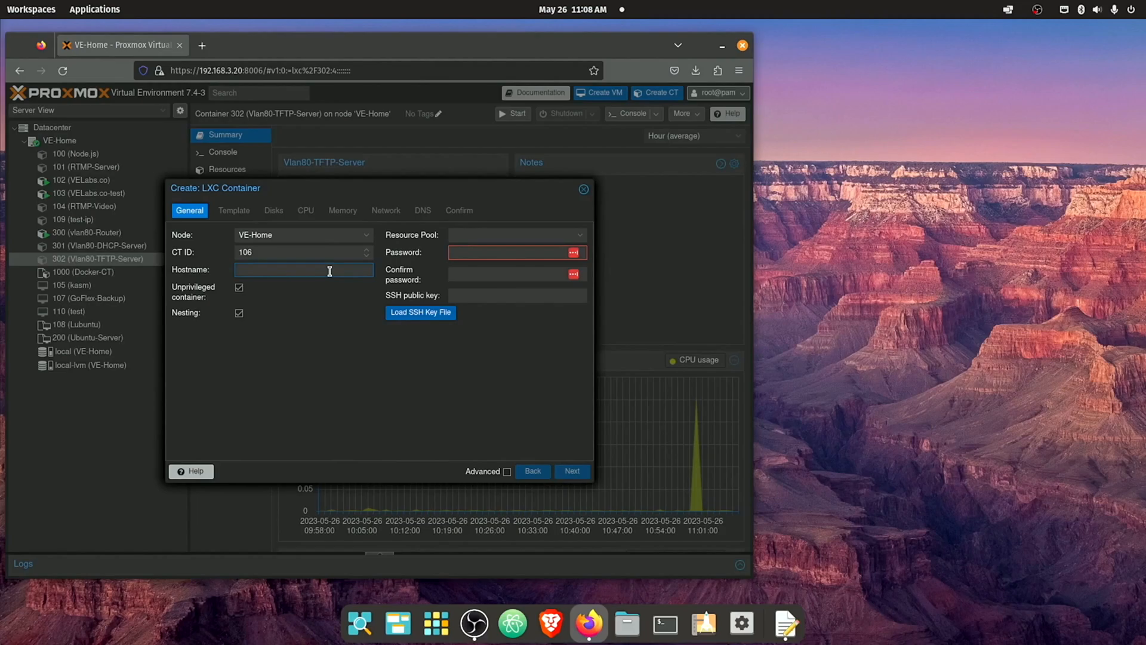
pyautogui.write('80-')
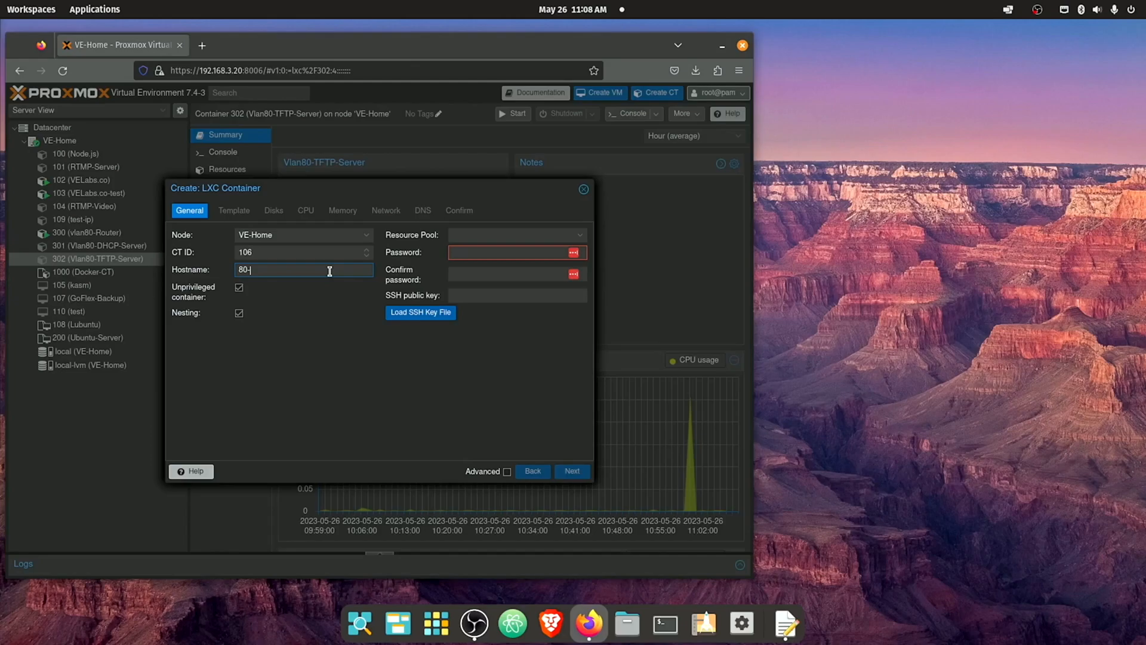
pyautogui.write('DHCP')
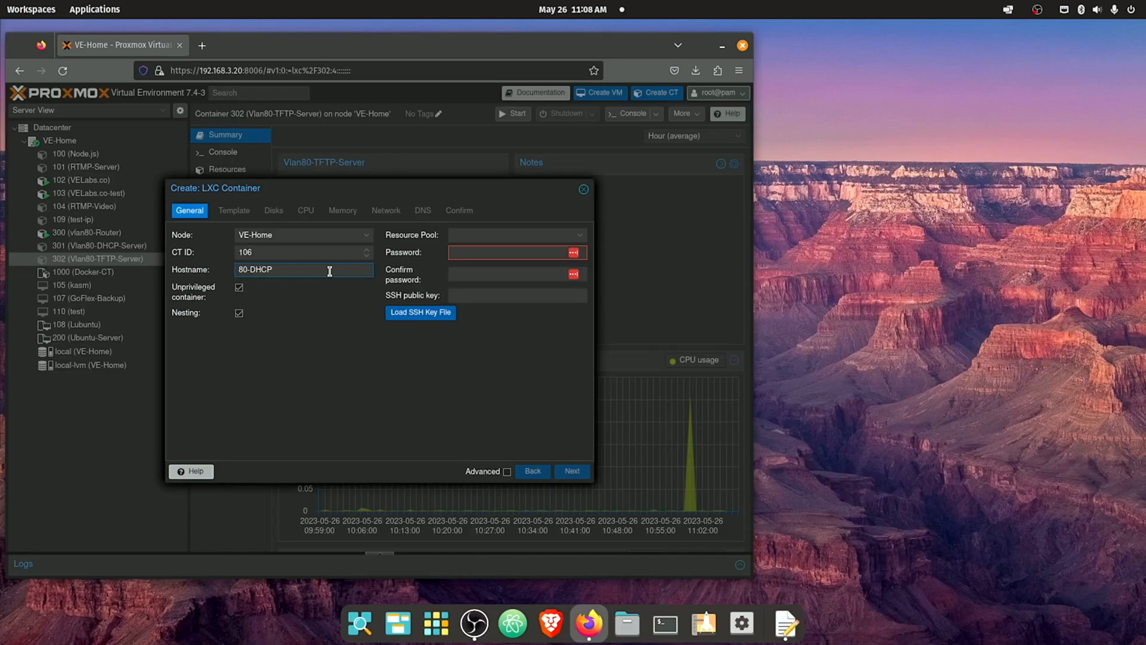
pyautogui.write('-Server')
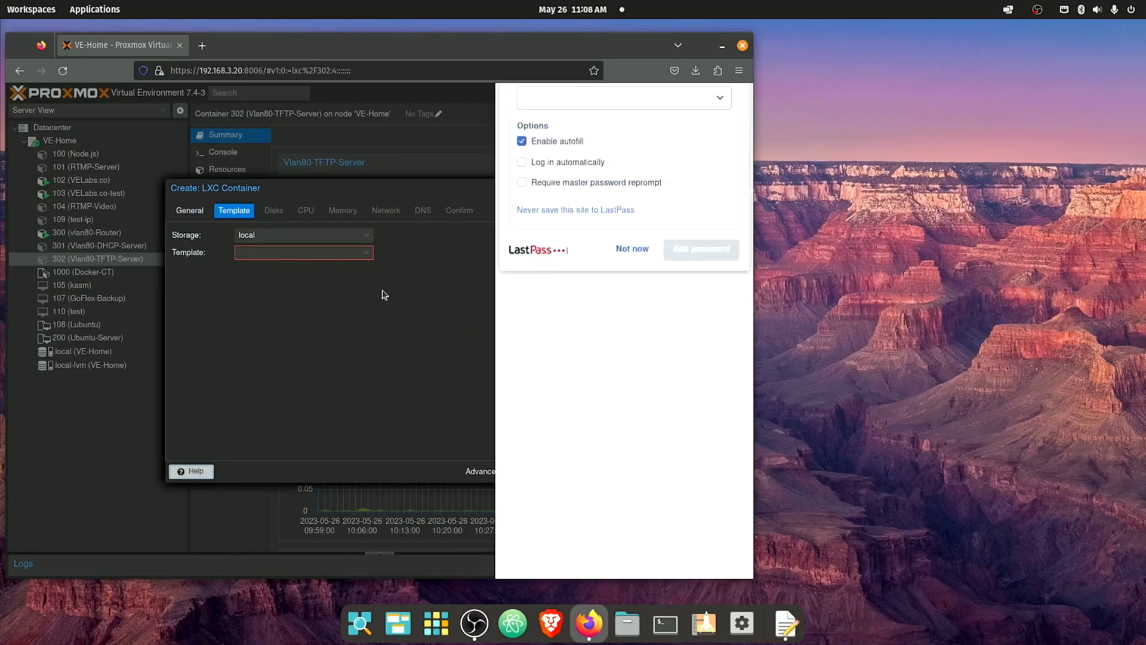
# Choose the Ubuntu 22.04 amd64 template and keep default disk, CPU and 512 MiB memory
pyautogui.click(632, 248)
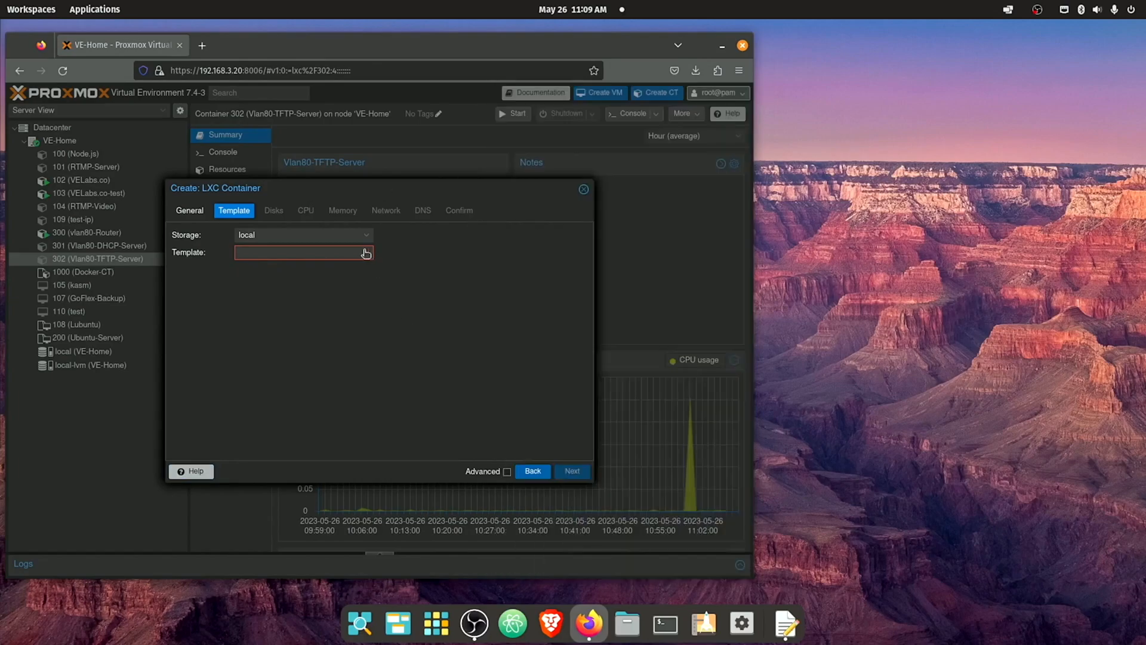
pyautogui.click(365, 252)
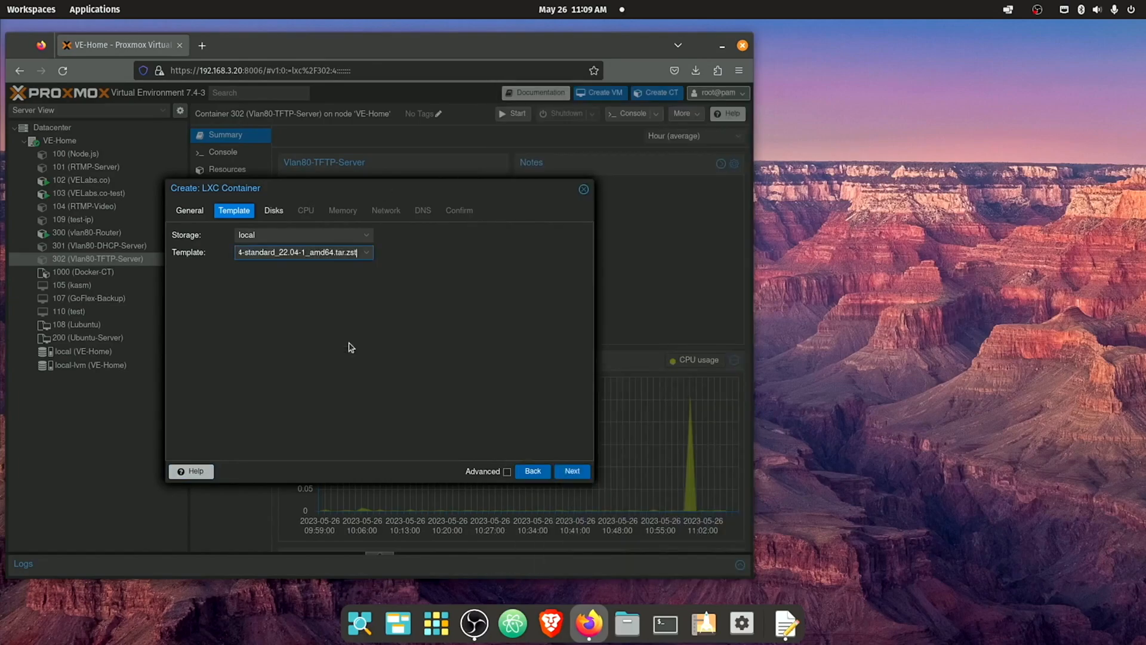
pyautogui.click(572, 471)
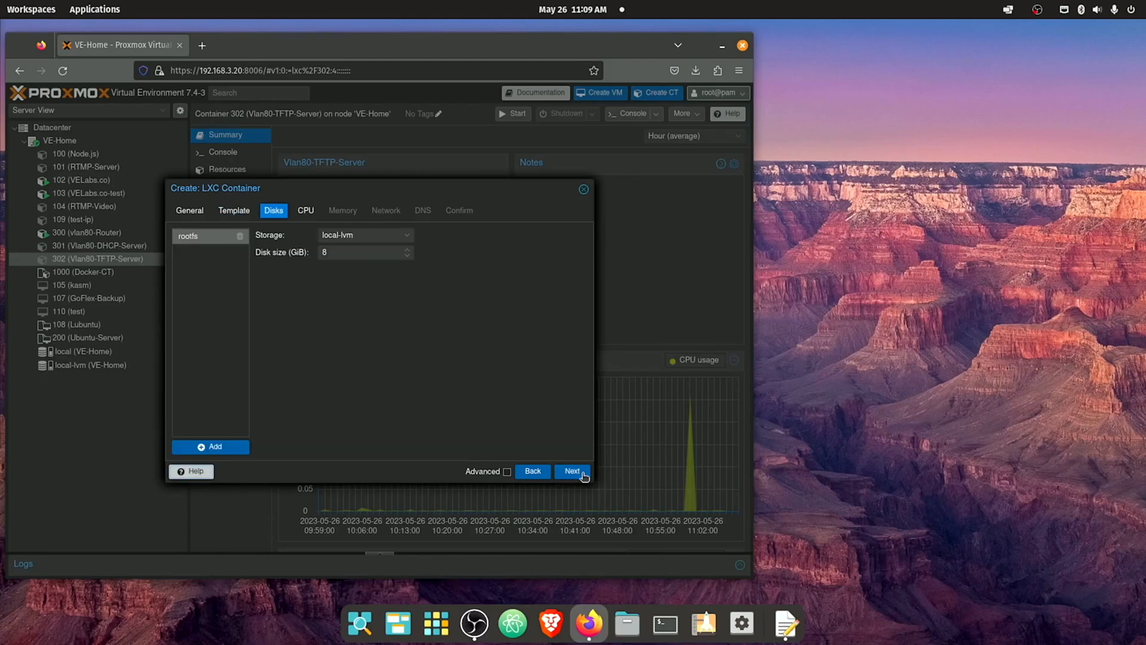
pyautogui.click(572, 470)
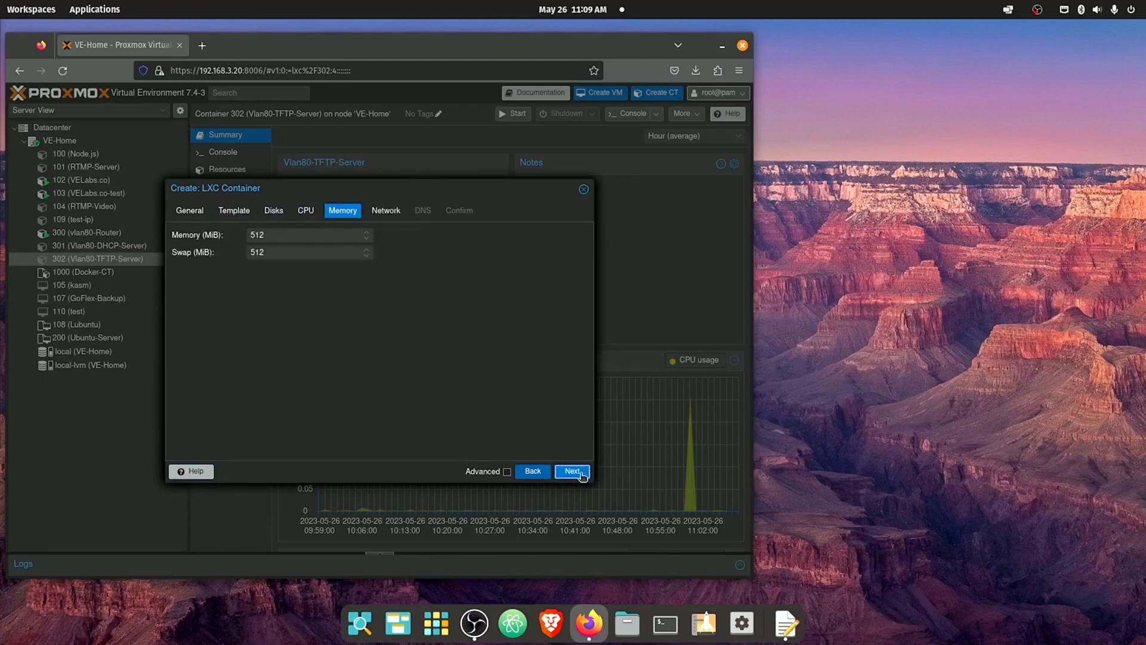
pyautogui.click(572, 470)
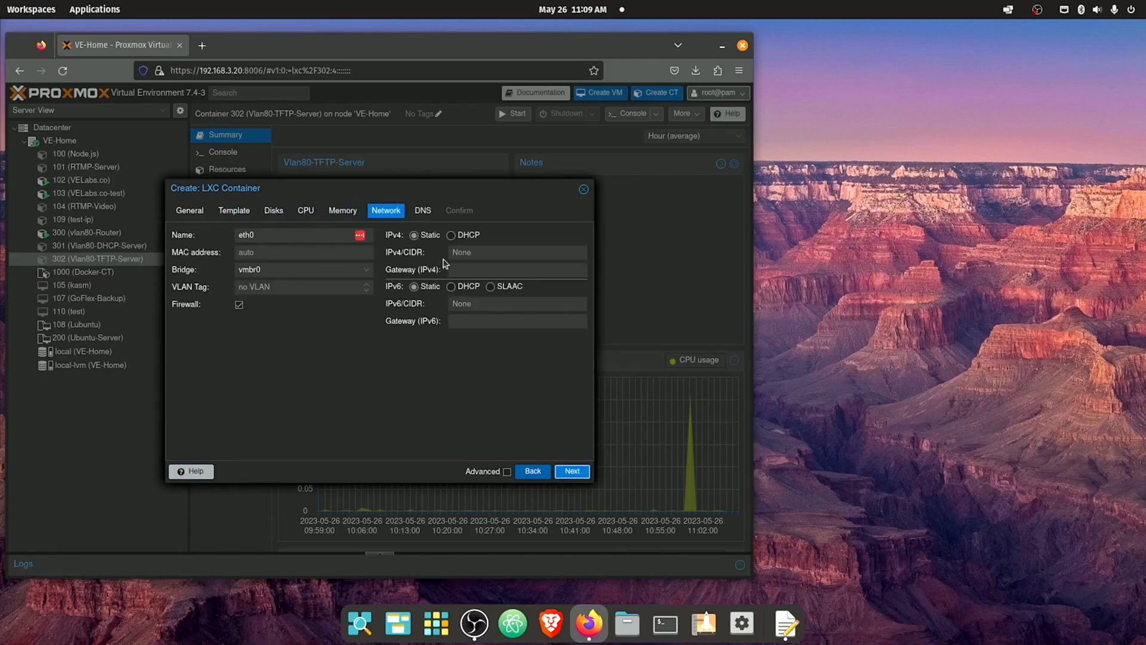
# Attach to bridge vmbr3 with static IPv4 192.168.80.2/24 and gateway 192.168.80.1
pyautogui.click(451, 235)
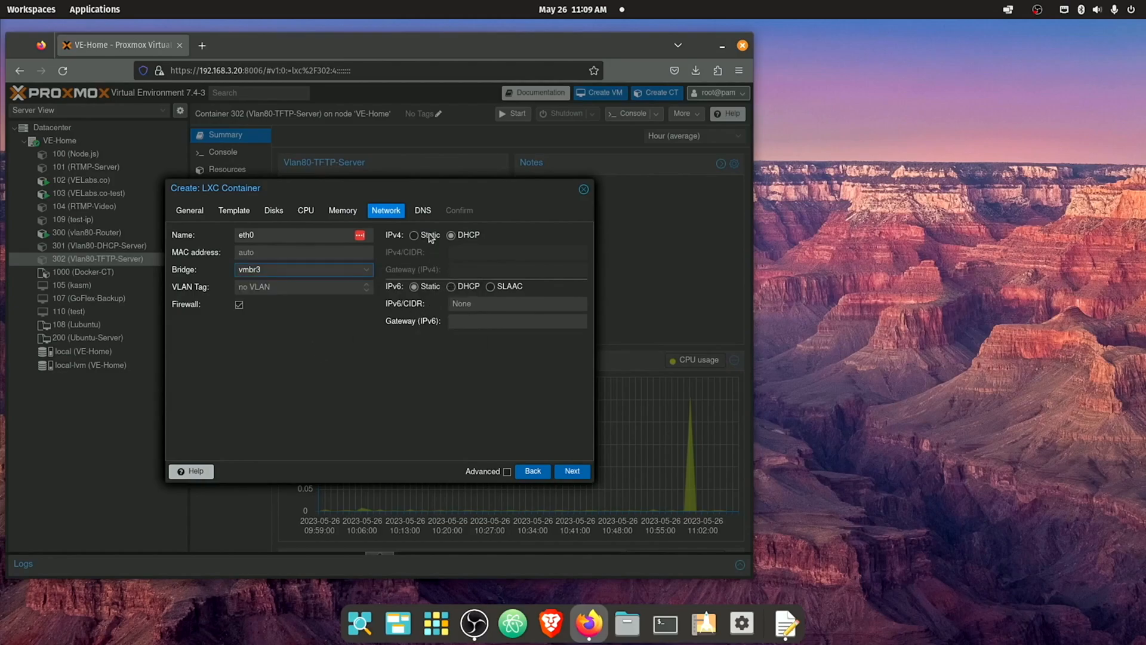
pyautogui.click(414, 235)
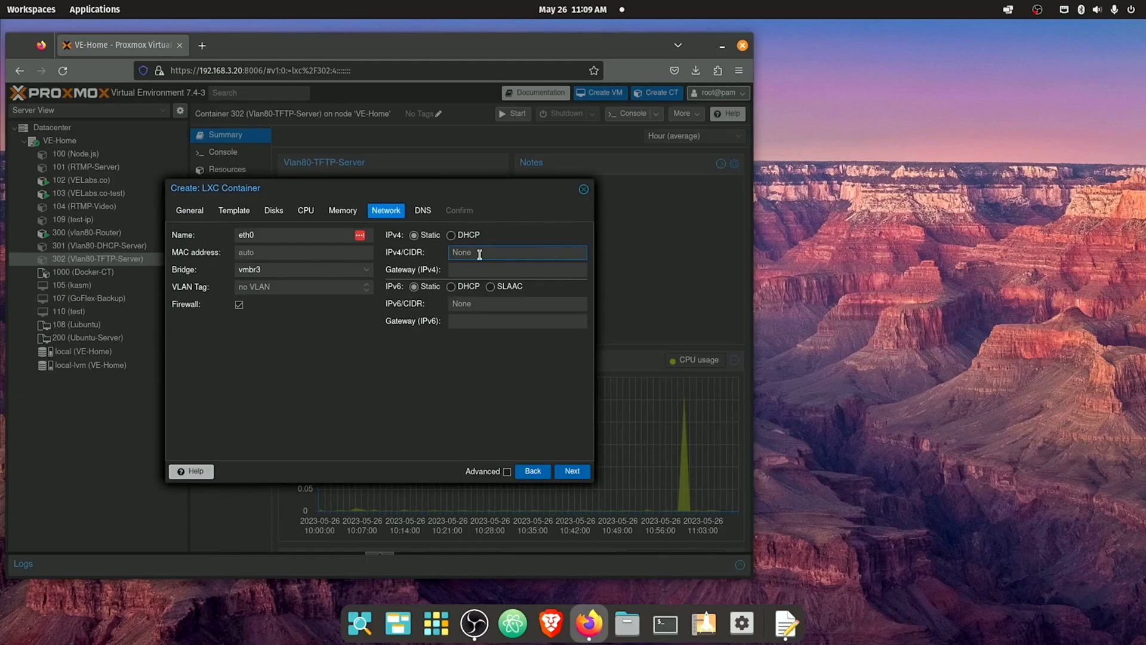
pyautogui.write('192.168.80')
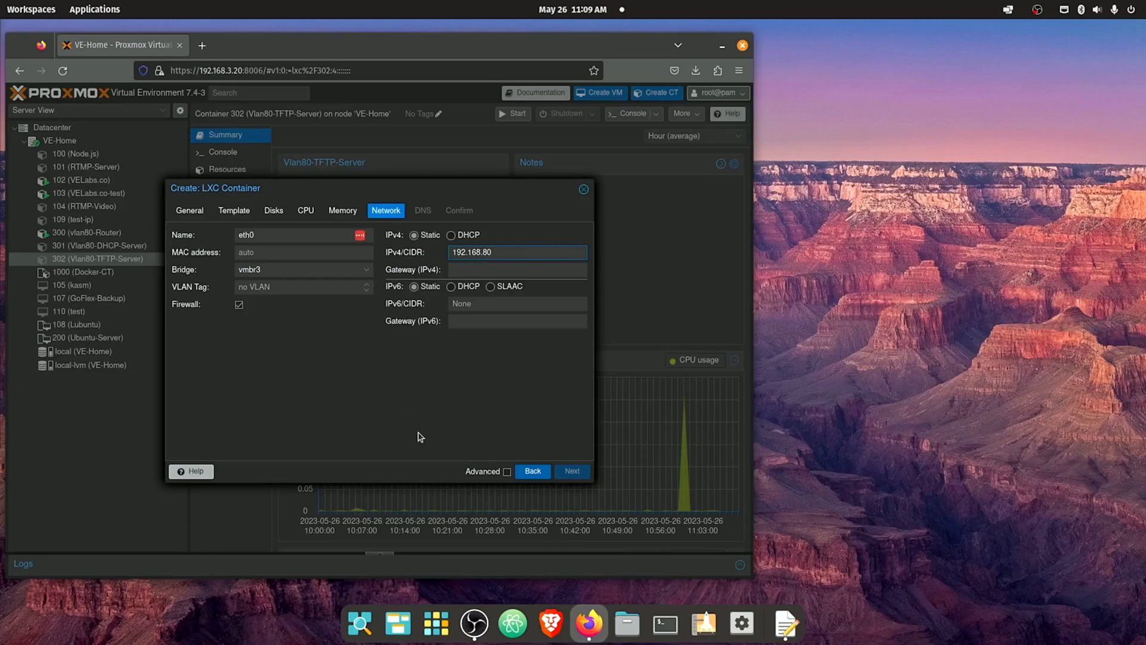
pyautogui.write('.2')
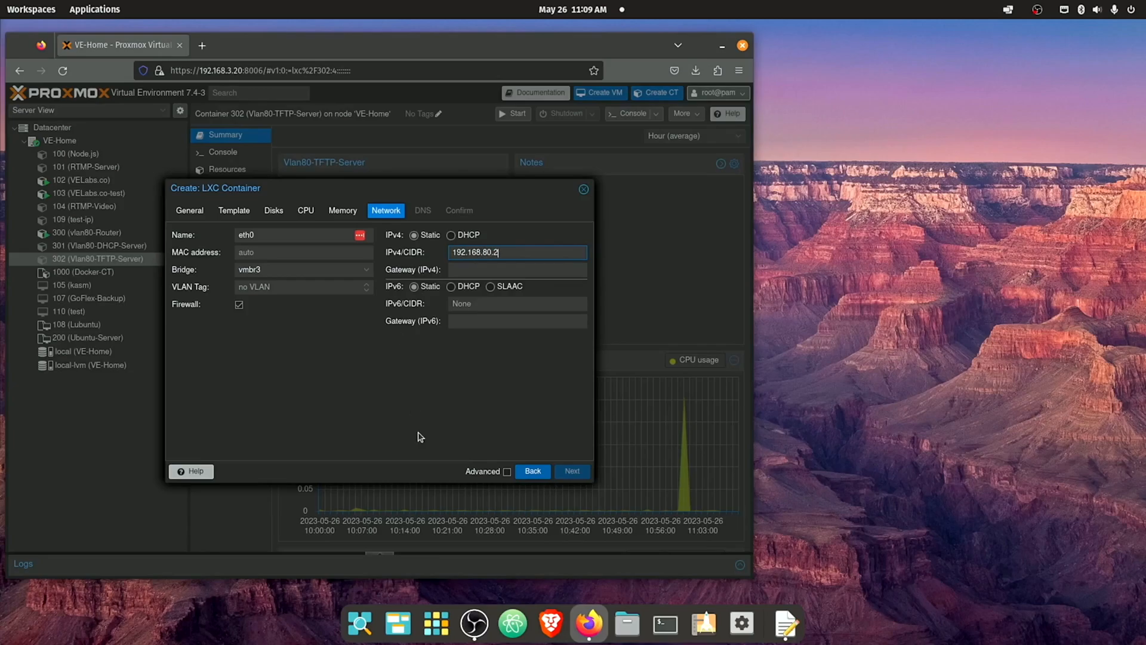
pyautogui.write('/24')
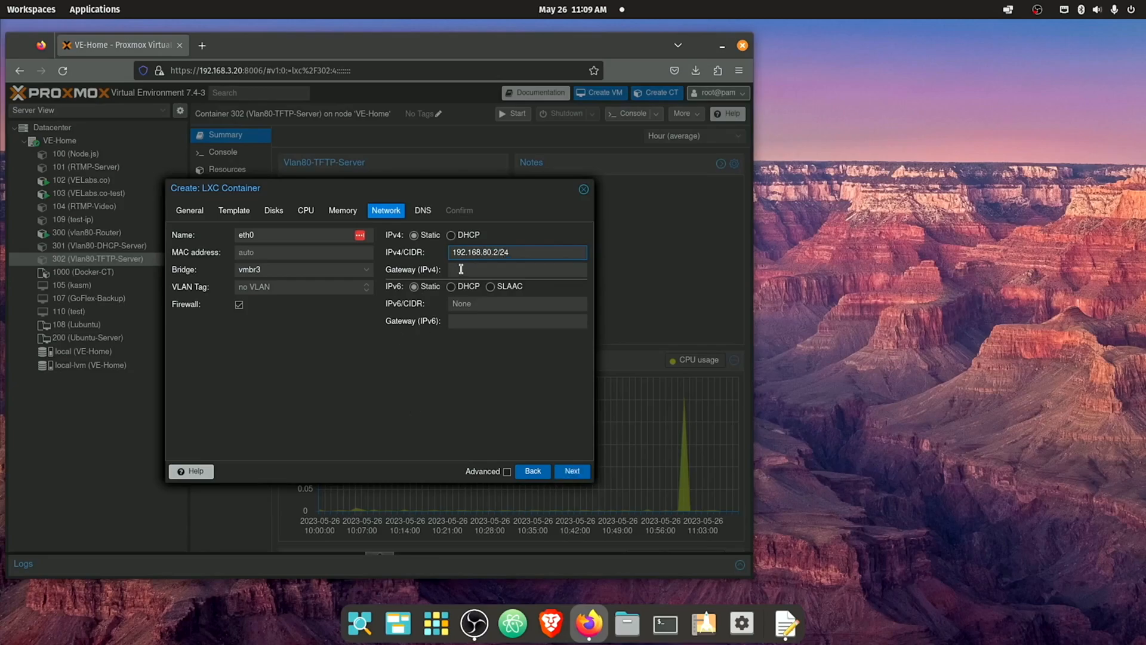
pyautogui.click(516, 269)
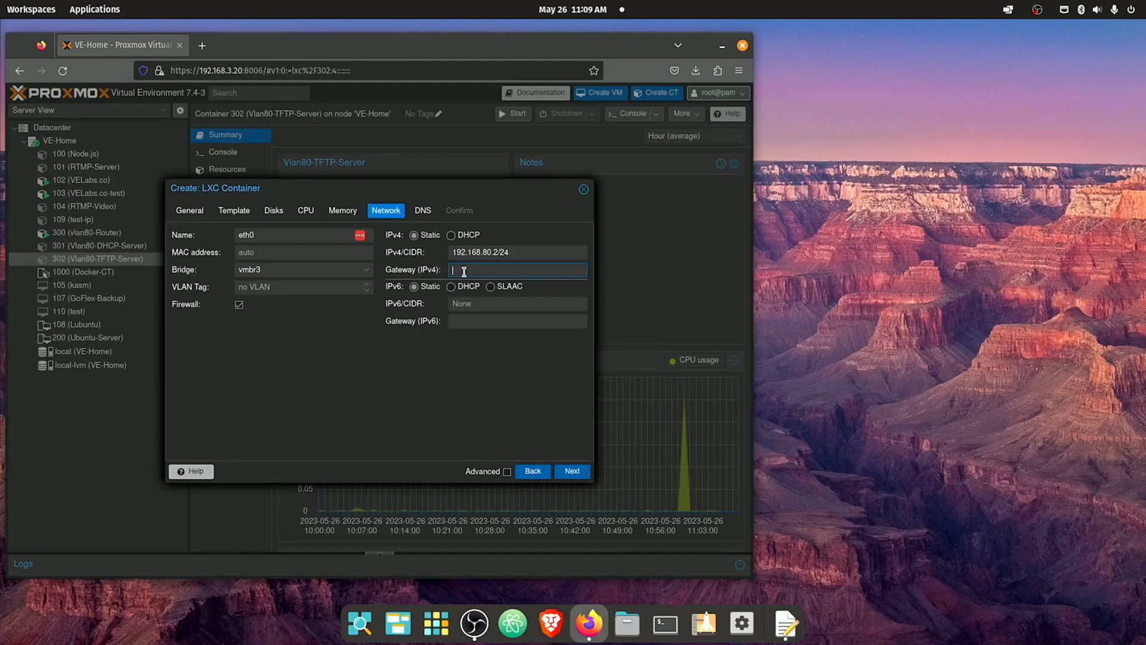
pyautogui.write('192.168')
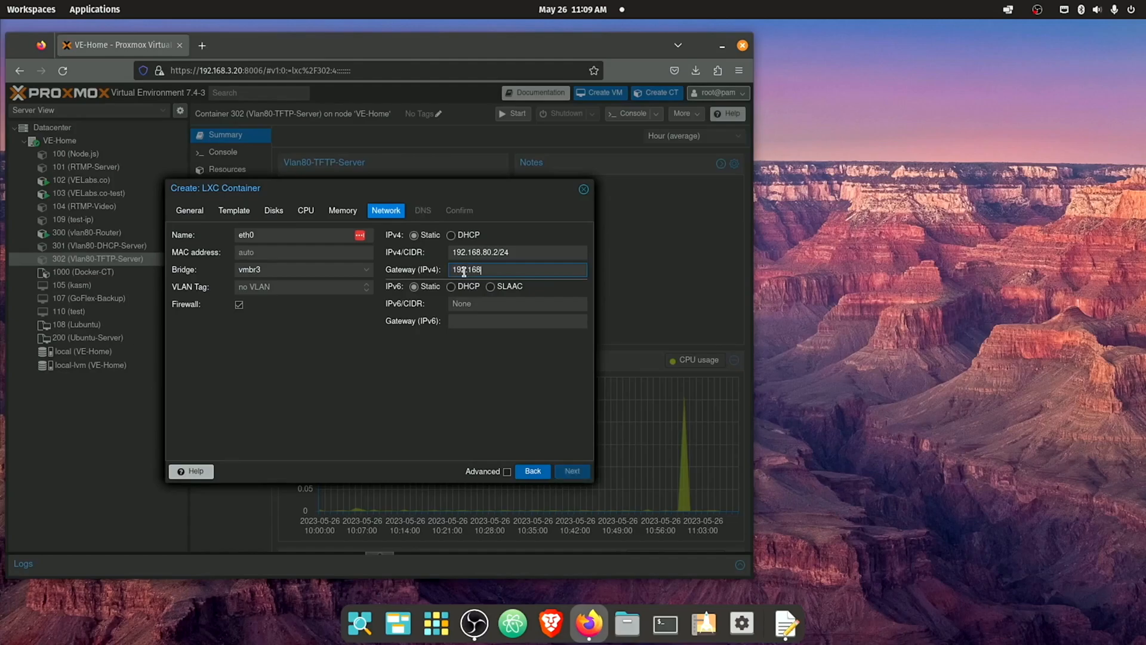
pyautogui.write('.80.1')
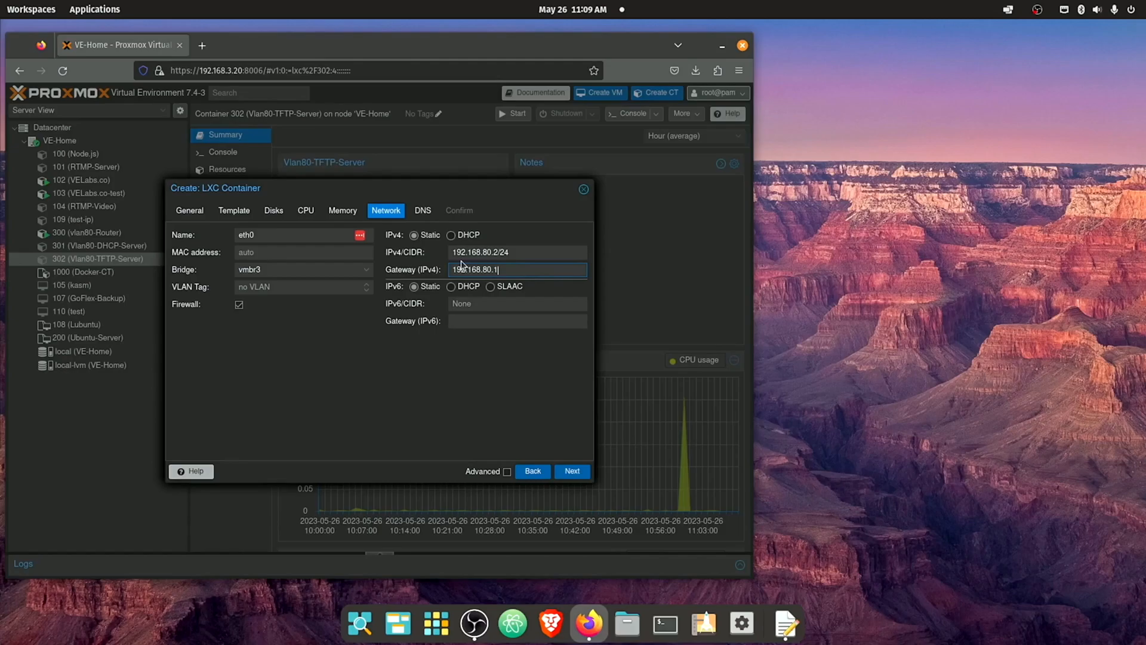
pyautogui.moveTo(481, 336)
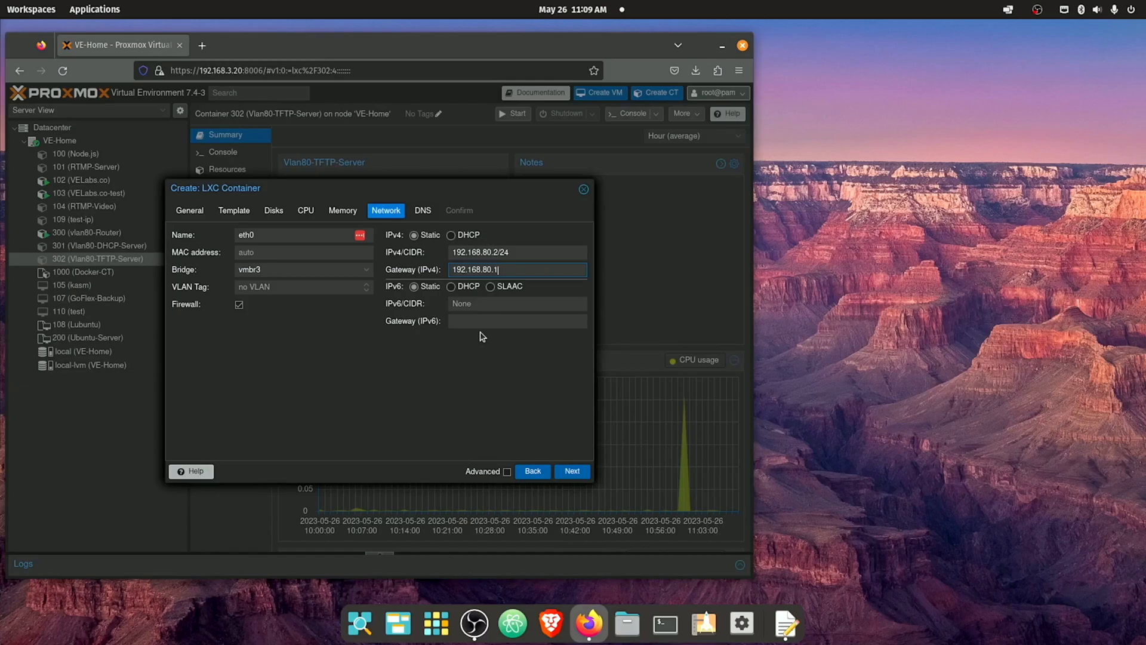
pyautogui.moveTo(530, 440)
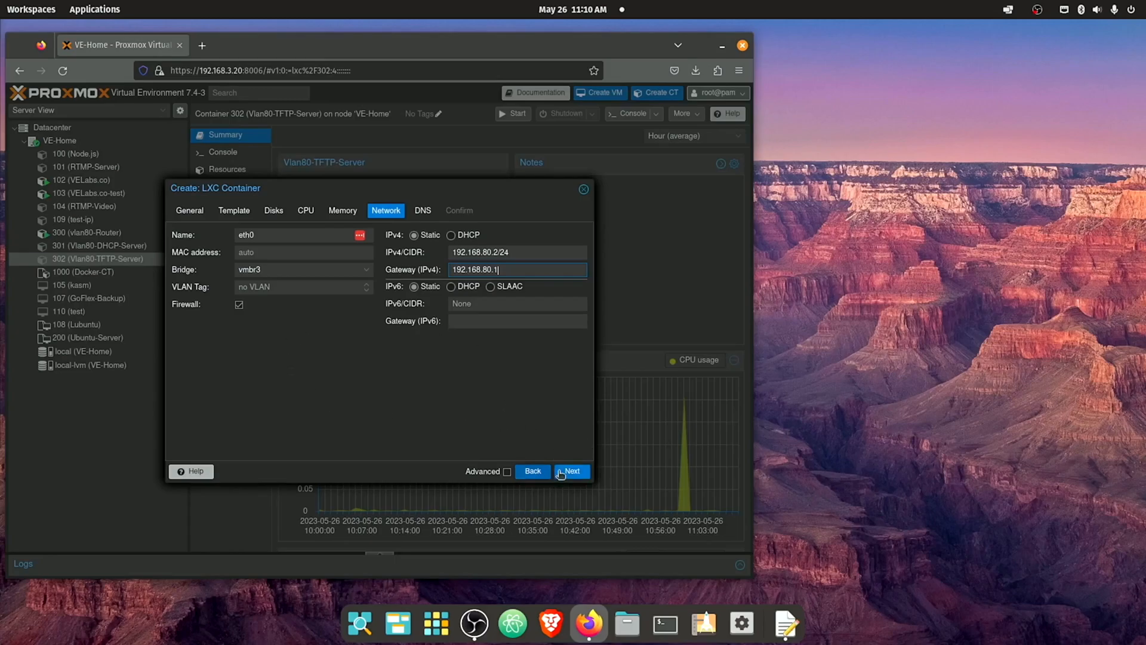
# Set the CT ID to 303, review the confirmation summary and finish creating the container
pyautogui.click(571, 471)
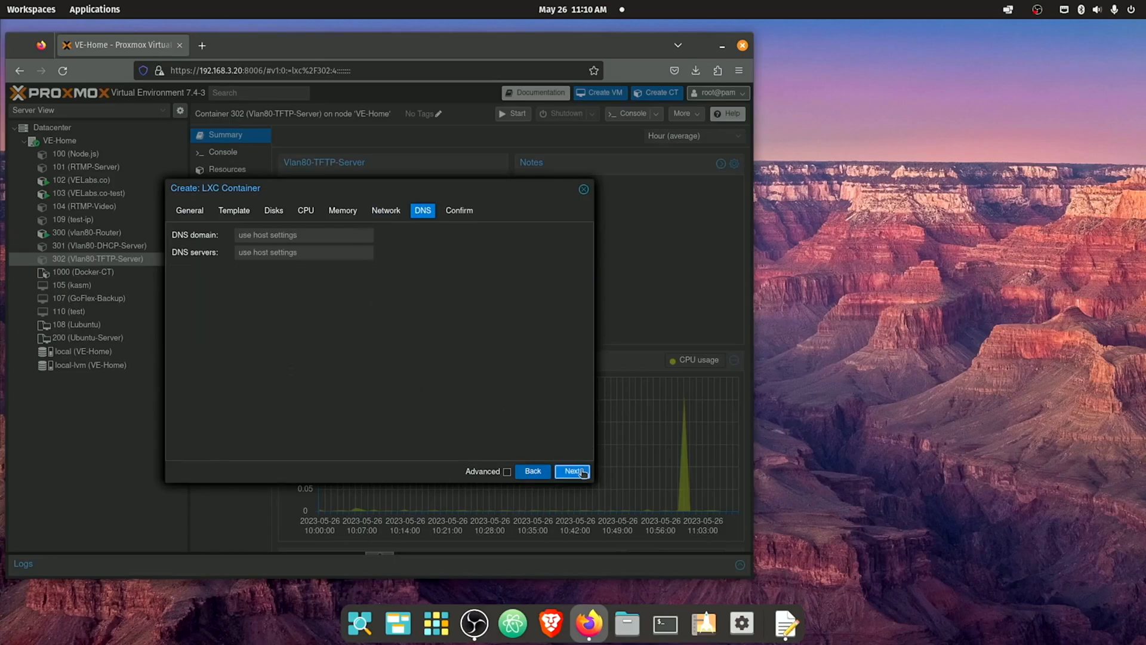
pyautogui.click(571, 471)
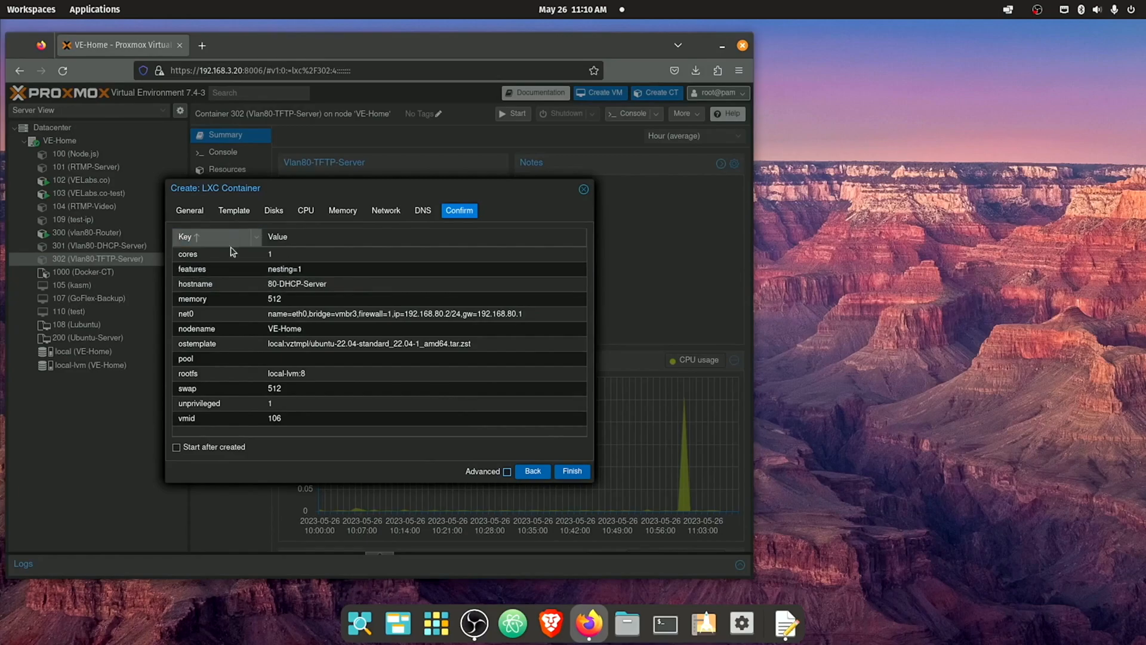
pyautogui.click(276, 418)
pyautogui.write('303')
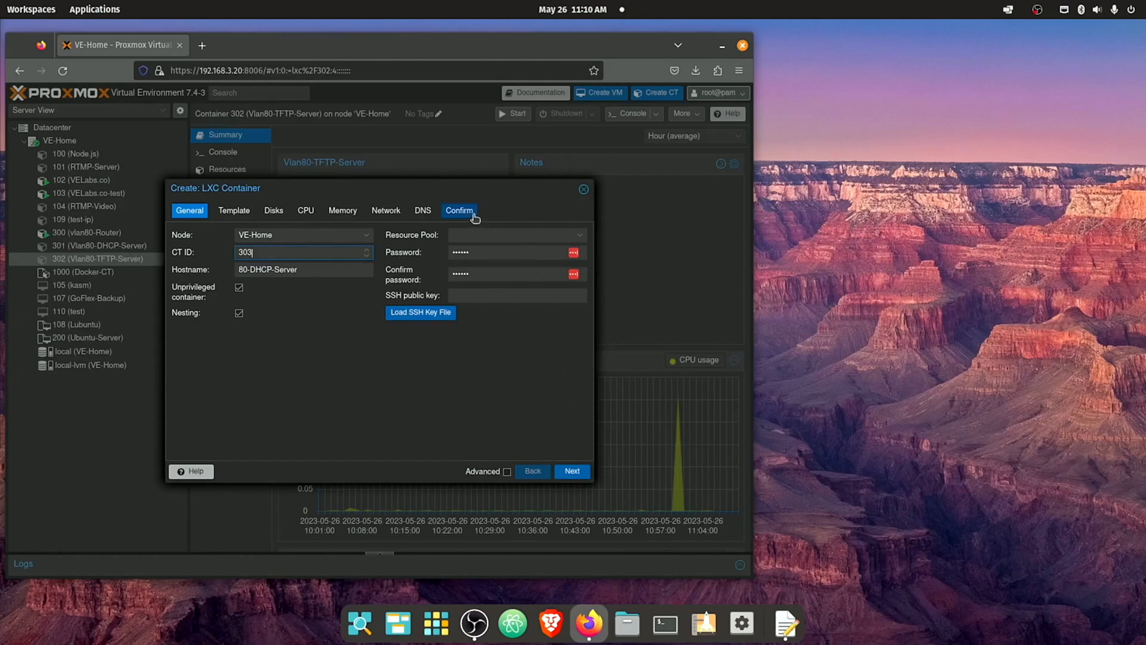
pyautogui.click(458, 211)
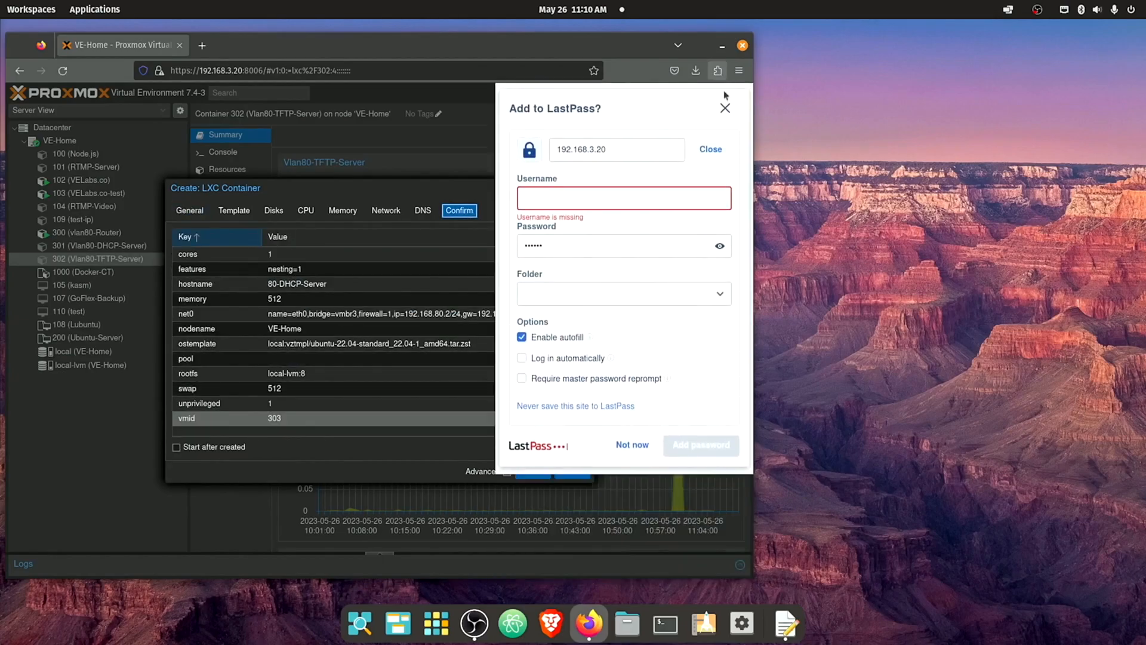
pyautogui.click(724, 107)
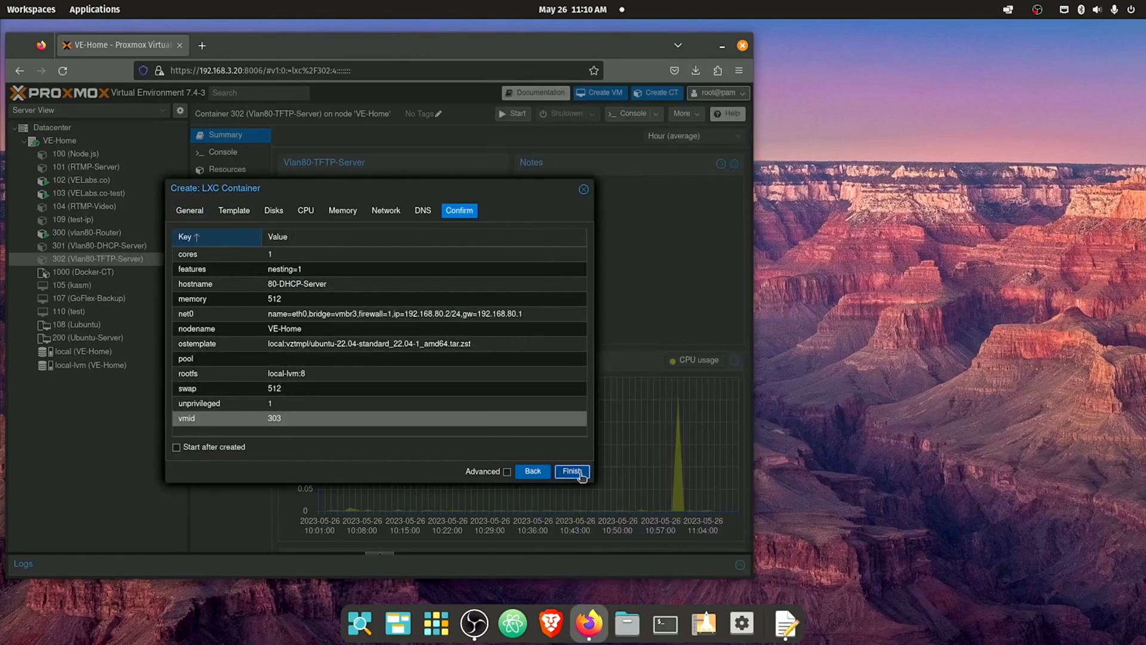
pyautogui.click(572, 470)
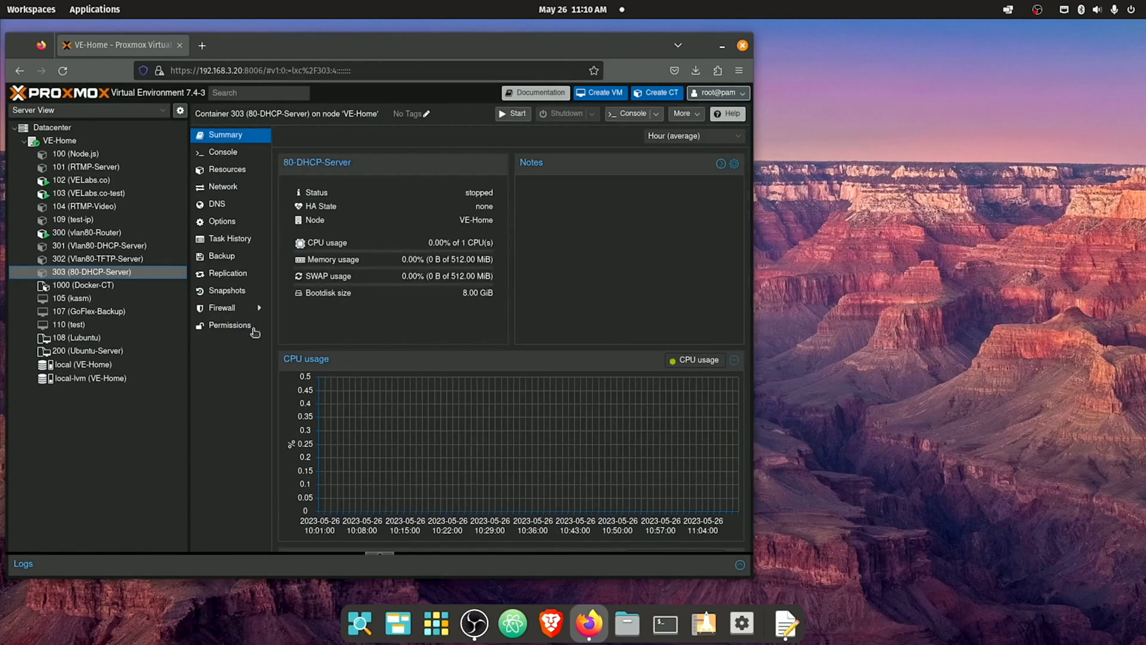
pyautogui.moveTo(652, 129)
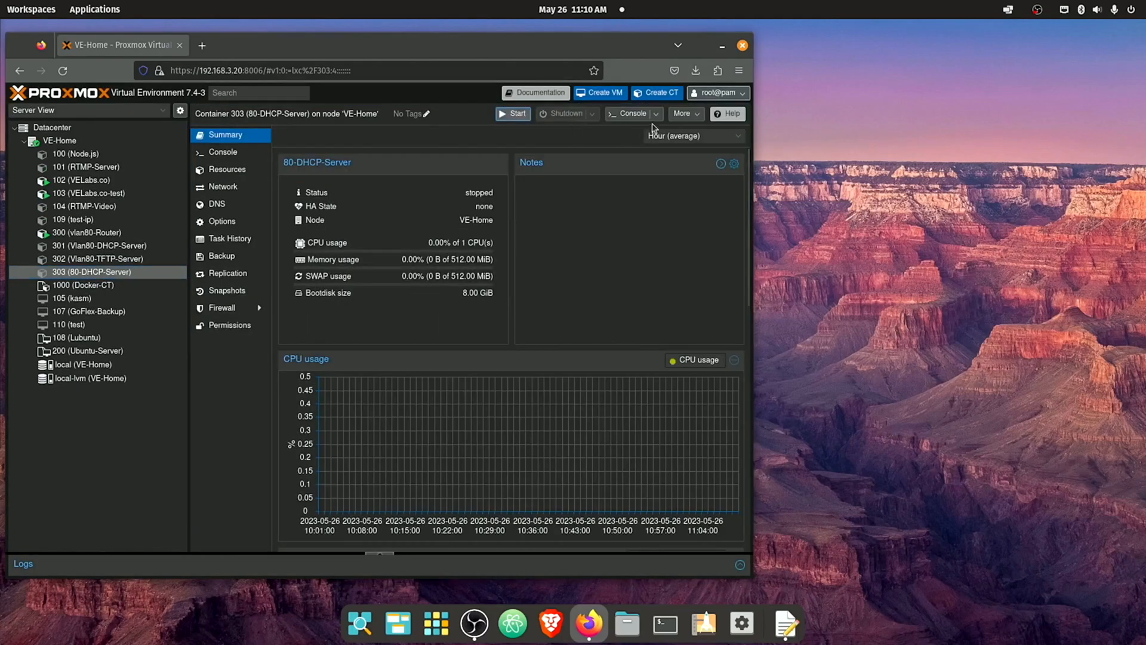
# Run apt update && apt upgrade -y as root in container 303's console
pyautogui.click(630, 113)
pyautogui.write('root')
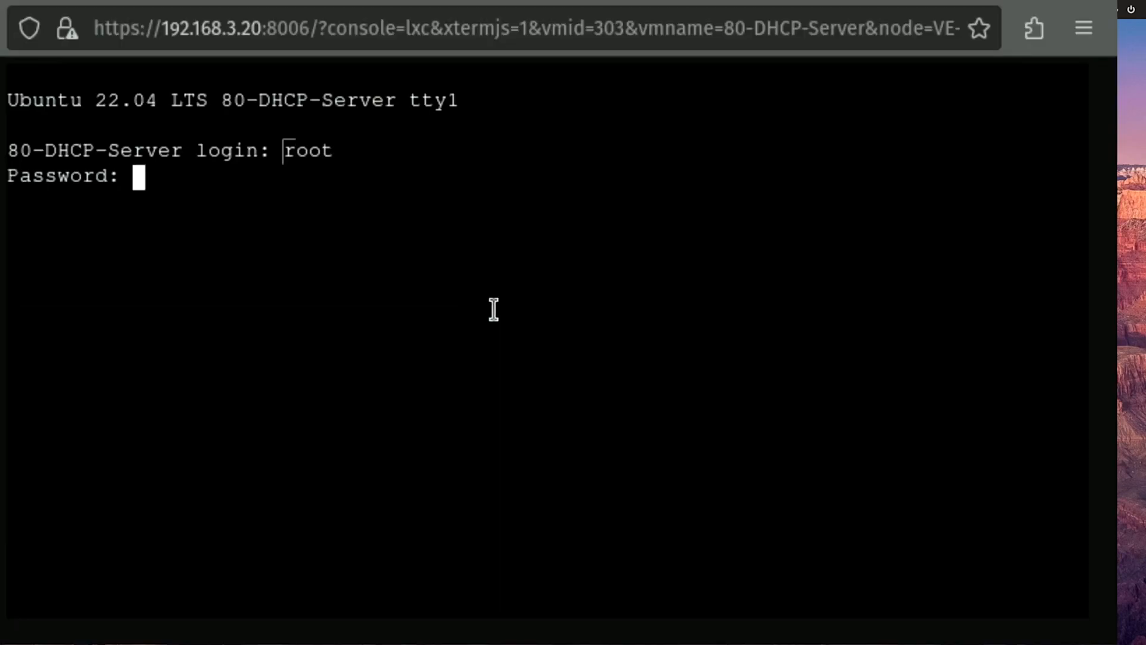
pyautogui.write('apt')
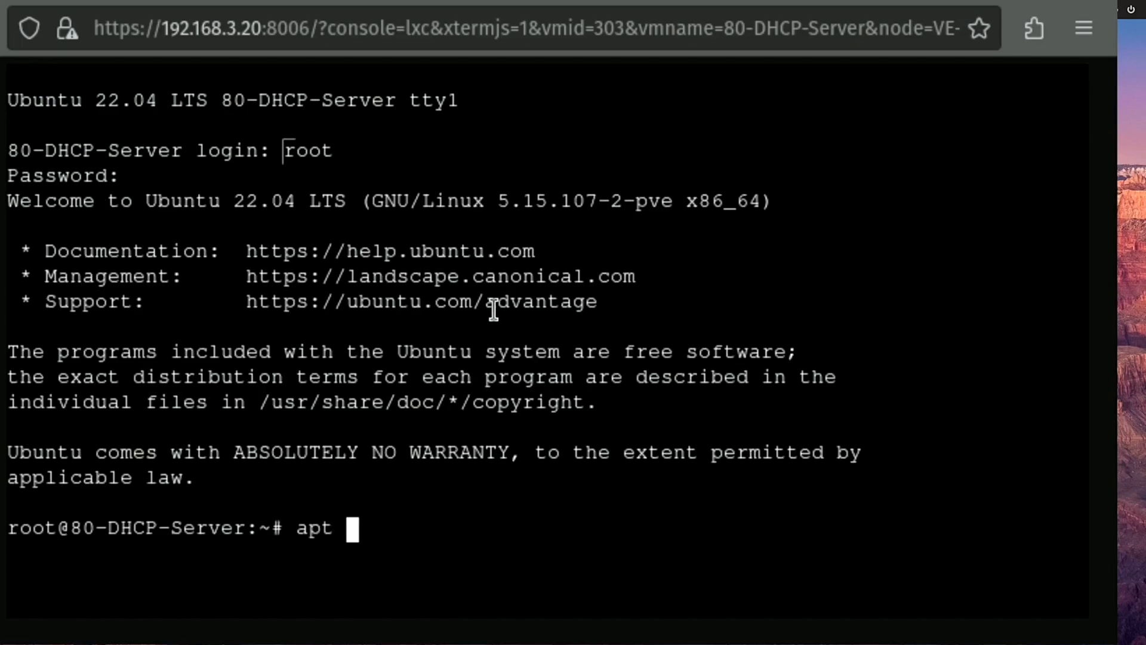
pyautogui.write('update && apt upgrade')
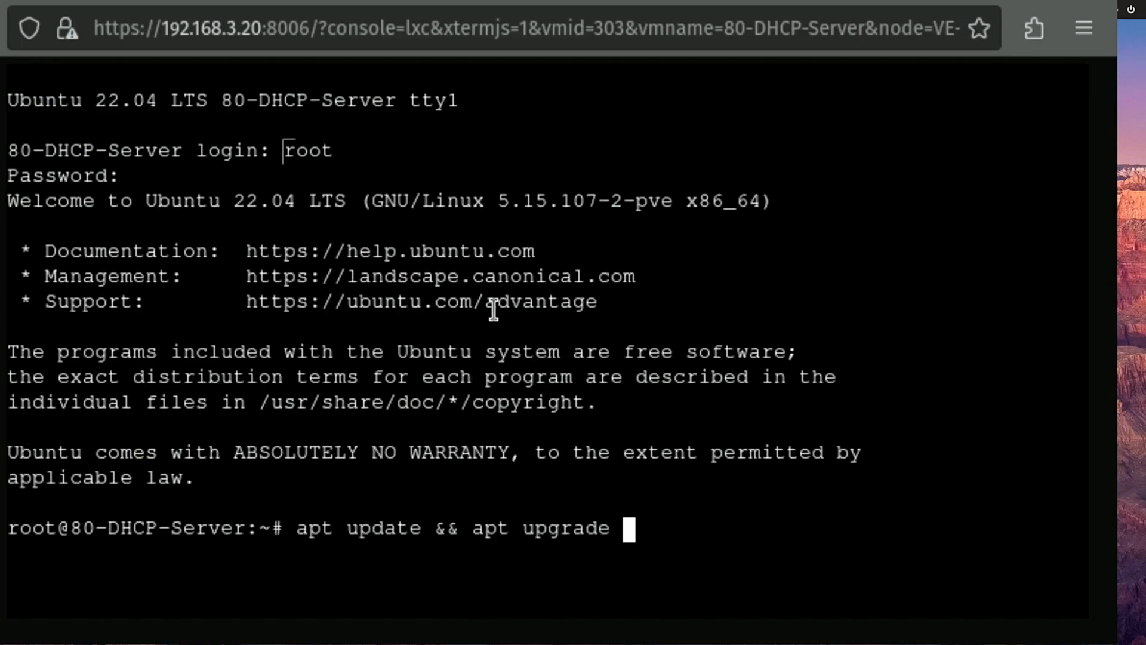
pyautogui.write('-y')
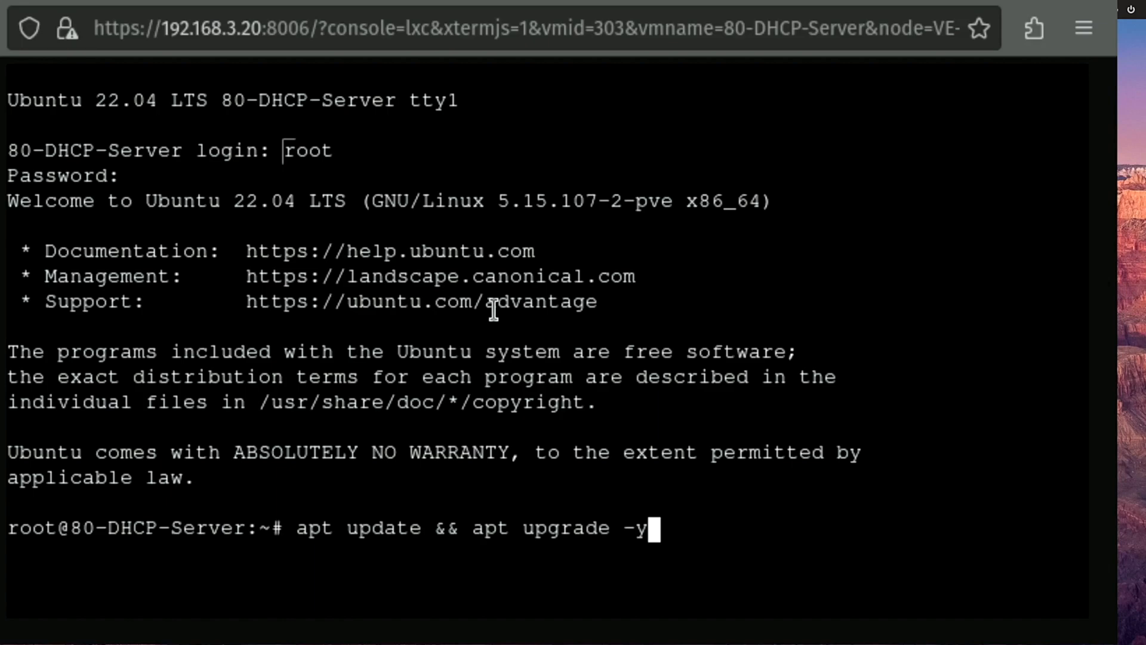
pyautogui.press('Return')
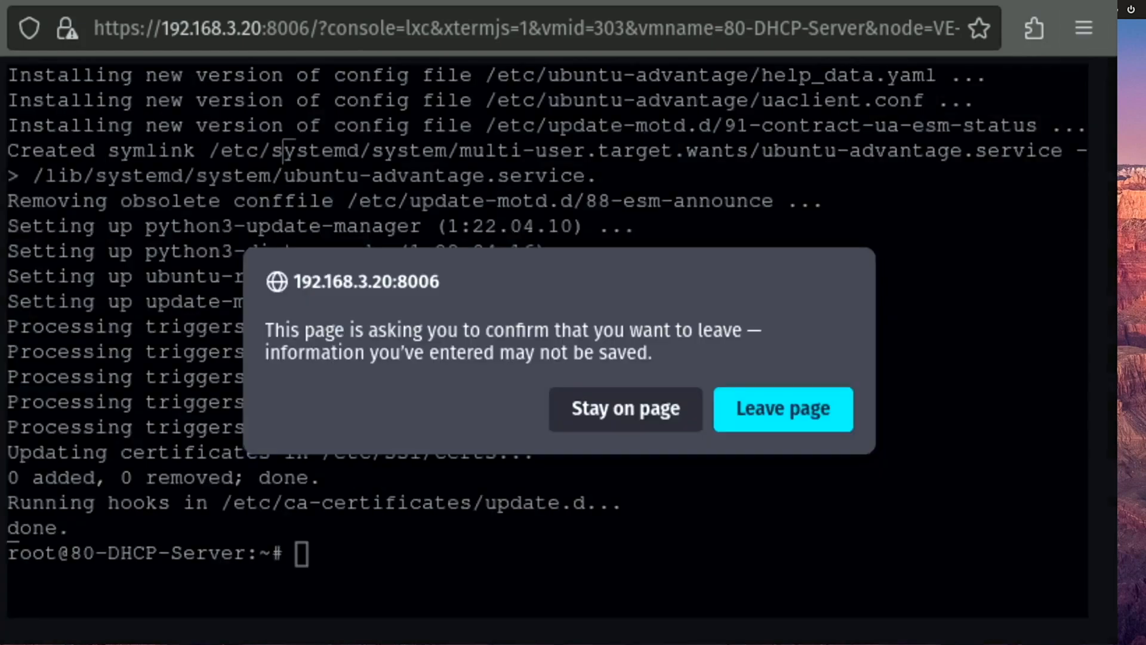
pyautogui.moveTo(727, 431)
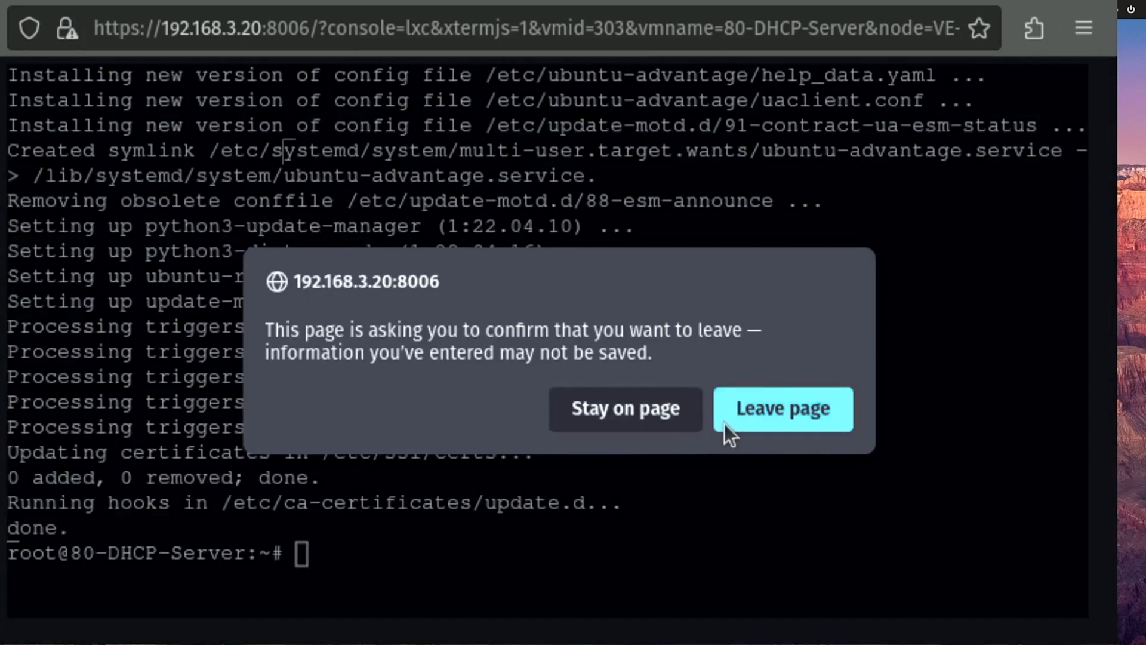
# Stop container 303 and clone it as container 304 with hostname 80-TFTP-Server
pyautogui.click(782, 409)
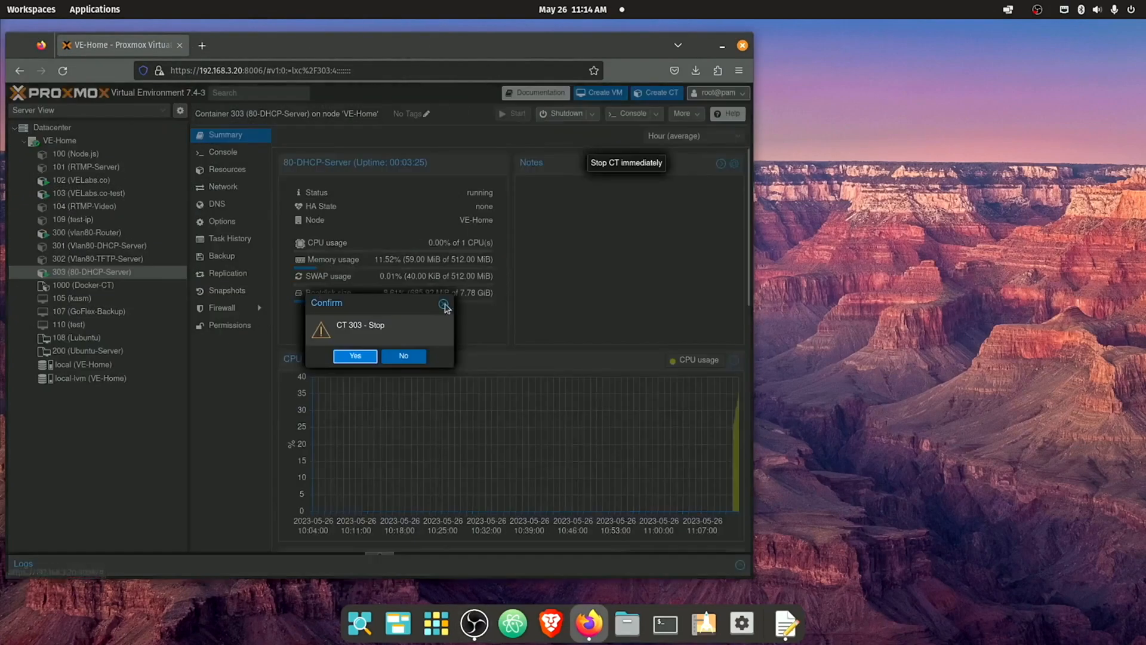
pyautogui.click(355, 356)
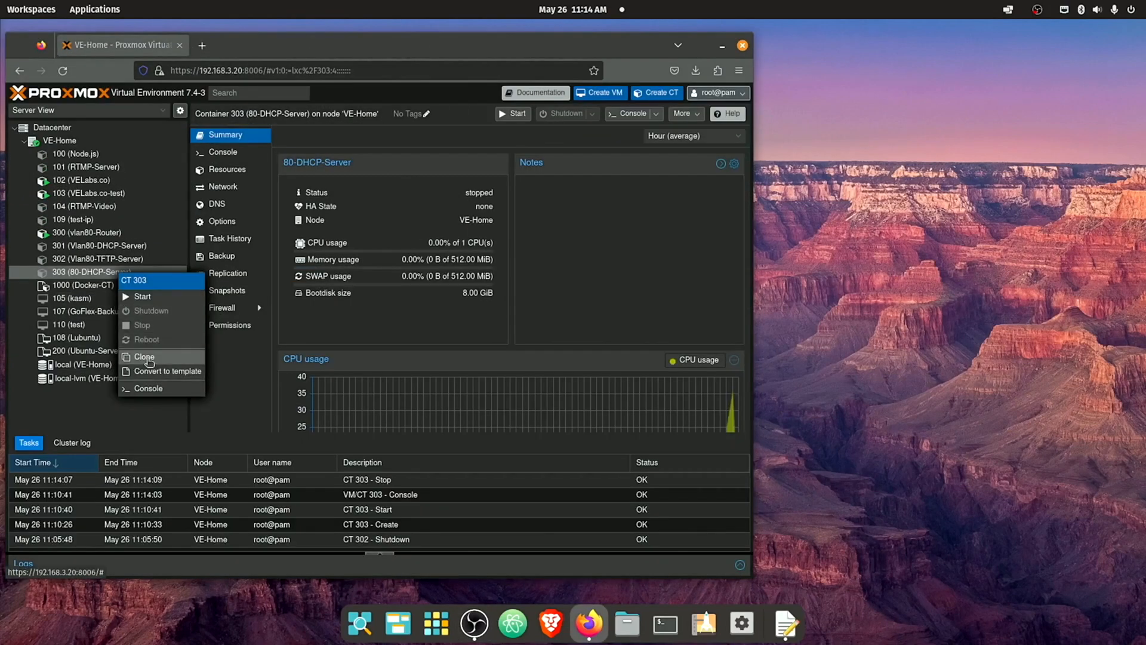
pyautogui.click(144, 357)
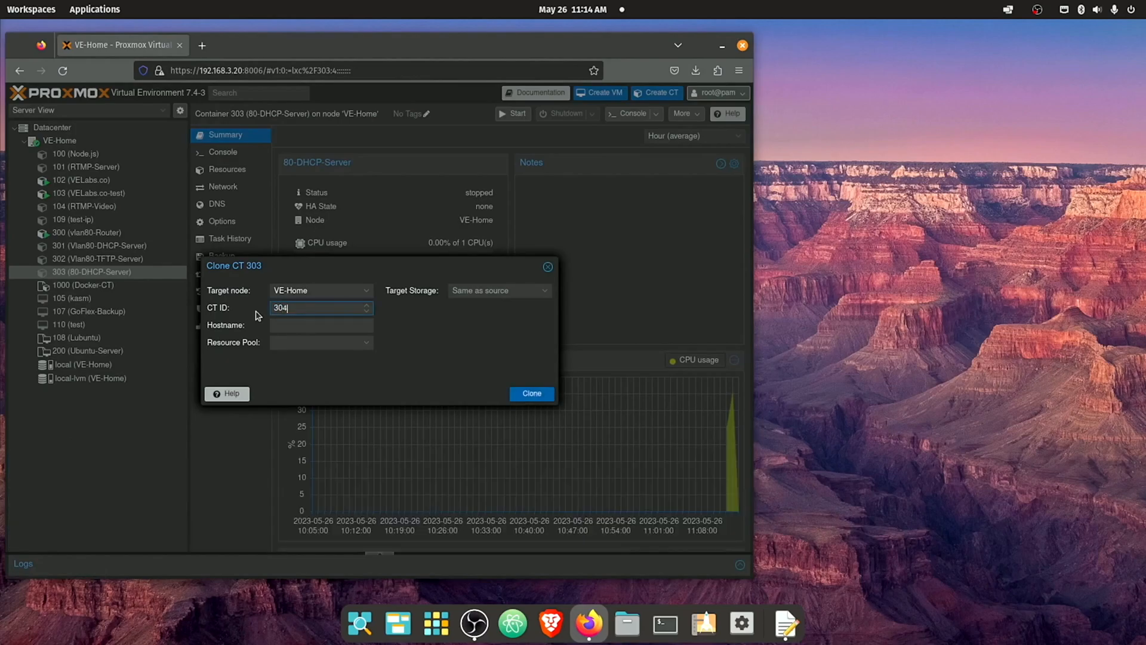
pyautogui.click(320, 324)
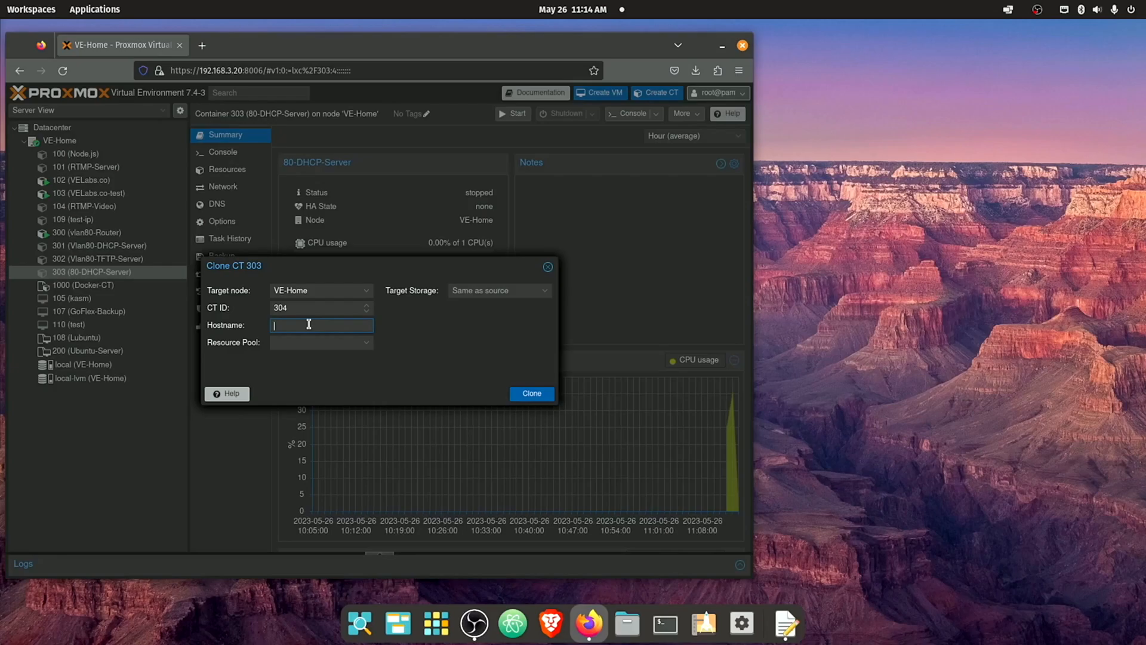
pyautogui.write('80-')
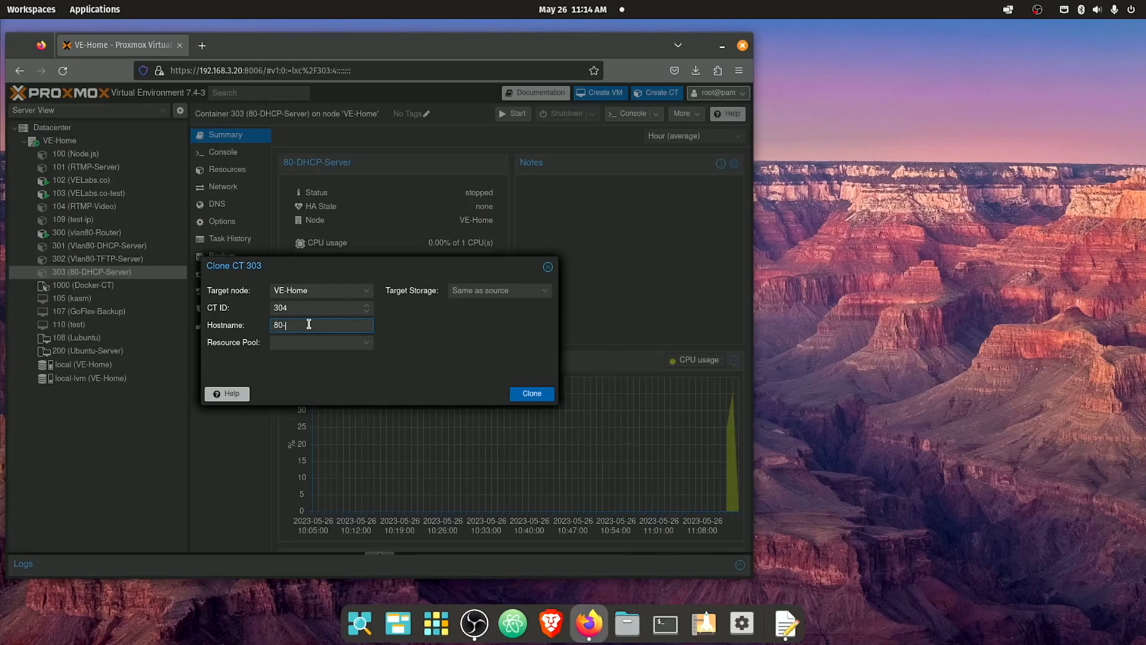
pyautogui.click(531, 393)
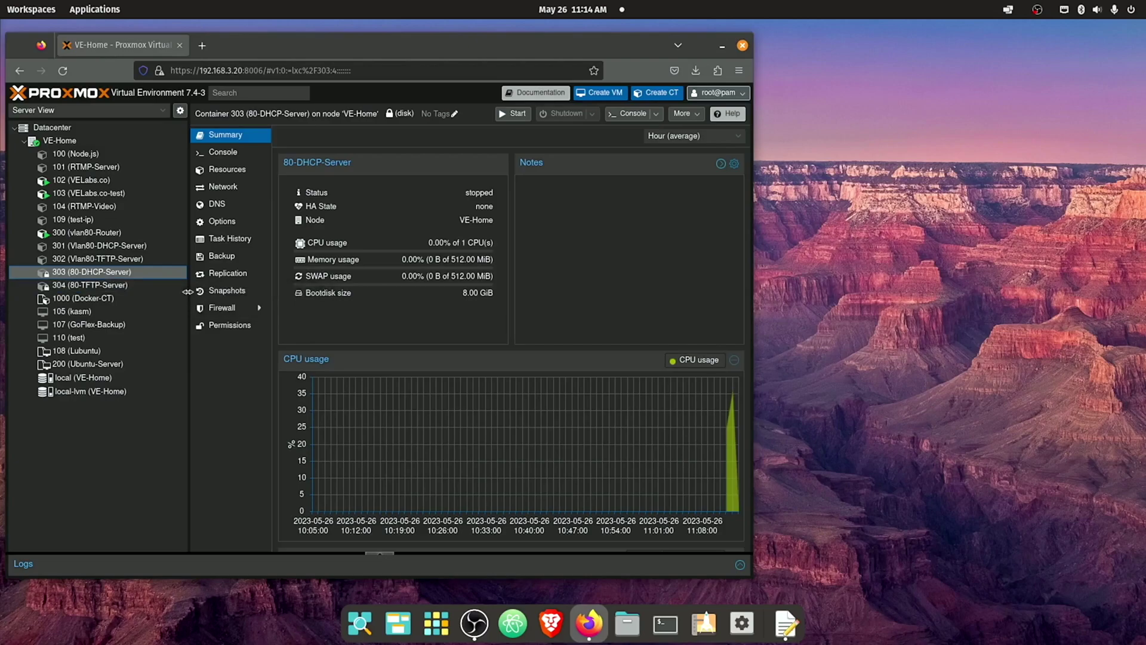
pyautogui.moveTo(226, 290)
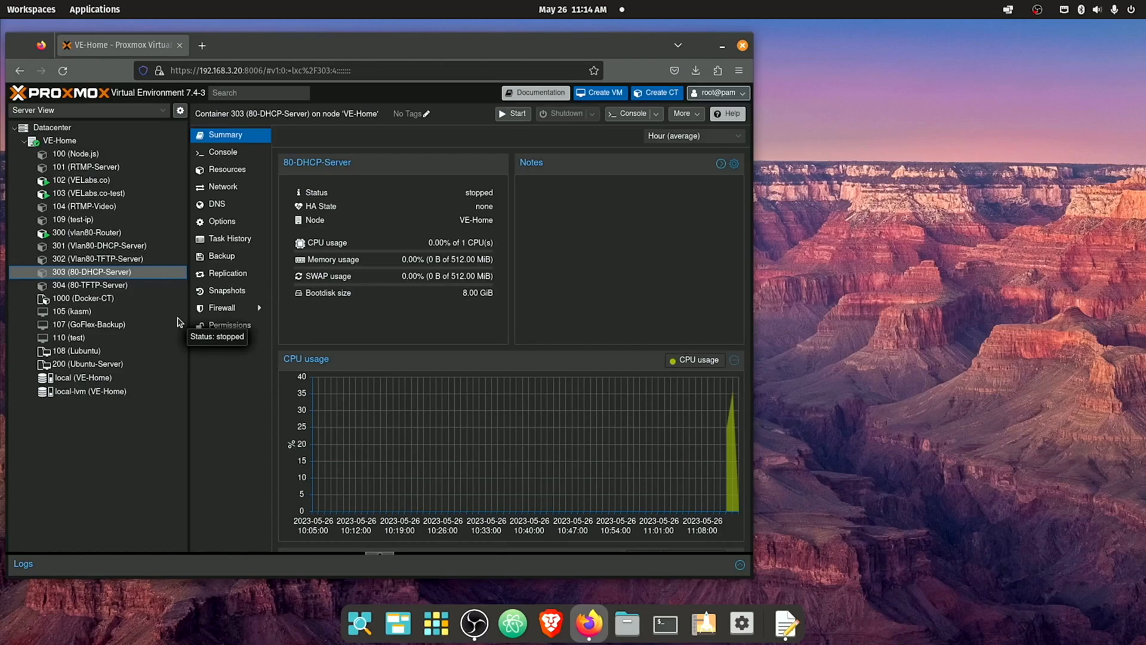
# Edit eth0 on container 303 so its IPv4/CIDR becomes 192.168.80.3/24
pyautogui.click(223, 186)
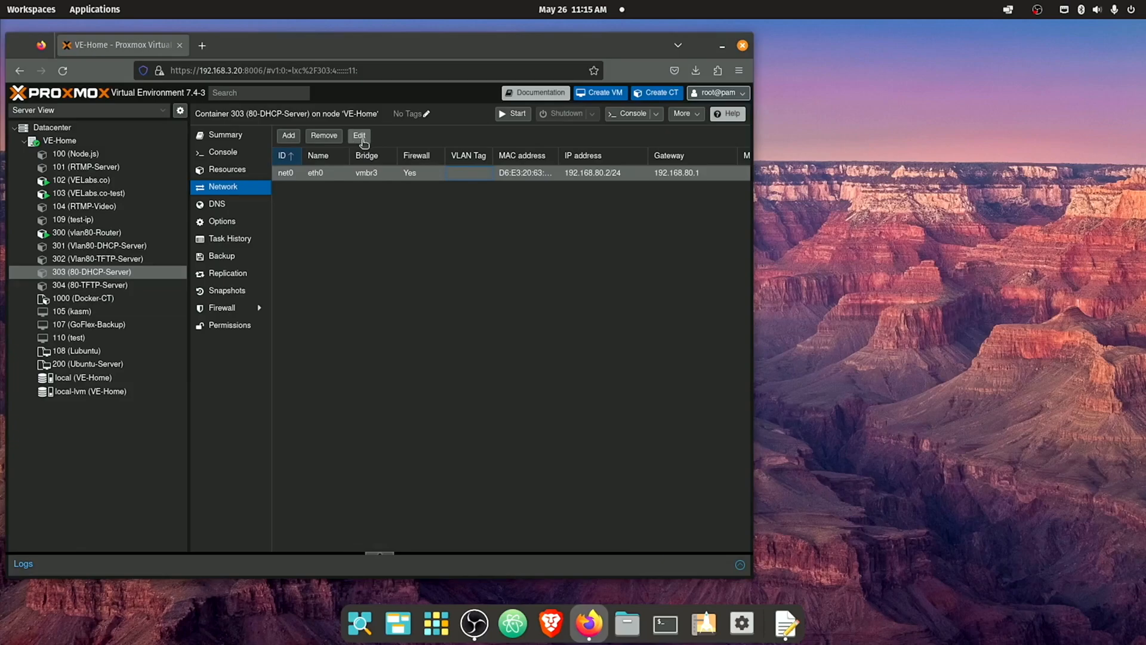
pyautogui.click(358, 137)
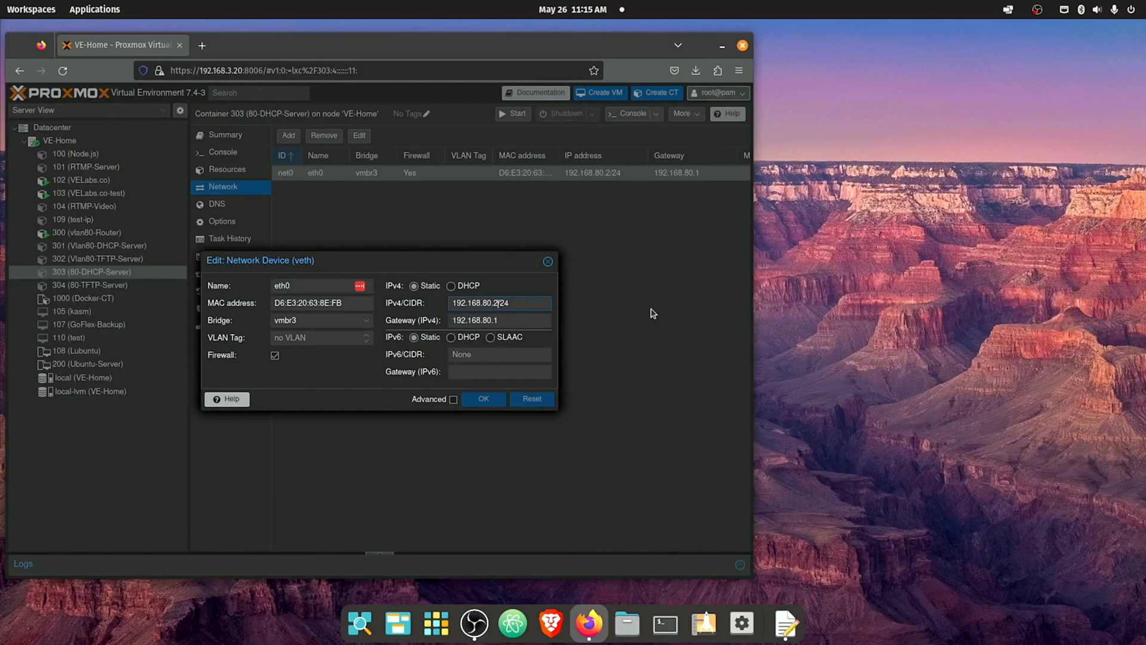
pyautogui.write('3')
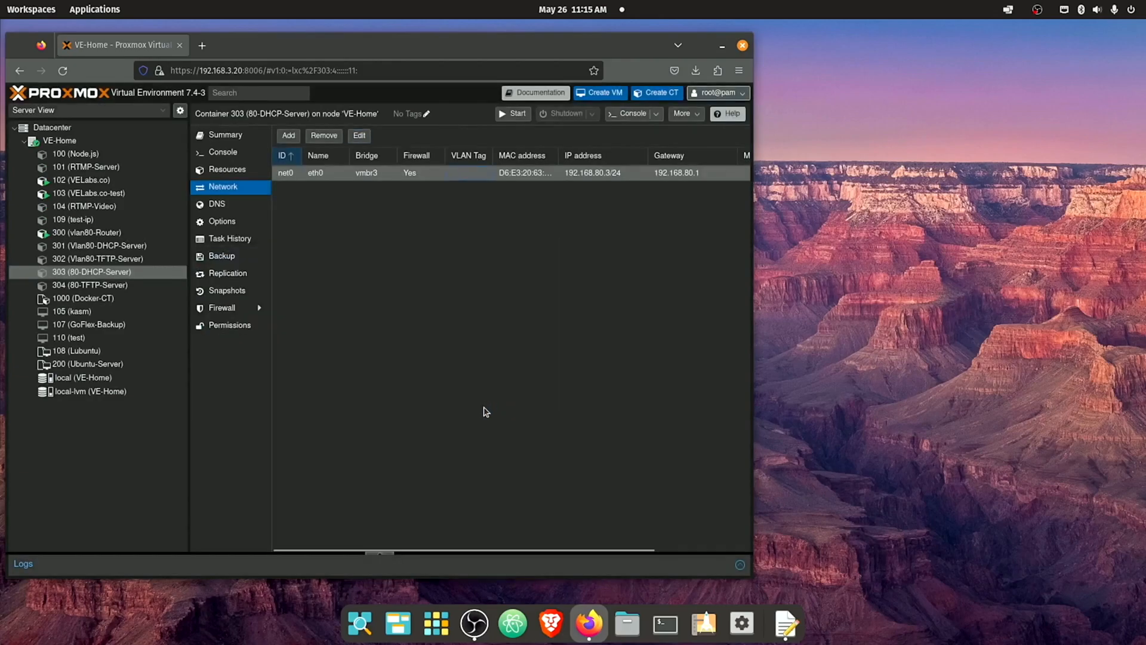
pyautogui.moveTo(515, 204)
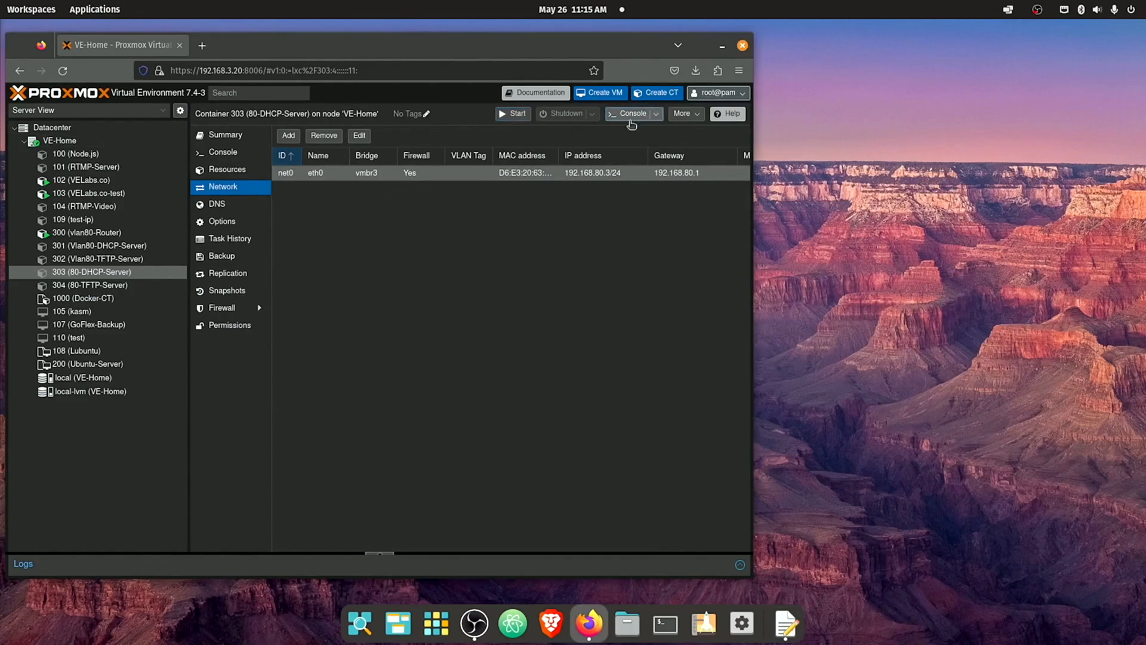
# Install isc-dhcp-server in the console and prepare nano /etc/dhcp/dhcpd.conf
pyautogui.click(631, 113)
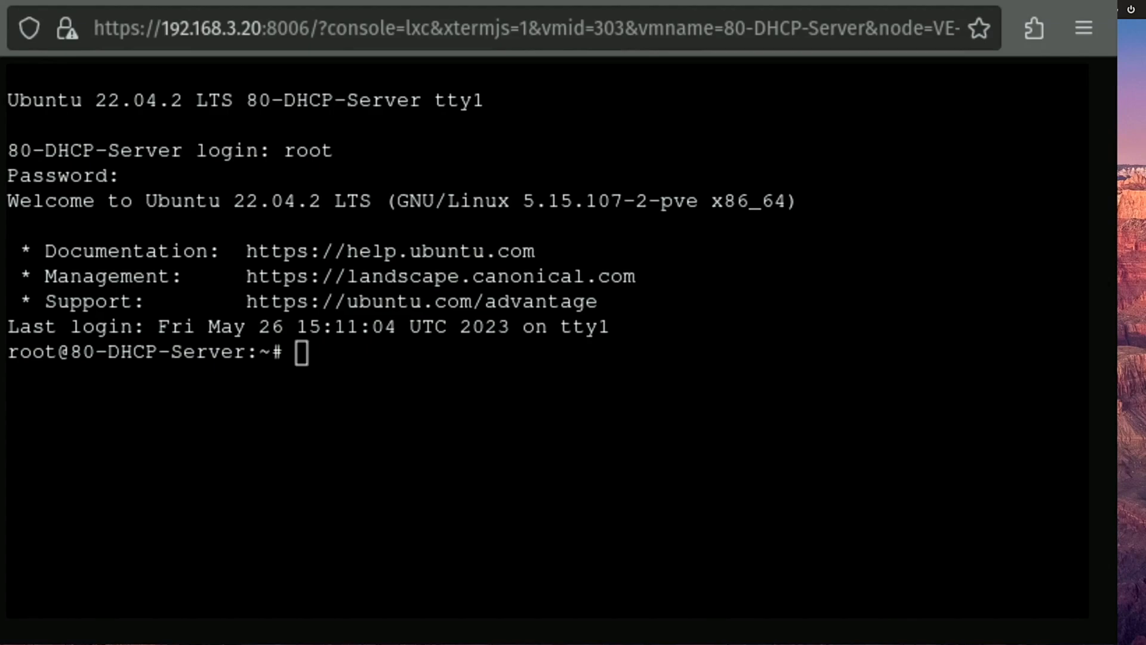
pyautogui.moveTo(316, 363)
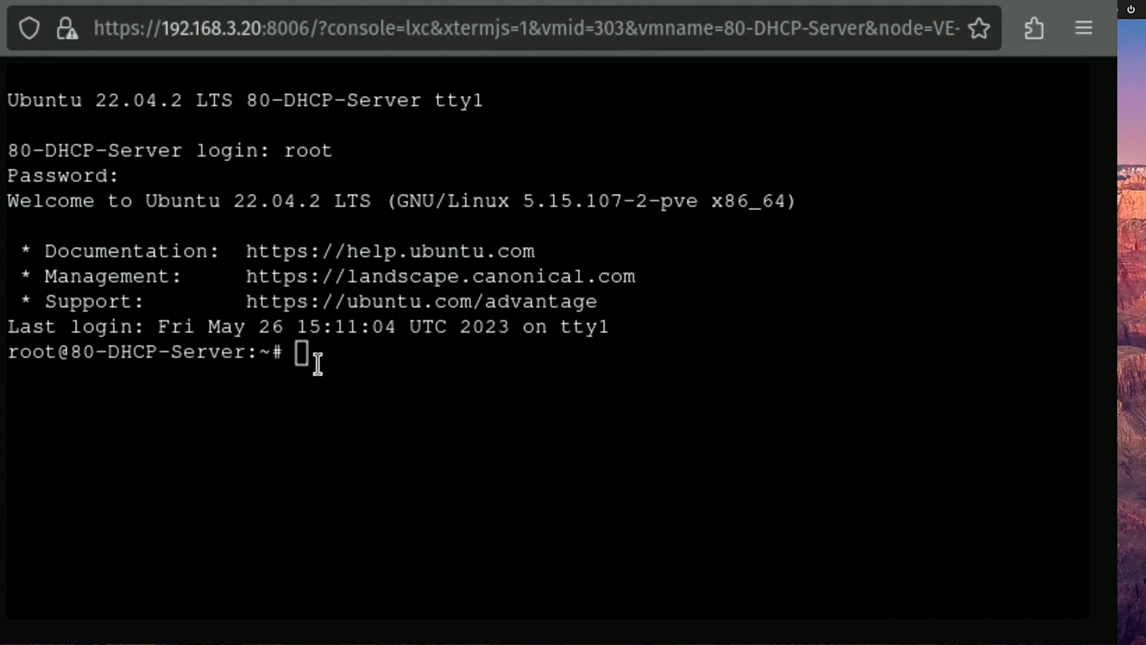
pyautogui.write('apt install isc-dhcp-server')
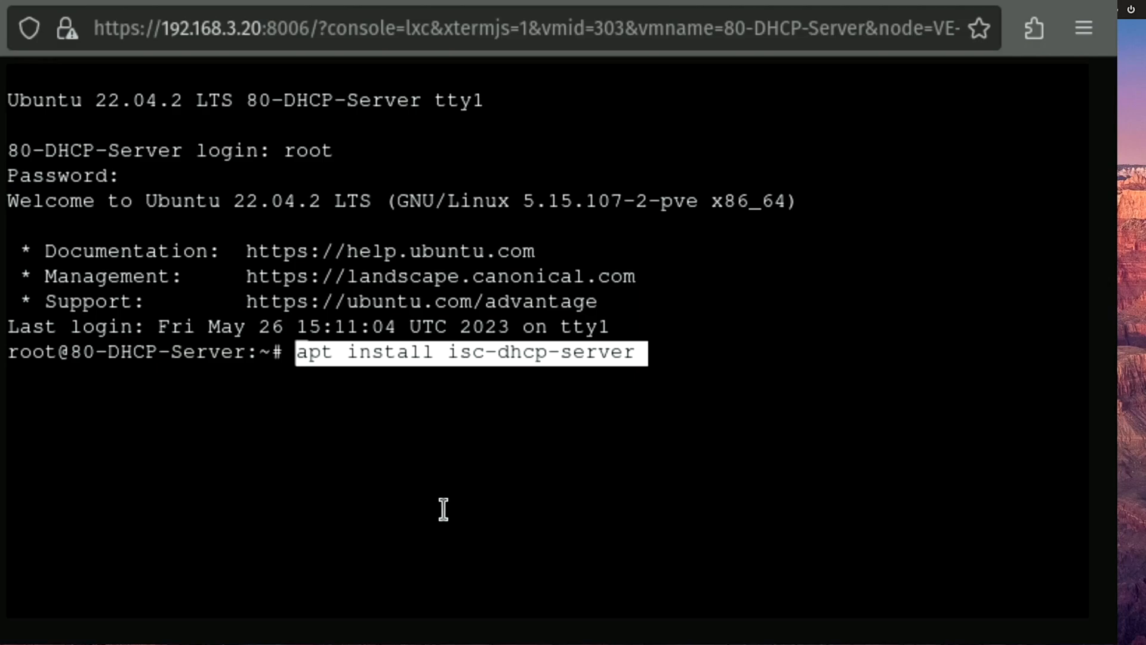
pyautogui.press('Return')
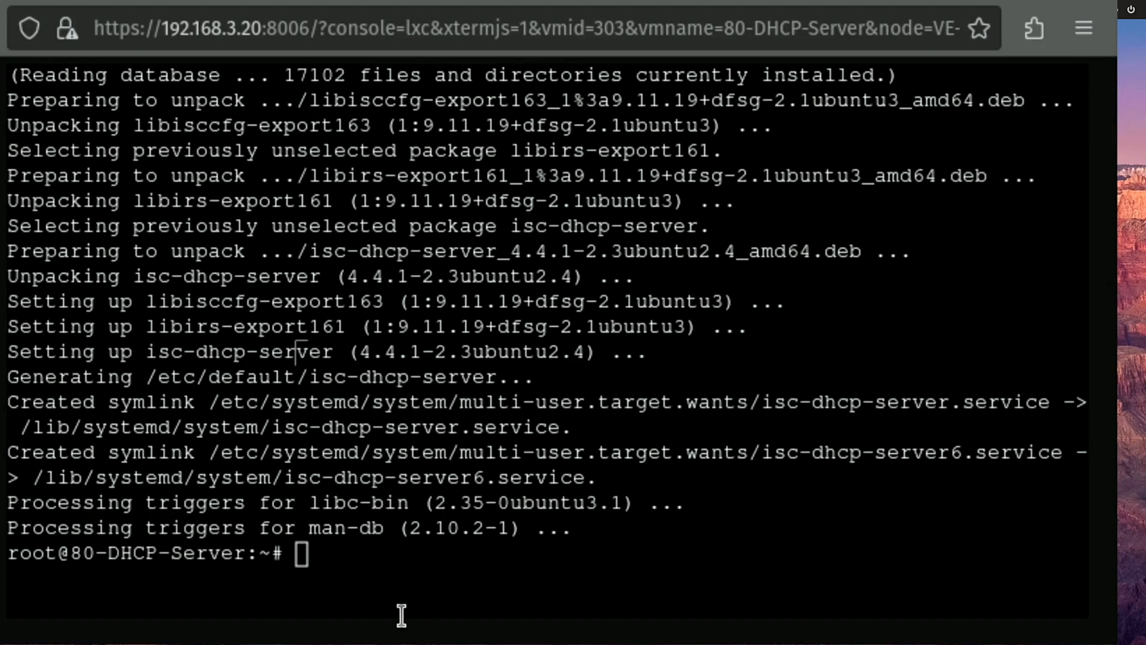
pyautogui.moveTo(363, 552)
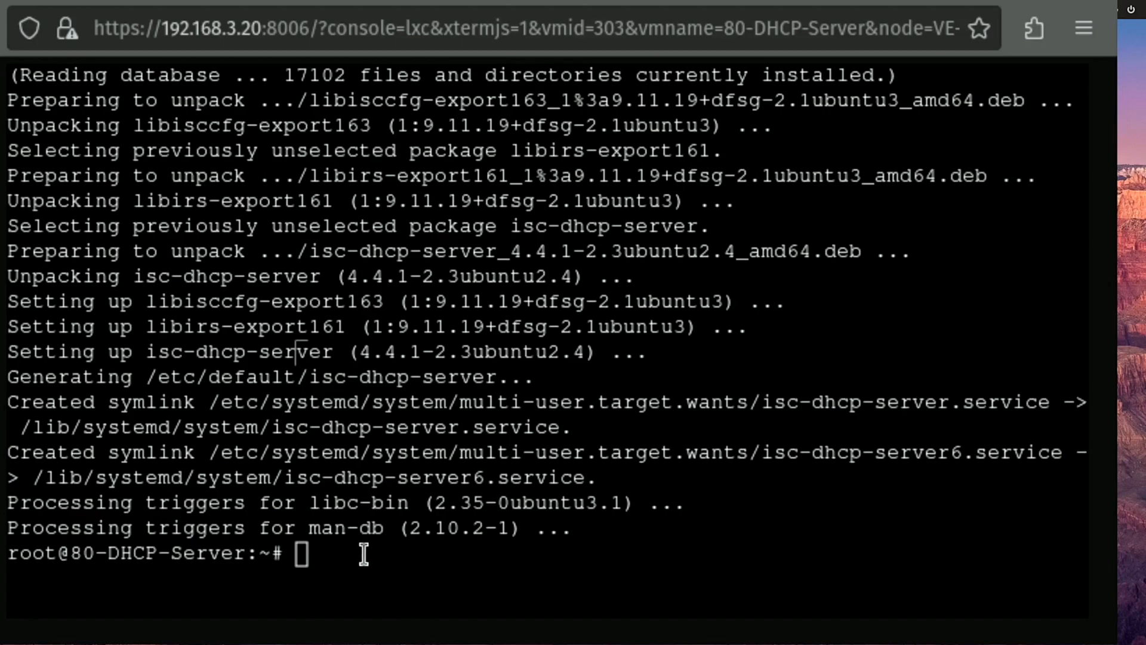
pyautogui.write('nano /etc/dhcp/dhcpd.conf')
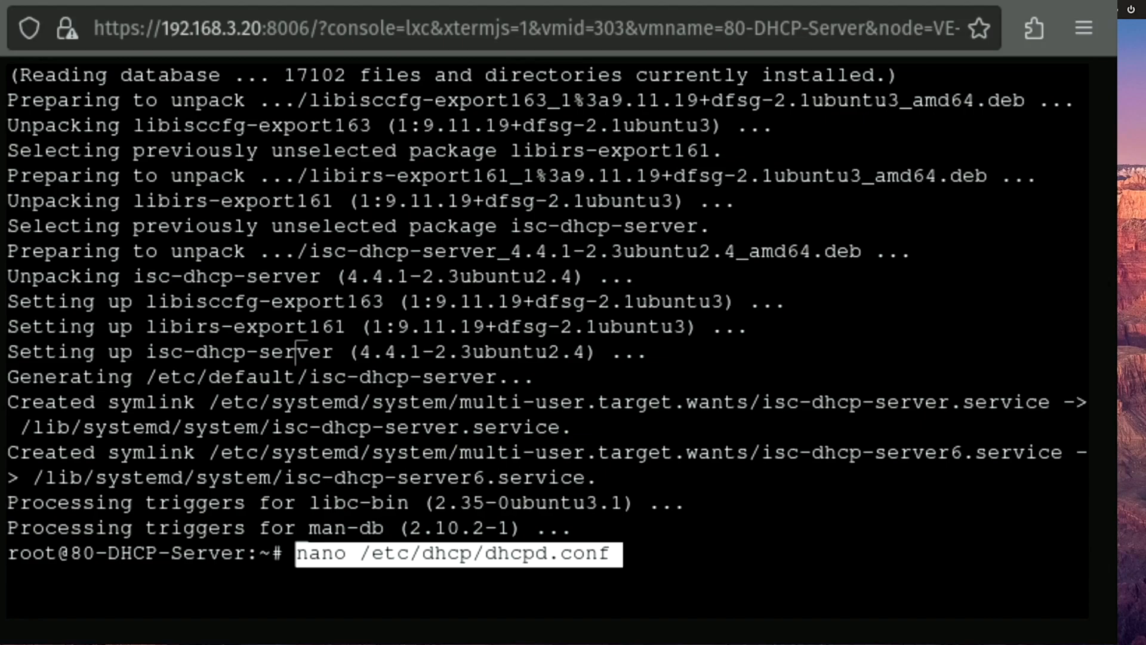
# Open dhcpd.conf in nano and replace the example name servers with 1.1.1.1, 8.8.8.8
pyautogui.press('Return')
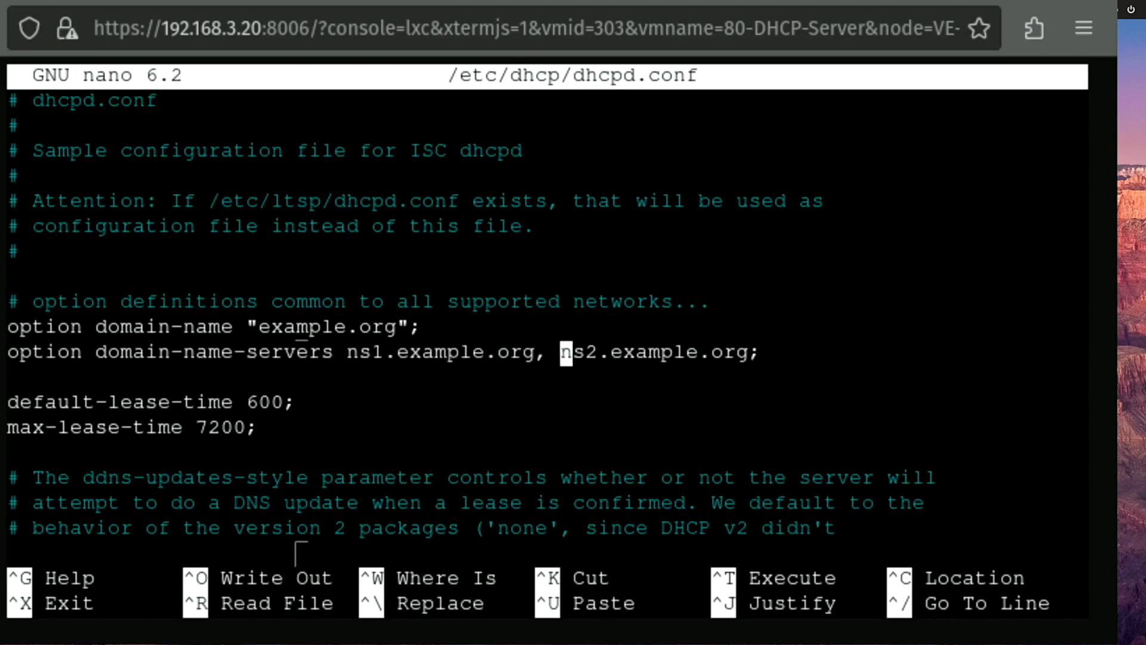
pyautogui.press('End')
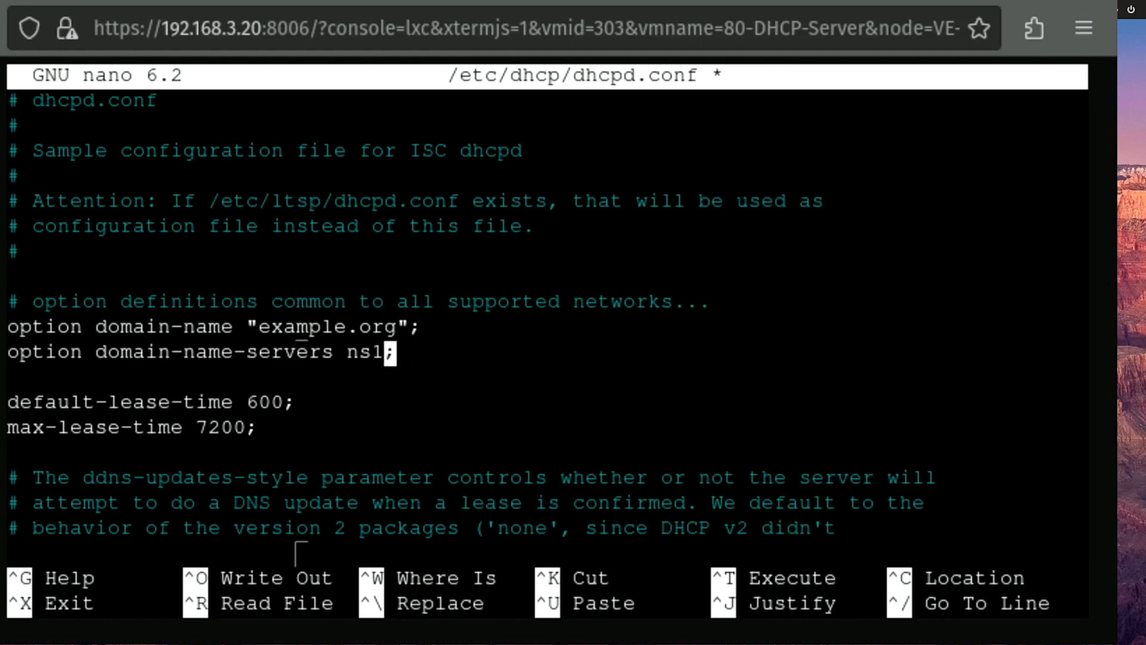
pyautogui.write('1.1.1.')
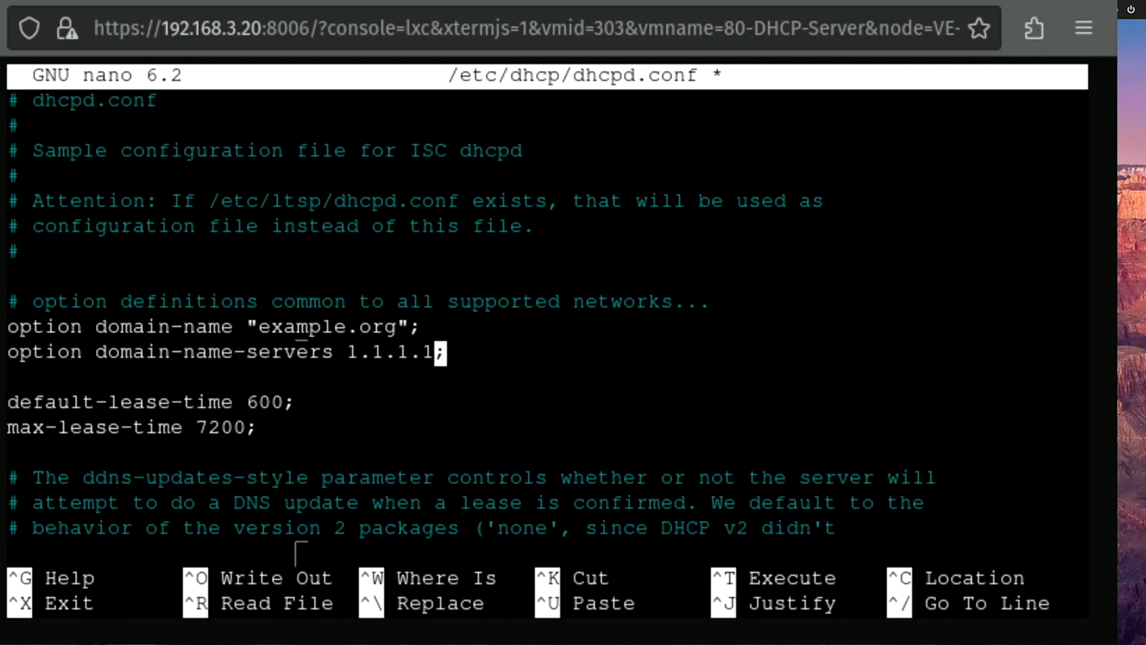
pyautogui.write('", "')
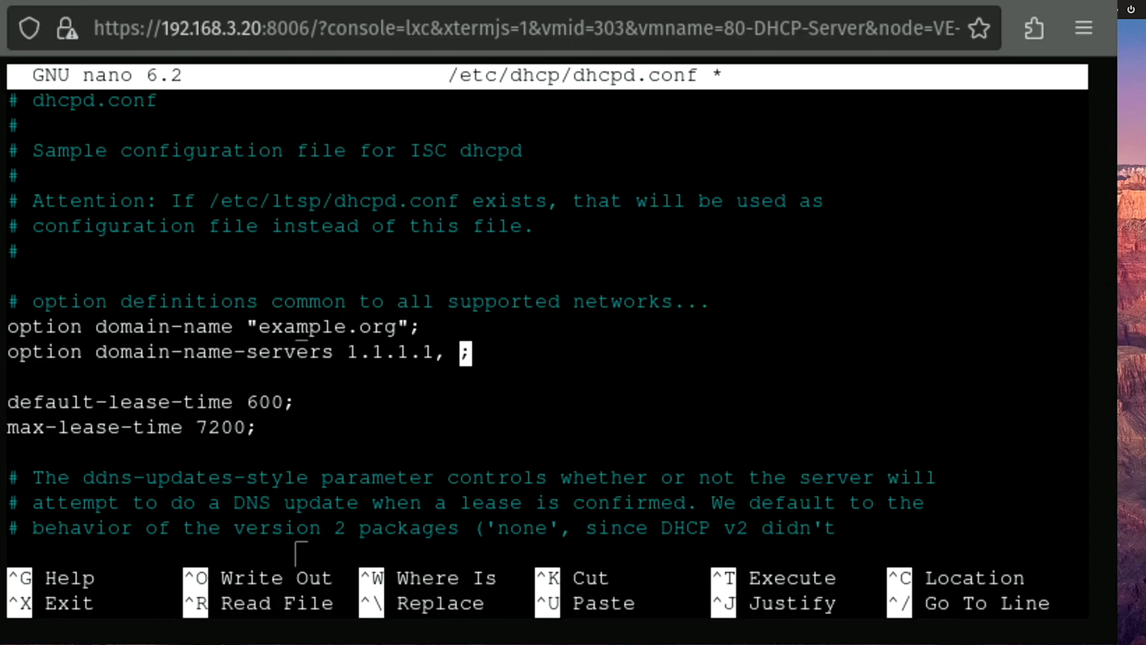
pyautogui.write('8.8.')
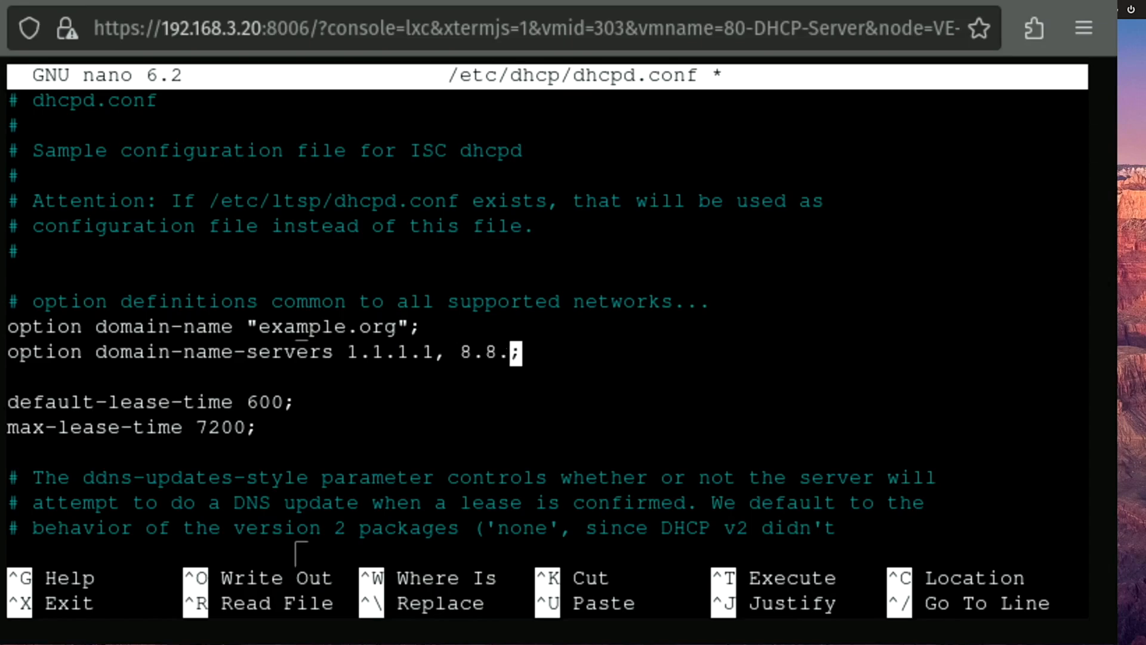
pyautogui.write('8.8')
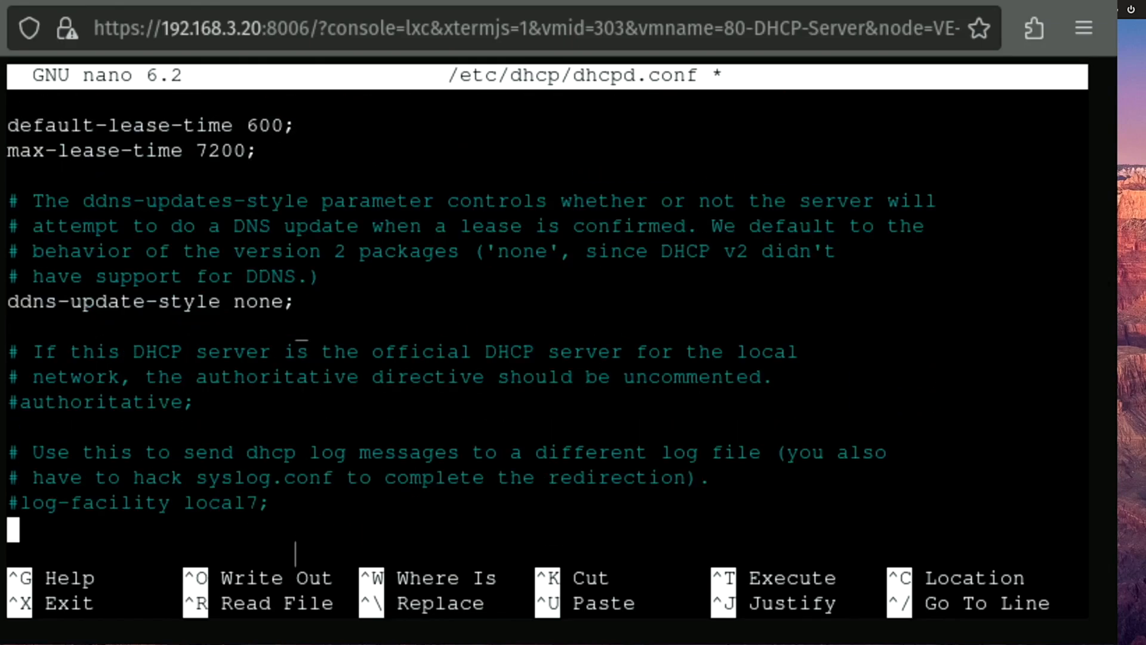
# Uncomment the authoritative directive in dhcpd.conf
pyautogui.click(188, 403)
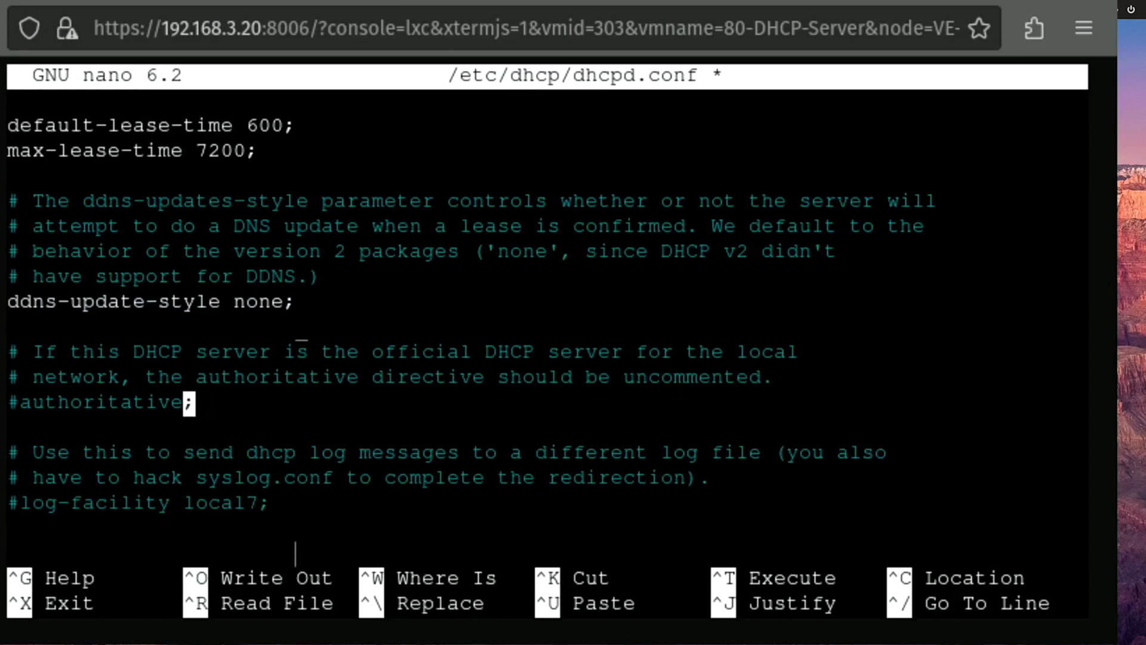
pyautogui.press('Delete')
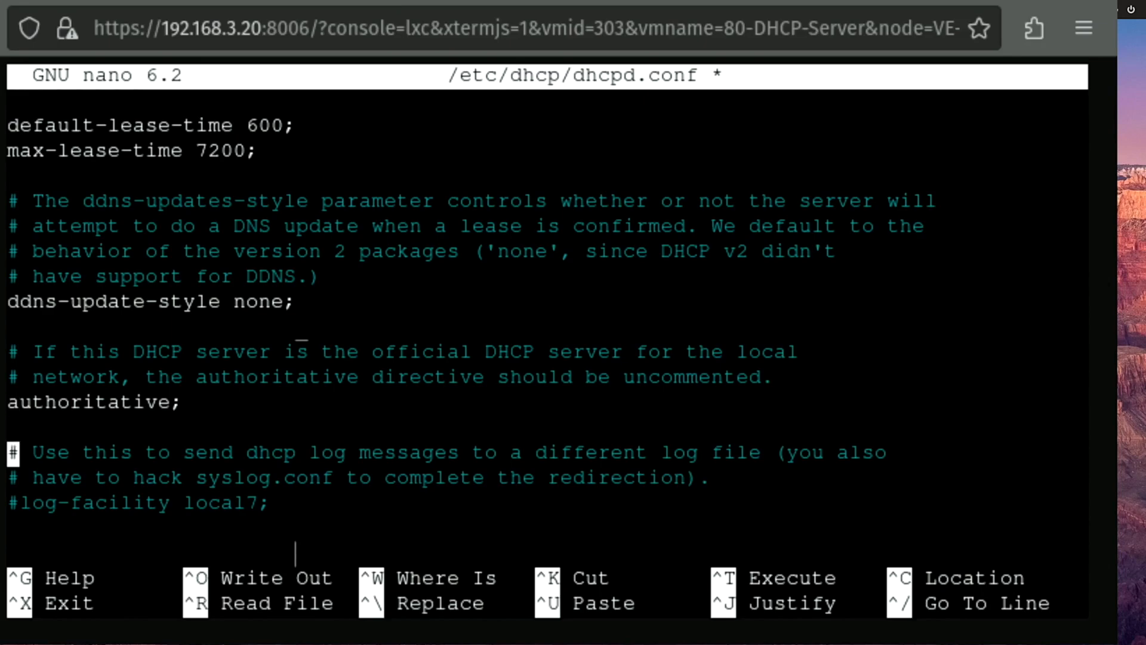
# Uncomment the basic subnet block as 192.168.80.0 netmask 255.255.255.0 with range 192.168.80.100–192.168.80.200
pyautogui.scroll(-3)
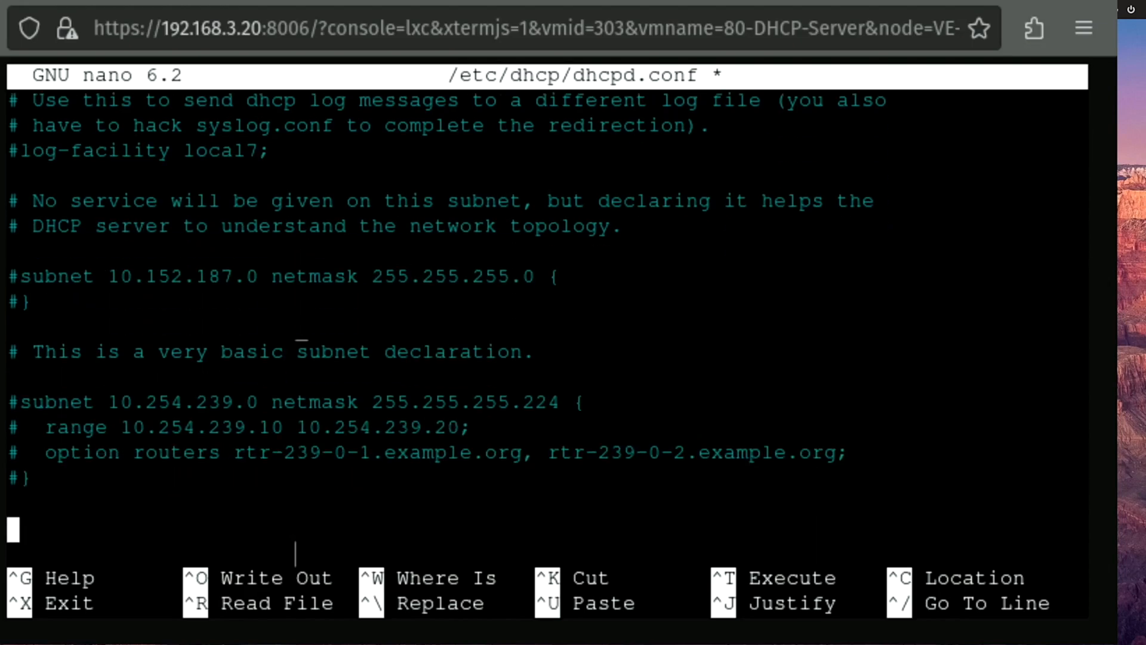
pyautogui.scroll(-3)
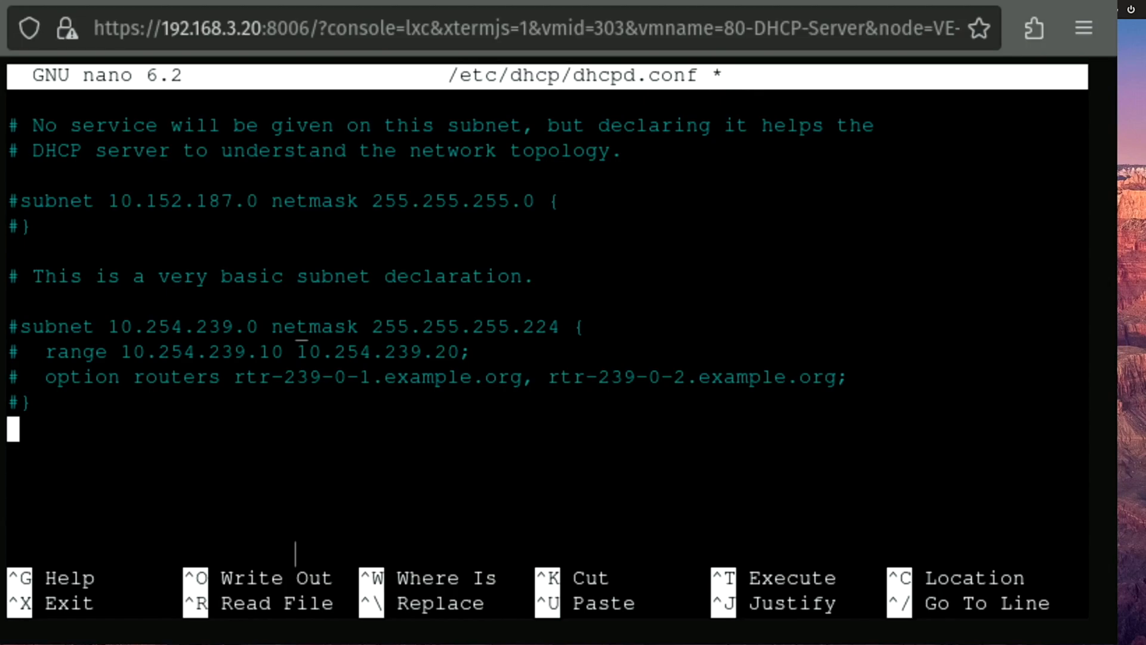
pyautogui.moveTo(57, 421)
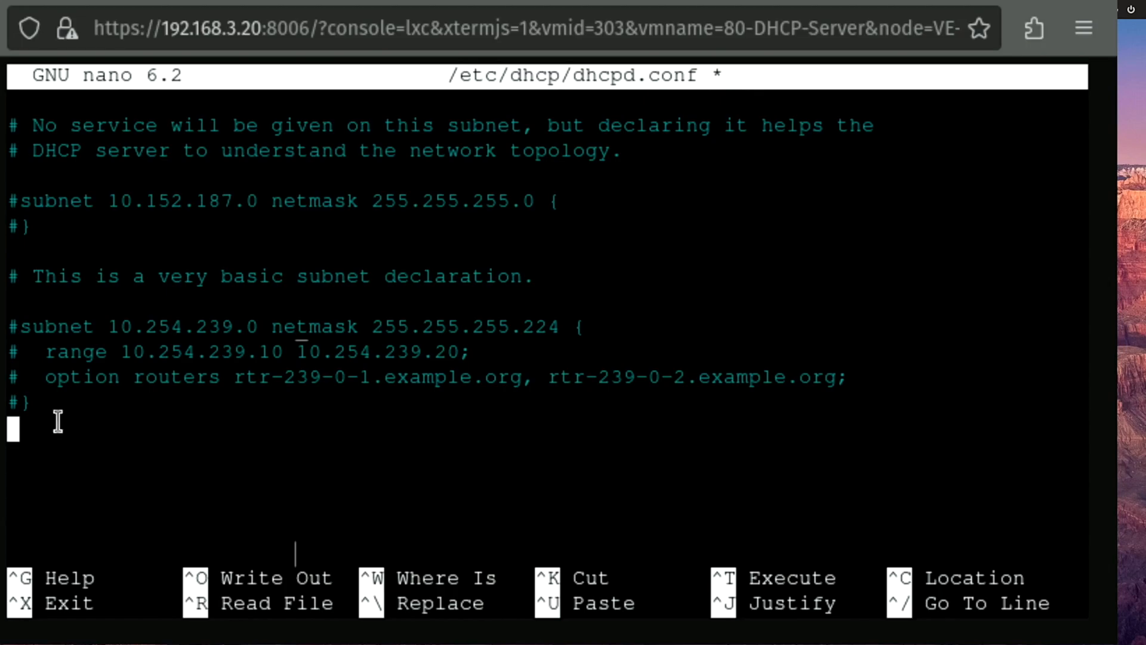
pyautogui.moveTo(191, 401)
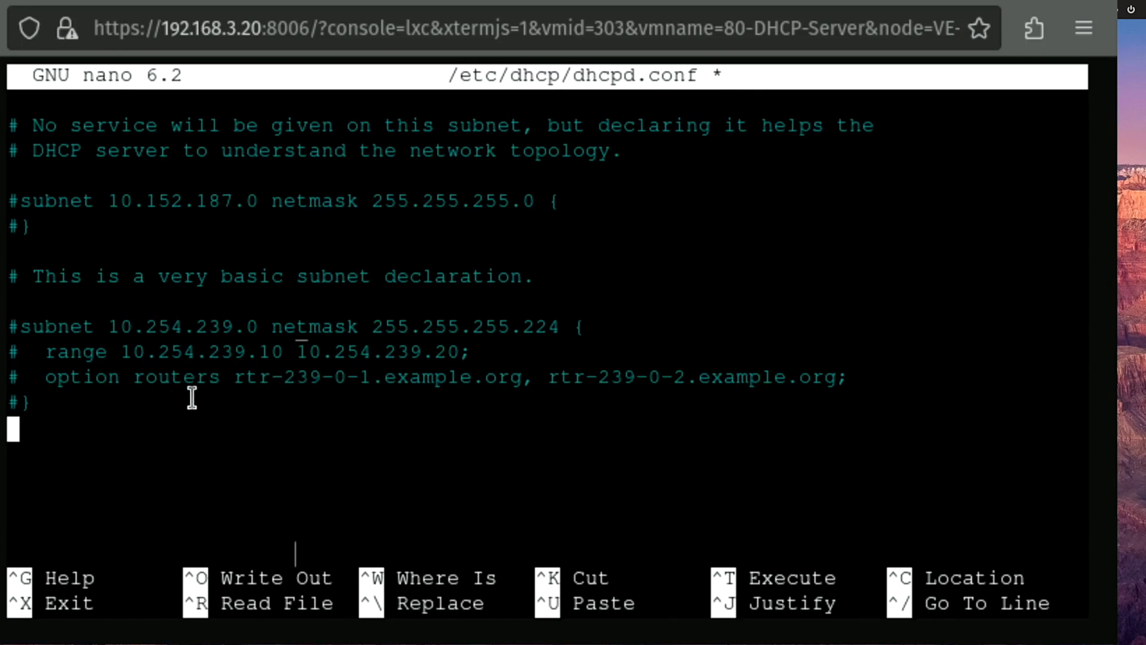
pyautogui.moveTo(182, 409)
pyautogui.write('92.168.8')
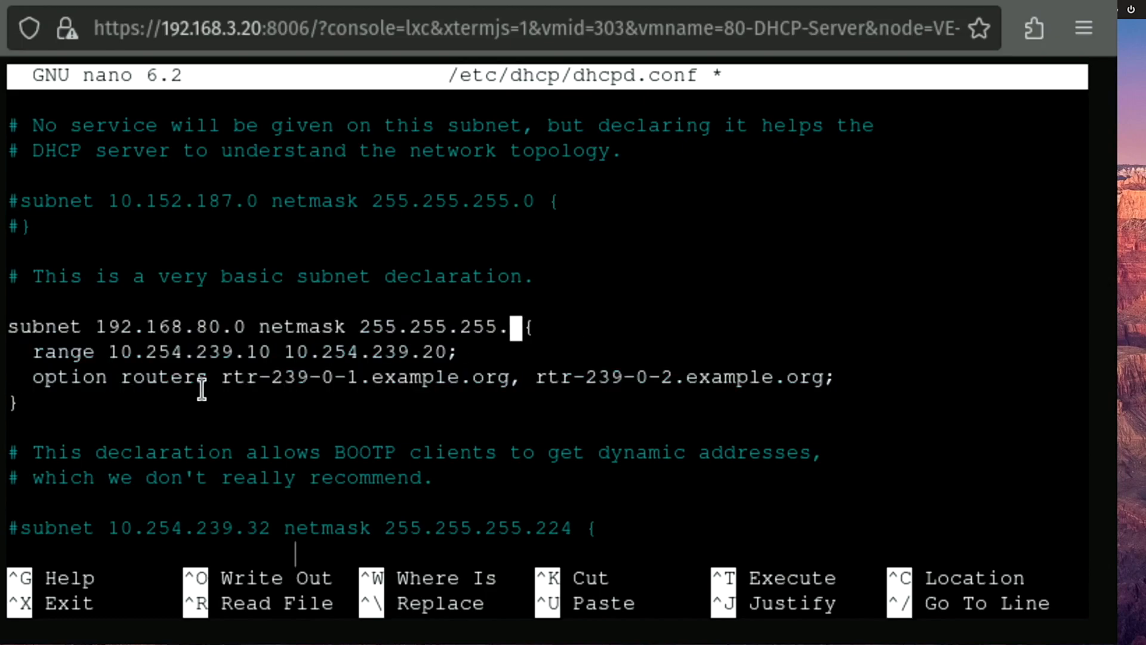
pyautogui.write('0')
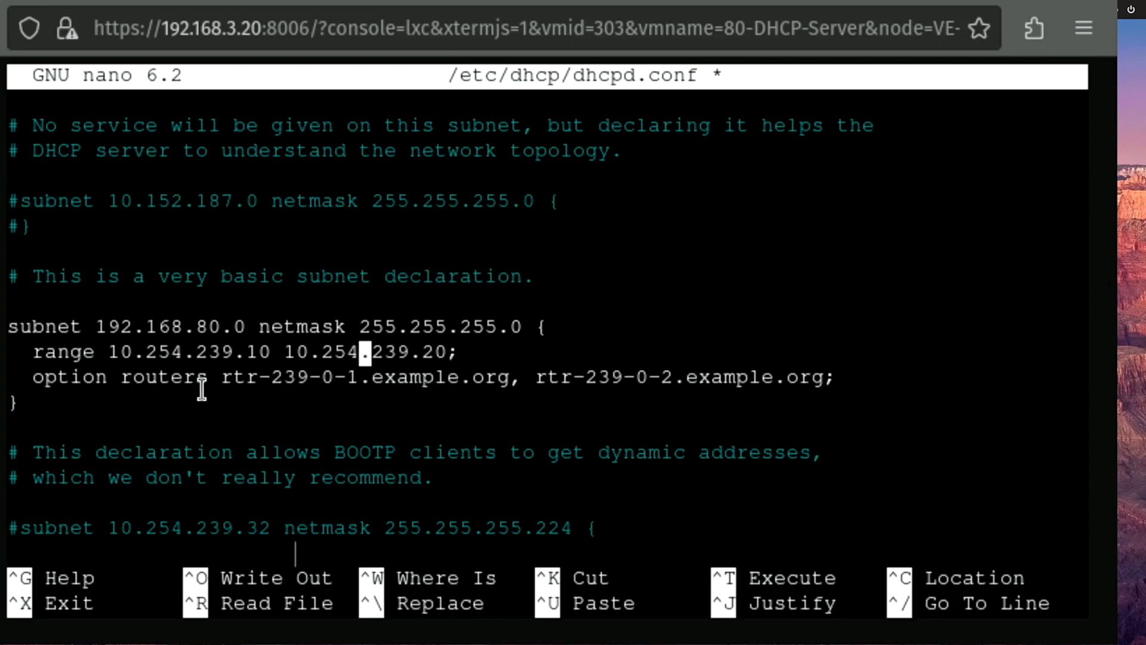
pyautogui.press('Backspace')
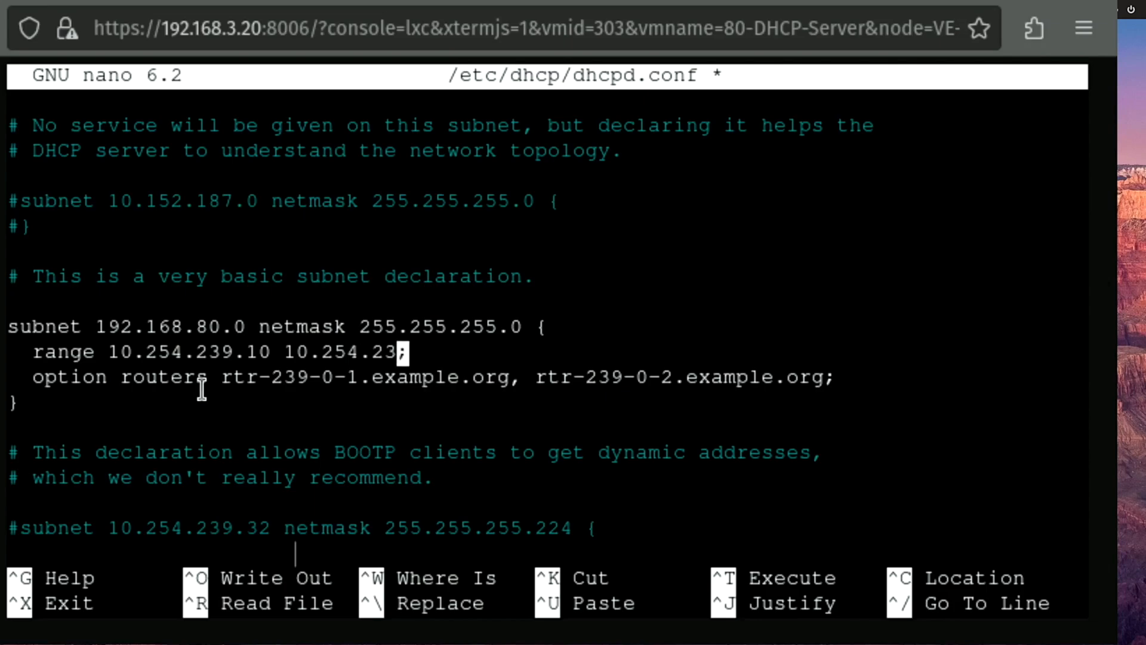
pyautogui.press('BackSpace')
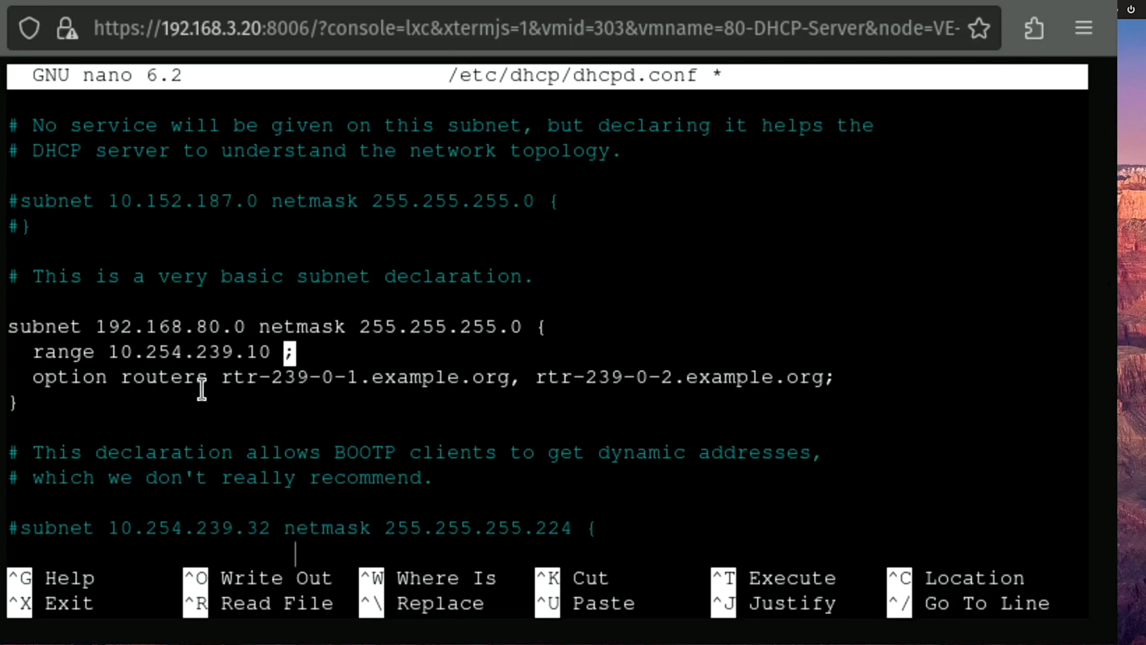
pyautogui.write('192.168.8')
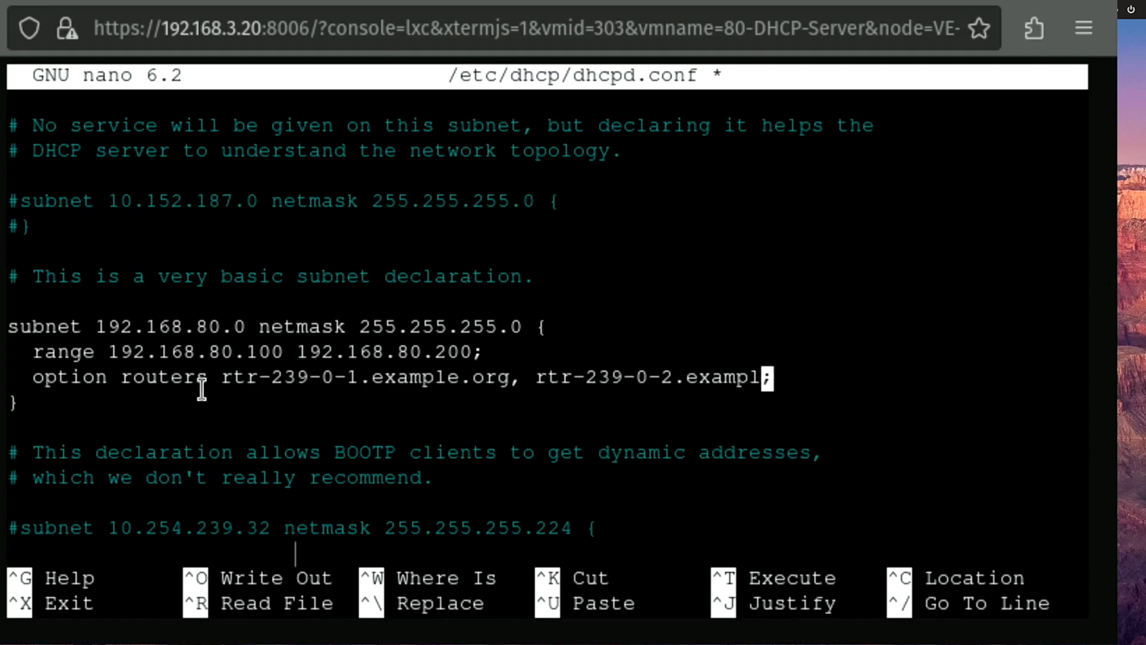
pyautogui.press('BackSpace')
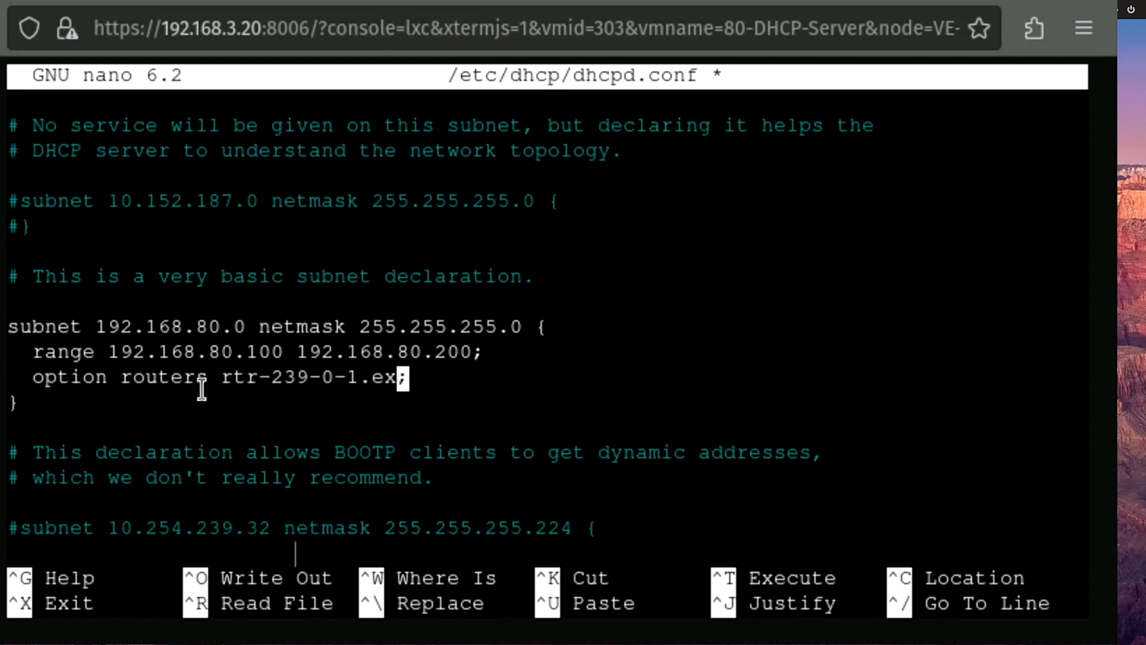
# Set routers 192.168.80.1, next-server 192.168.80.3 and option bootfile-name "pxelinux.0" in the subnet block
pyautogui.press('BackSpace')
pyautogui.write('next-server 192.168.80.3;')
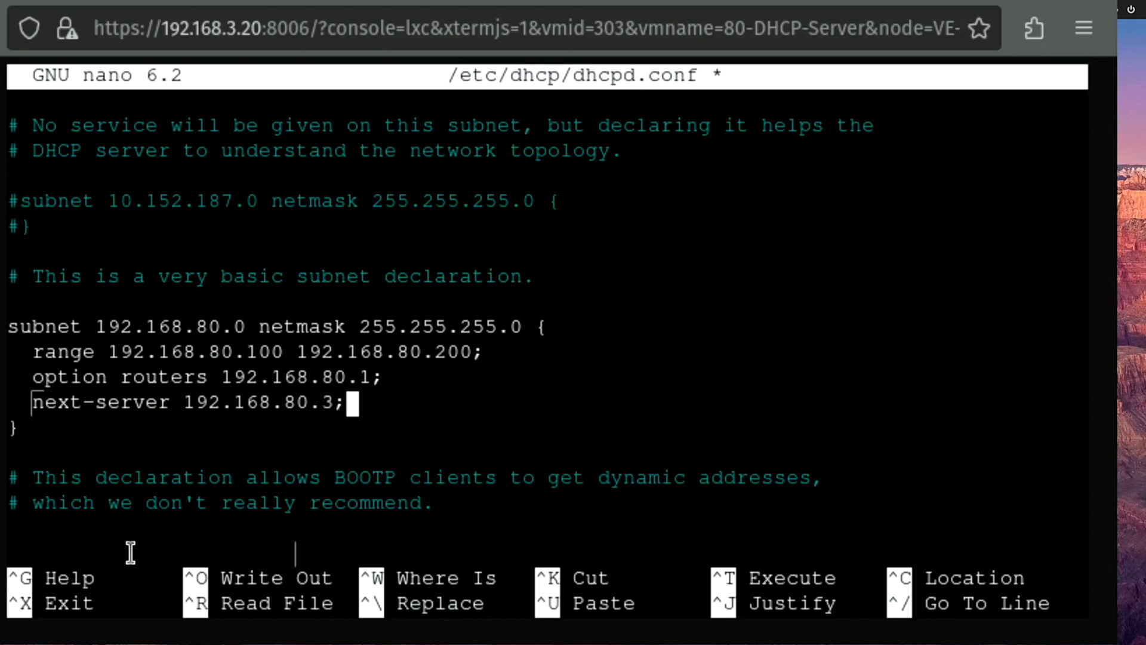
pyautogui.moveTo(156, 431)
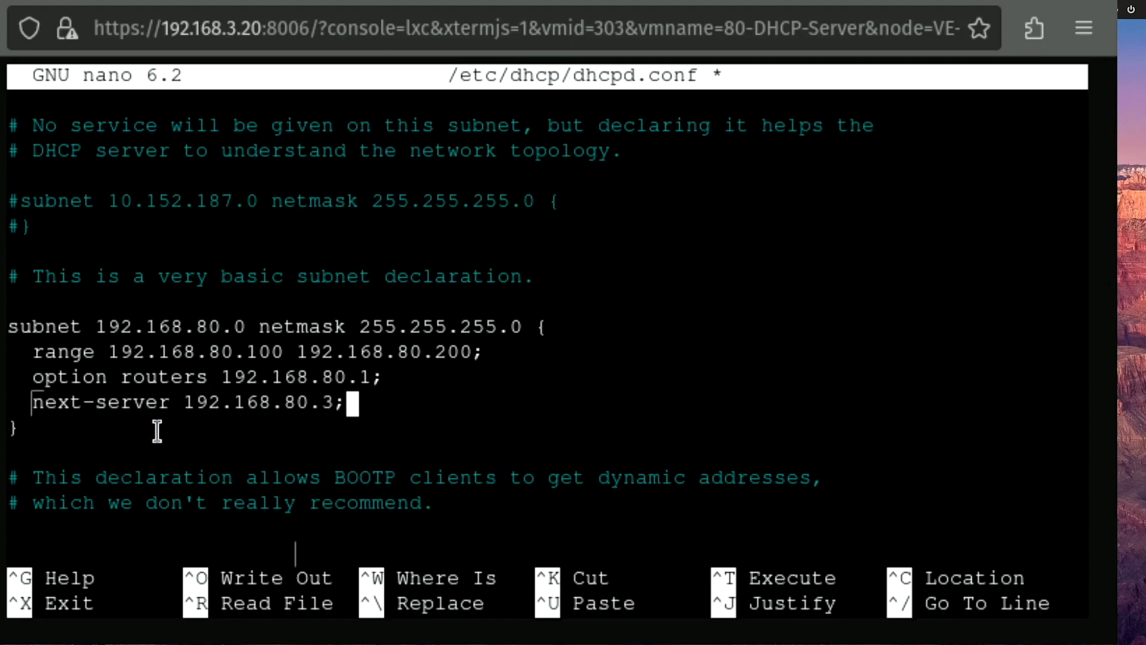
pyautogui.moveTo(156, 430)
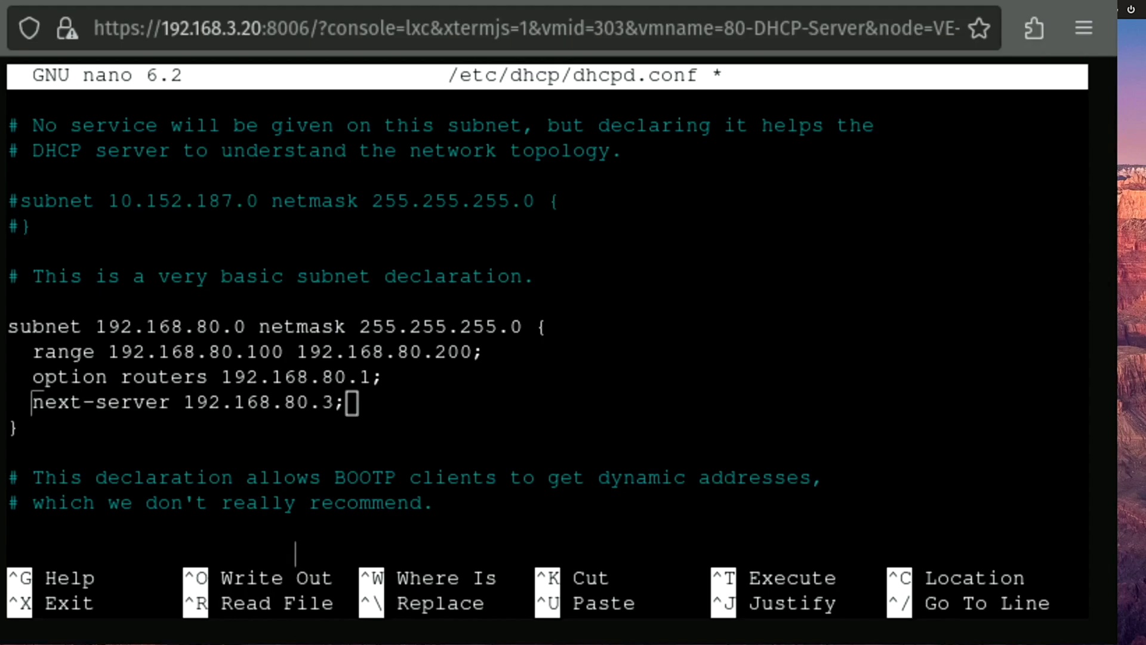
pyautogui.moveTo(357, 424)
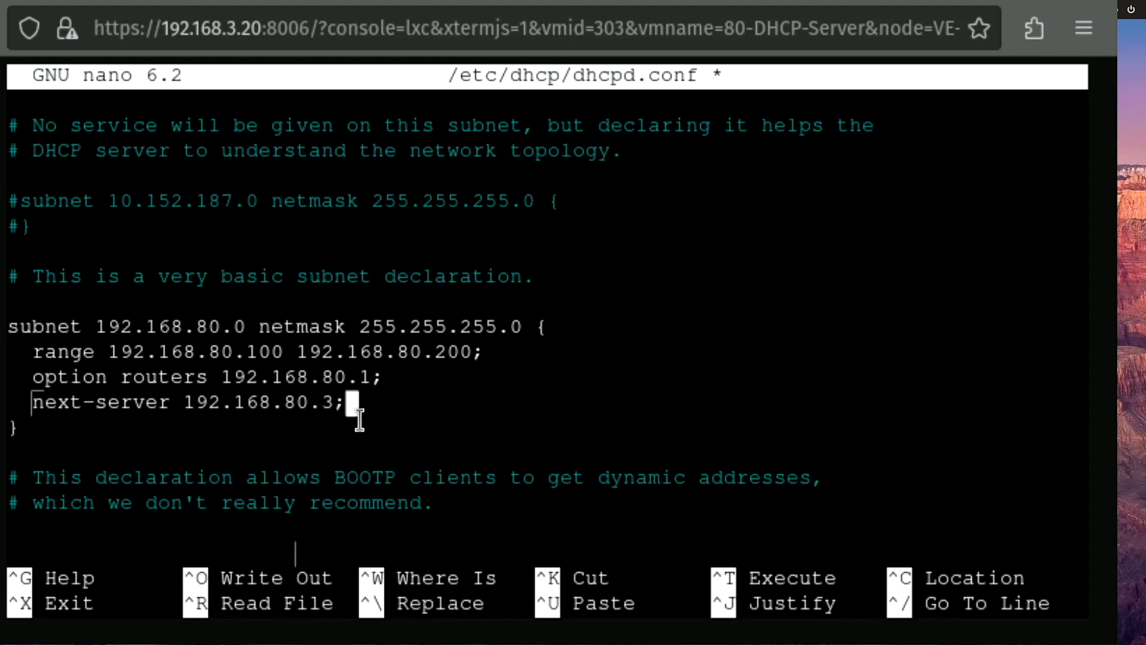
pyautogui.press('Return')
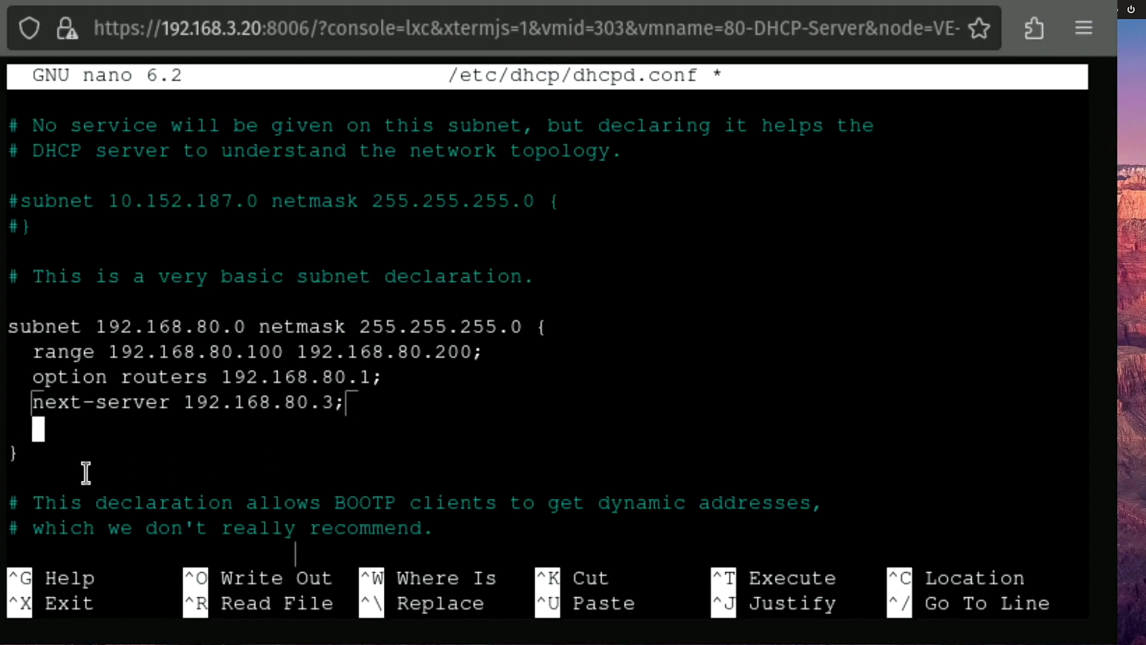
pyautogui.moveTo(176, 618)
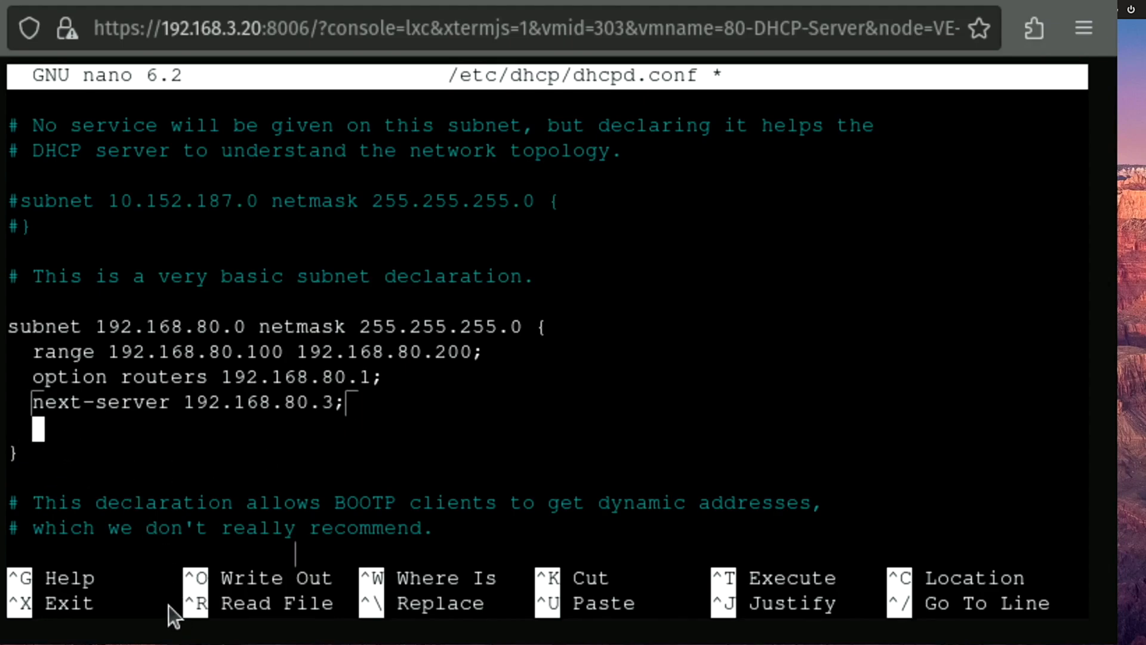
pyautogui.write('option bootfile-name "pxelinux.0";')
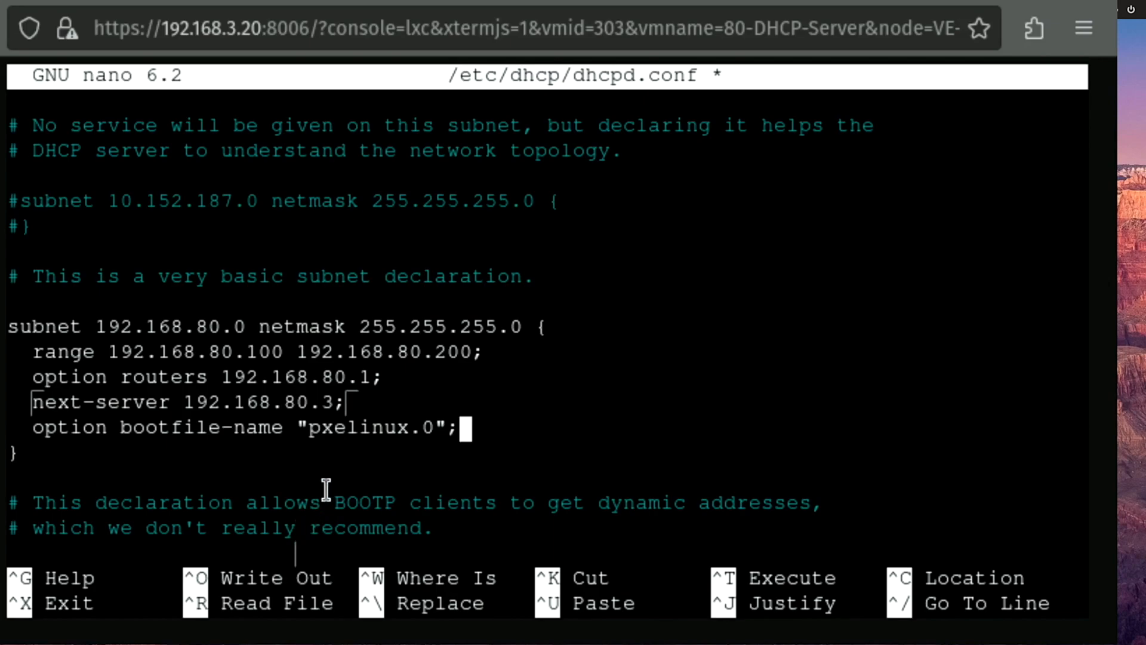
pyautogui.moveTo(279, 461)
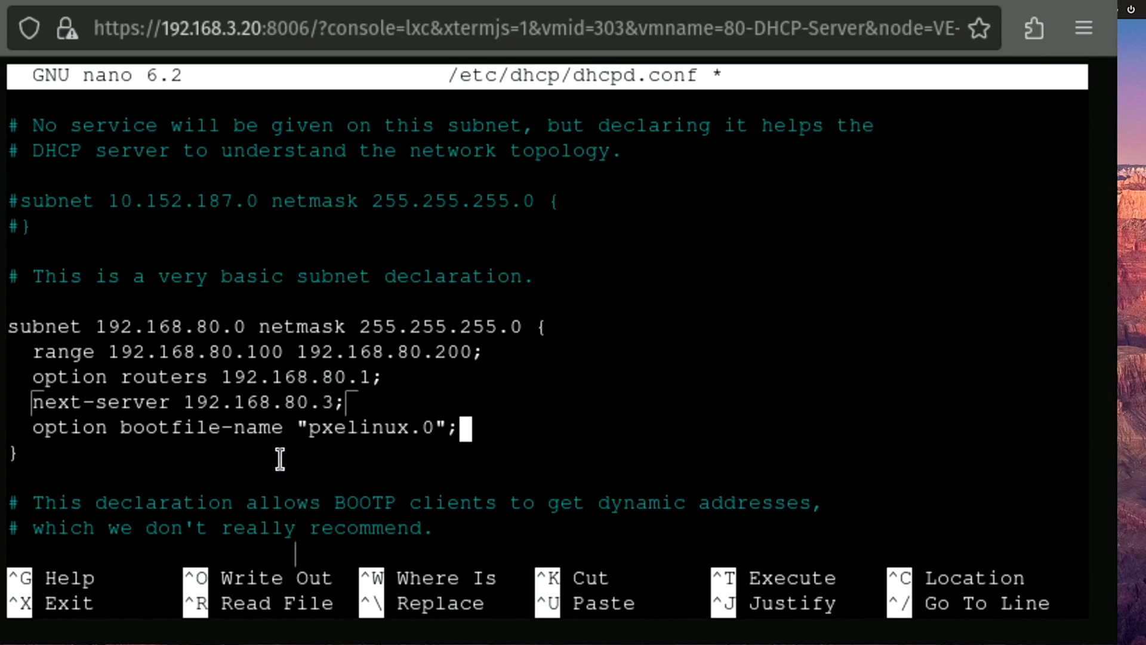
pyautogui.moveTo(377, 480)
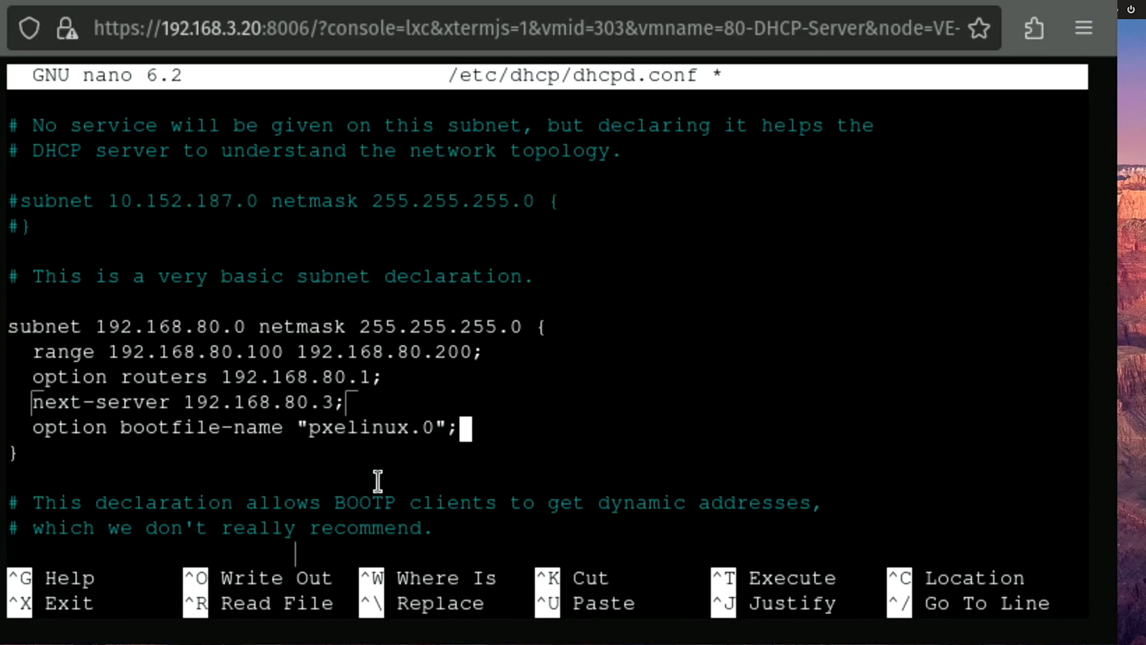
pyautogui.moveTo(383, 430)
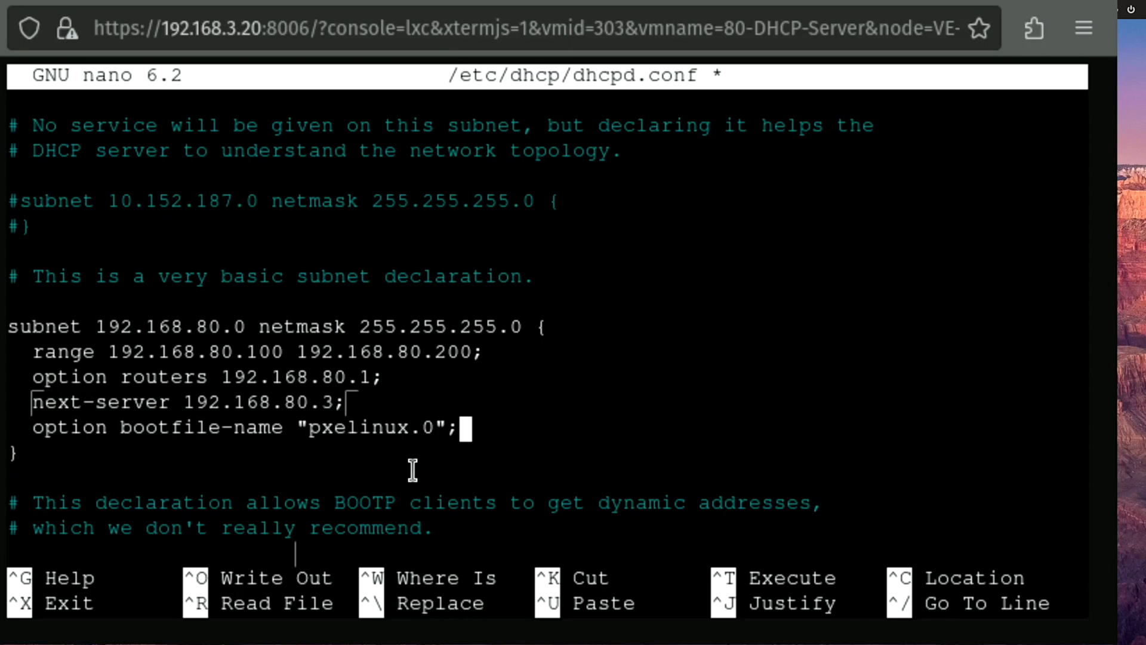
# Save the edited /etc/dhcp/dhcpd.conf and leave nano
pyautogui.press('ctrl+x')
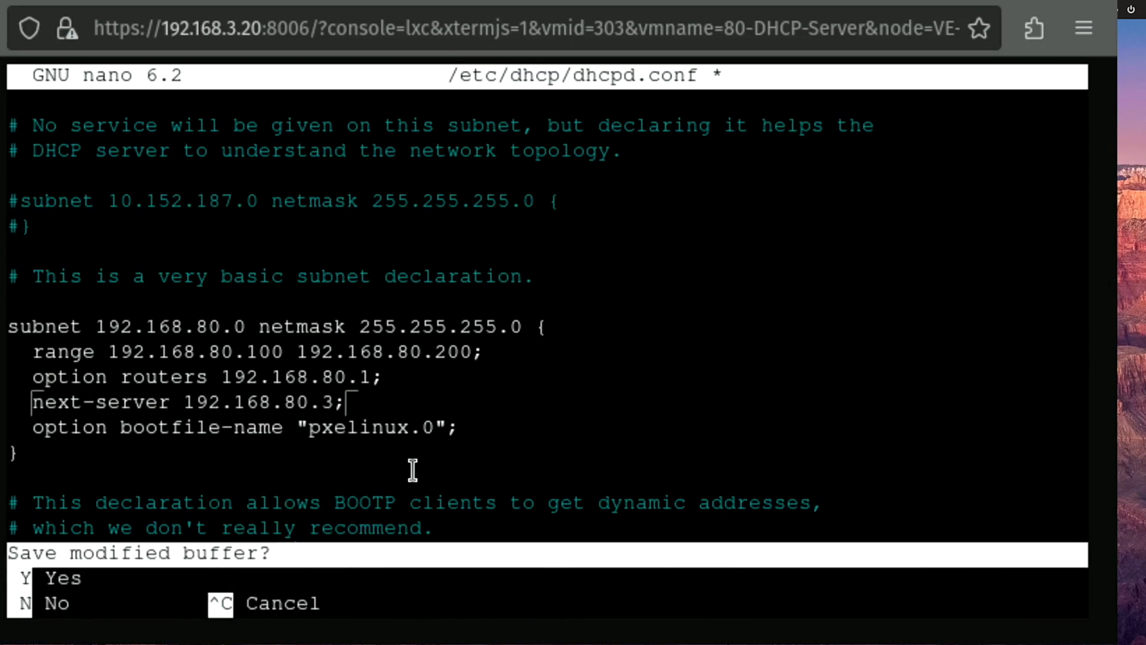
pyautogui.press('y')
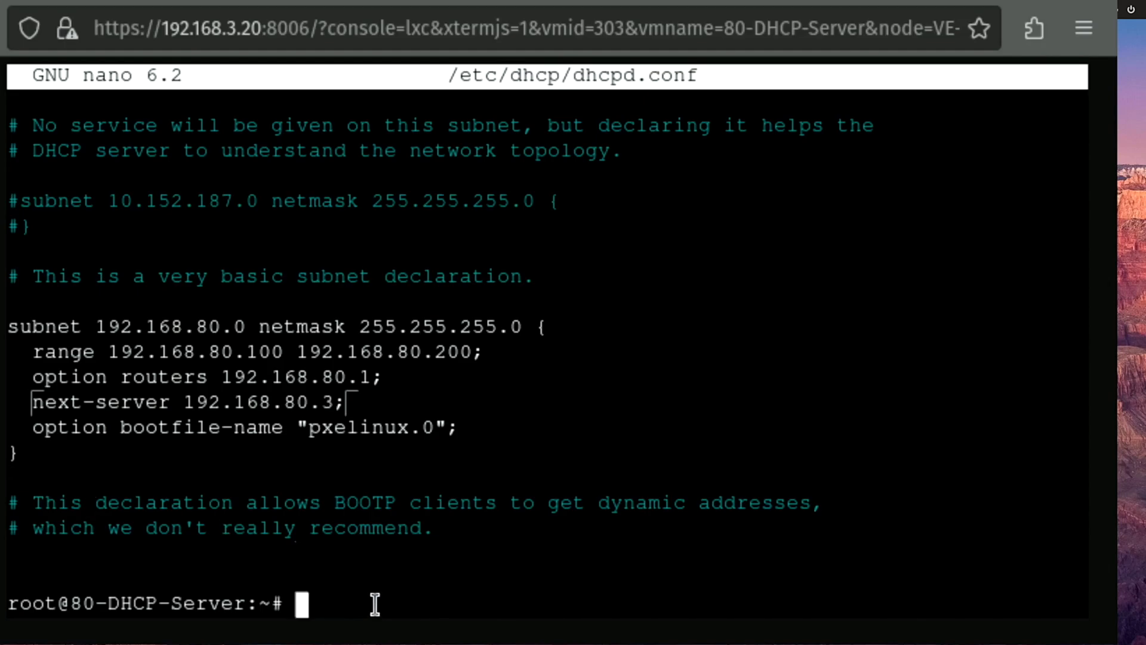
# Set INTERFACESv4="eth0" in /etc/default/isc-dhcp-server and save it
pyautogui.write('nano /etc/default/isc-dhcp-server')
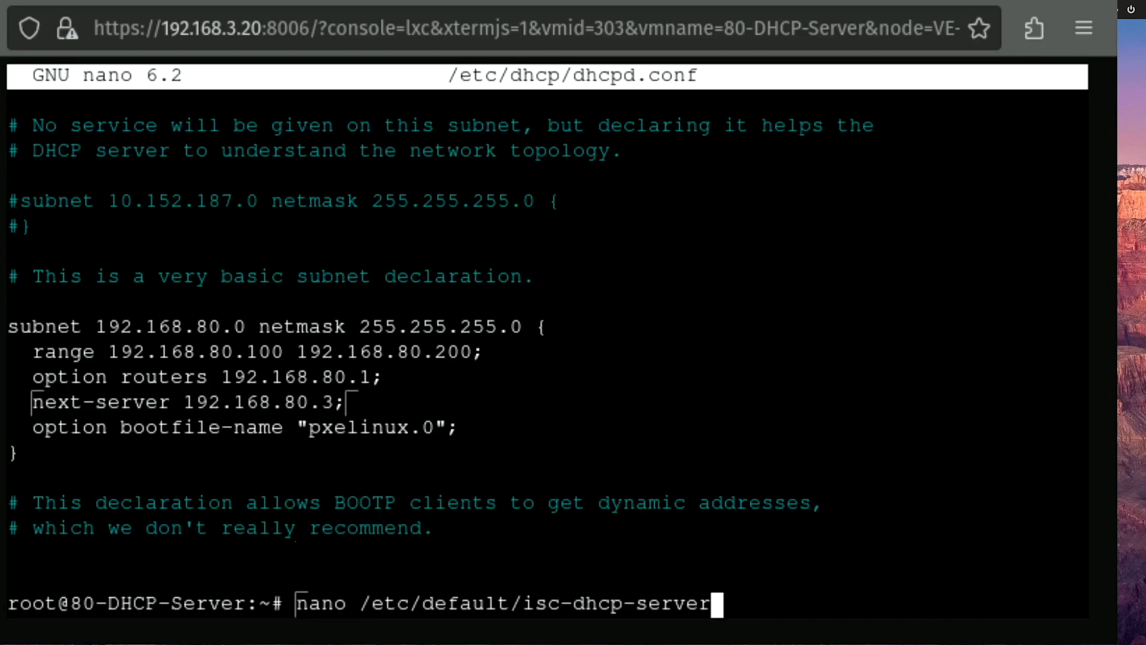
pyautogui.press('Return')
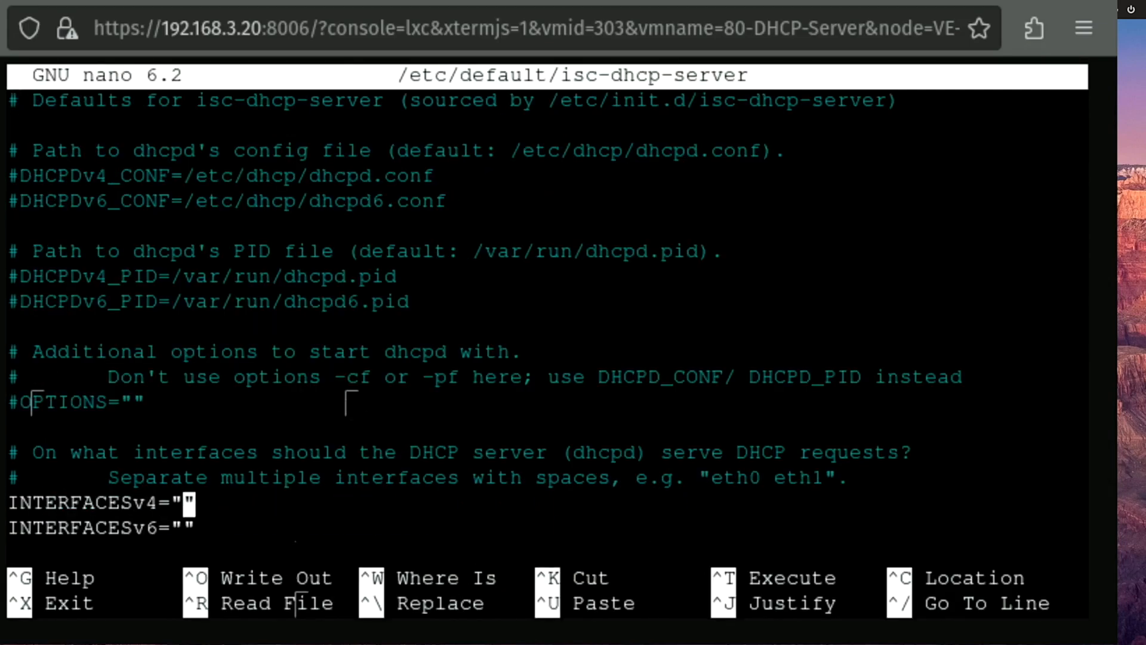
pyautogui.write('e')
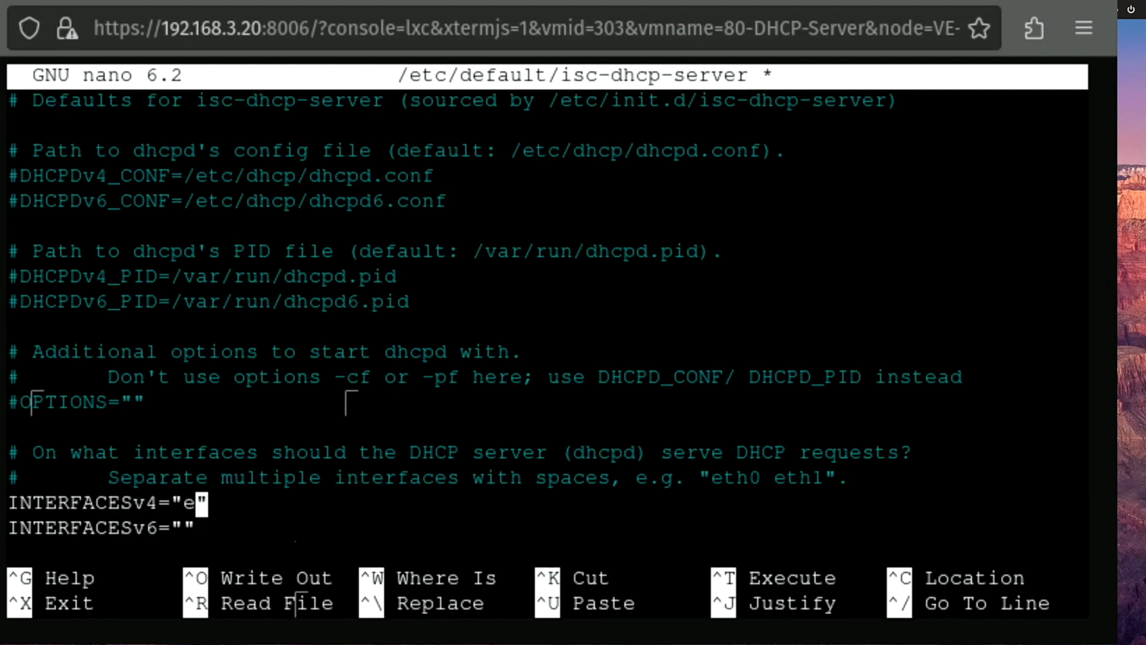
pyautogui.write('th0')
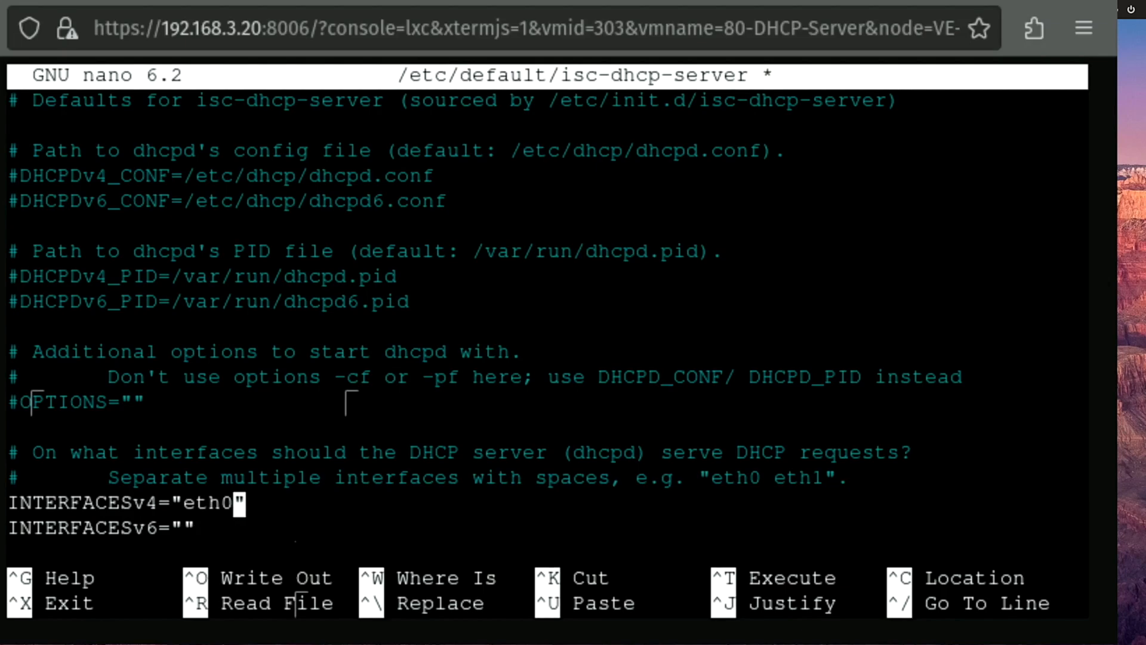
pyautogui.press('ctrl+x')
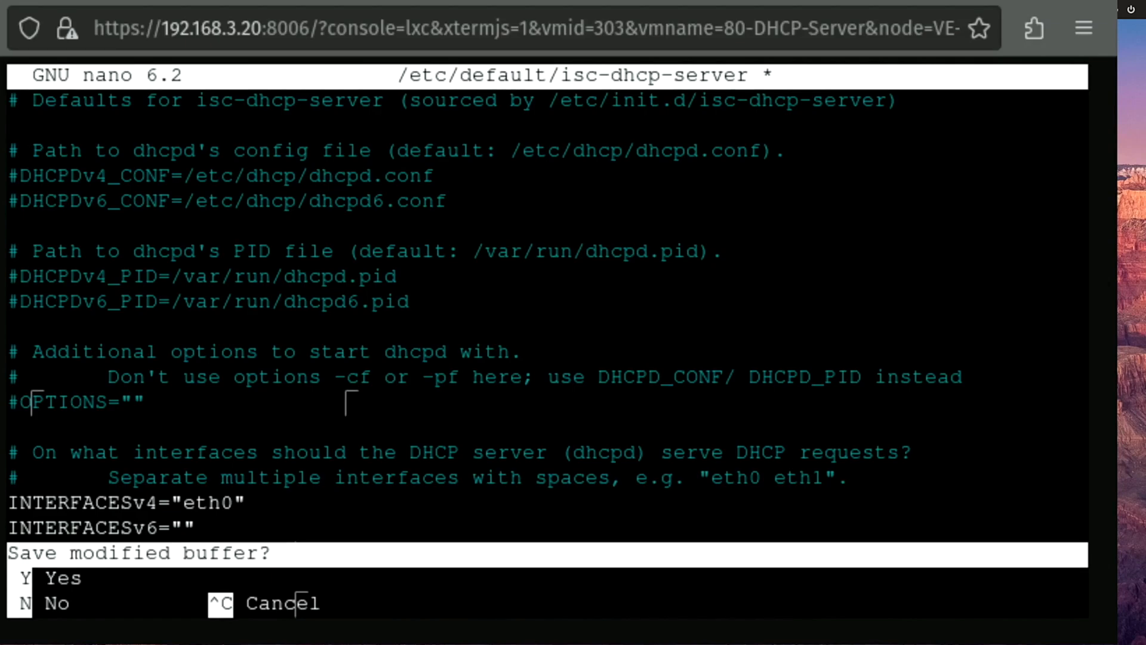
pyautogui.press('y')
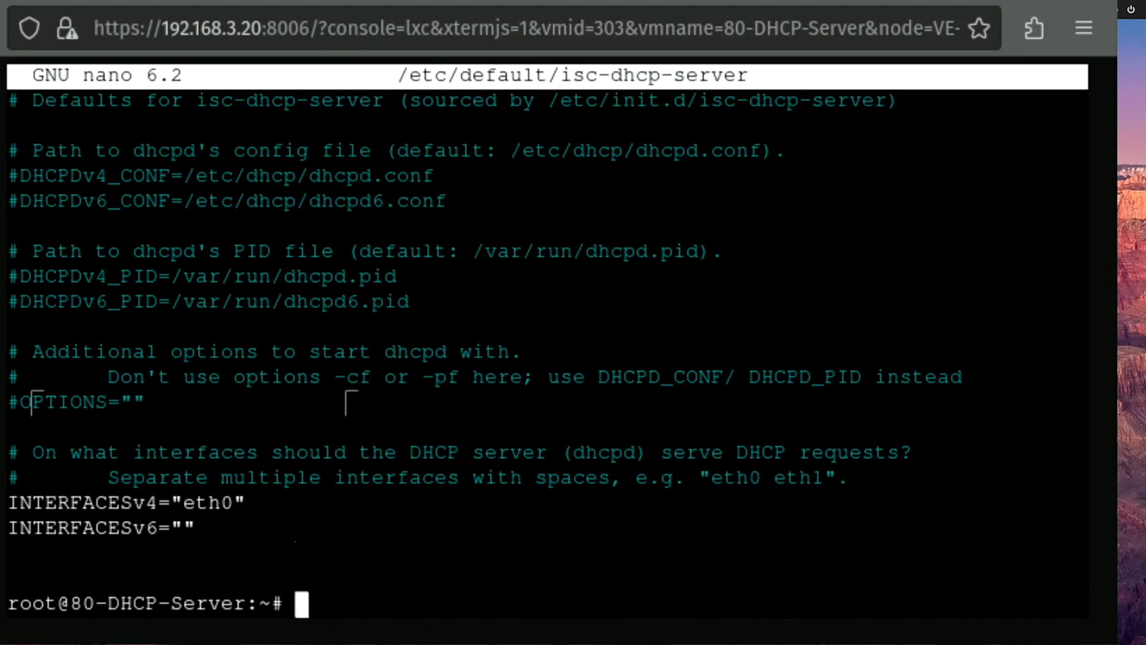
# Start and enable isc-dhcp-server with systemctl, then check its status shows it running
pyautogui.write('systemctl start isc-dhcp-server')
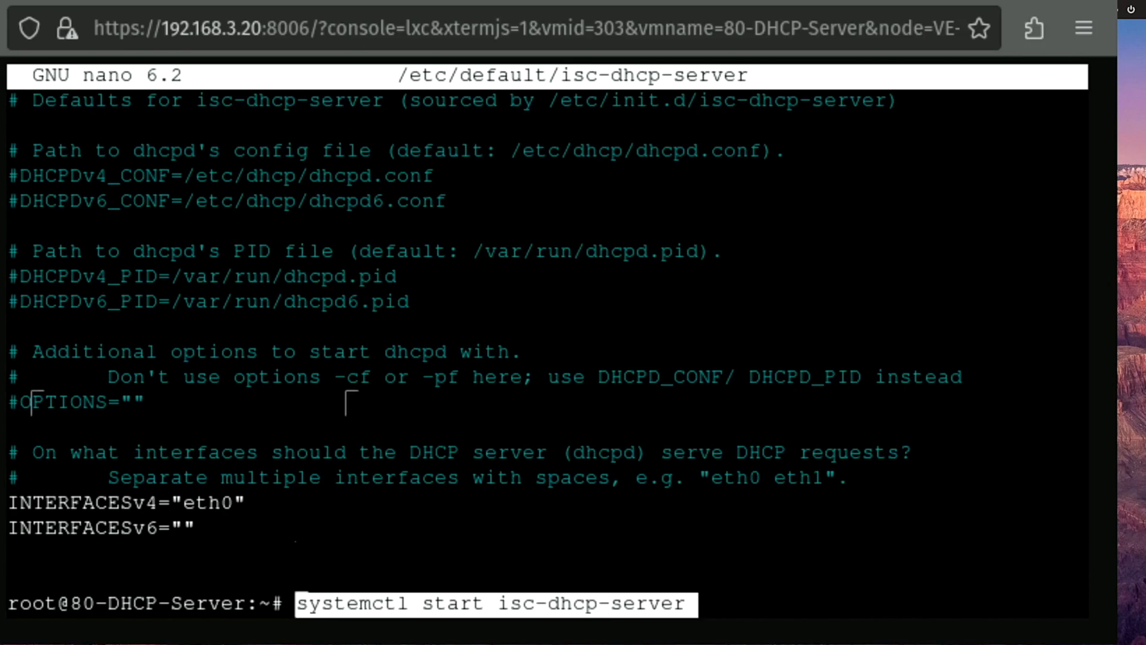
pyautogui.press('Return')
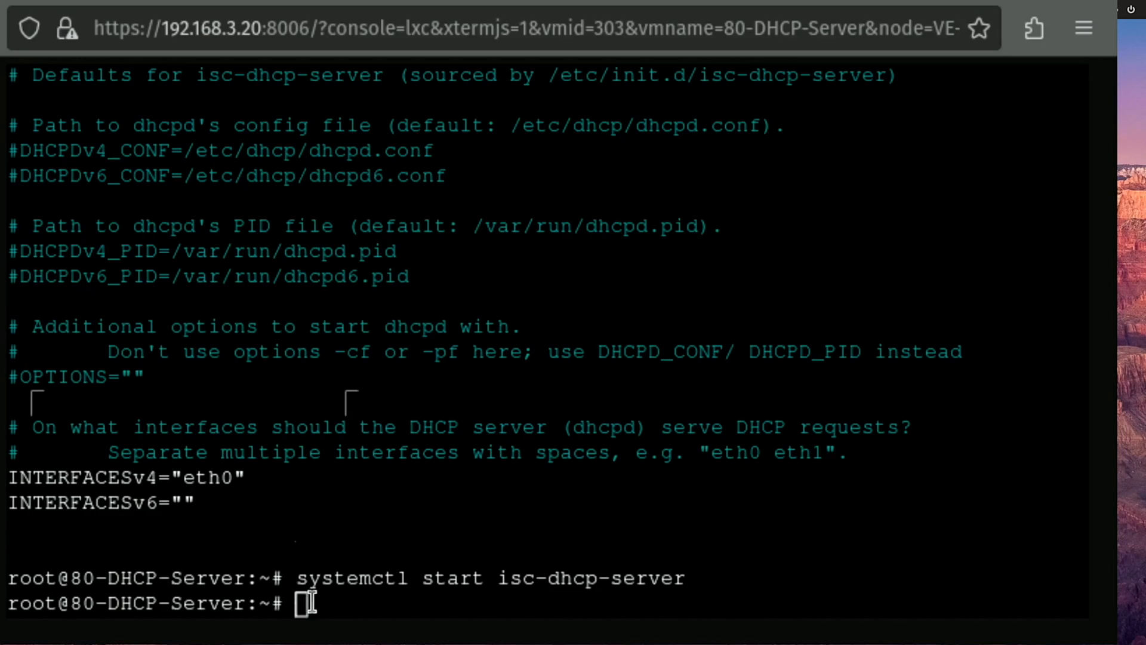
pyautogui.write('systemctl enable isc-dhcp-server')
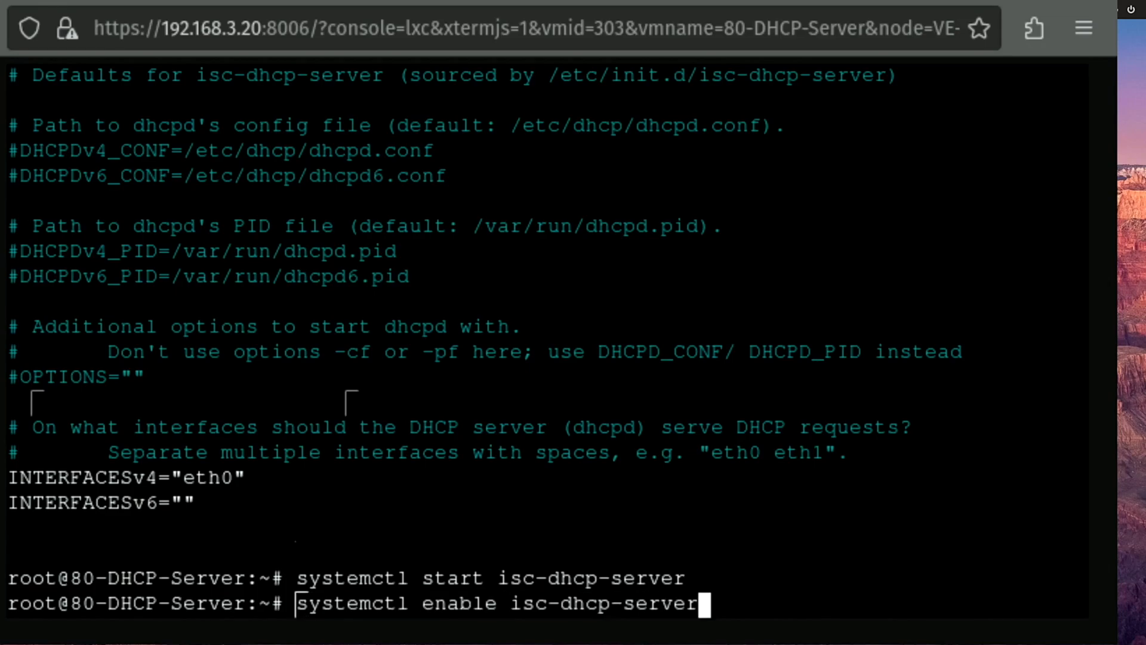
pyautogui.press('Return')
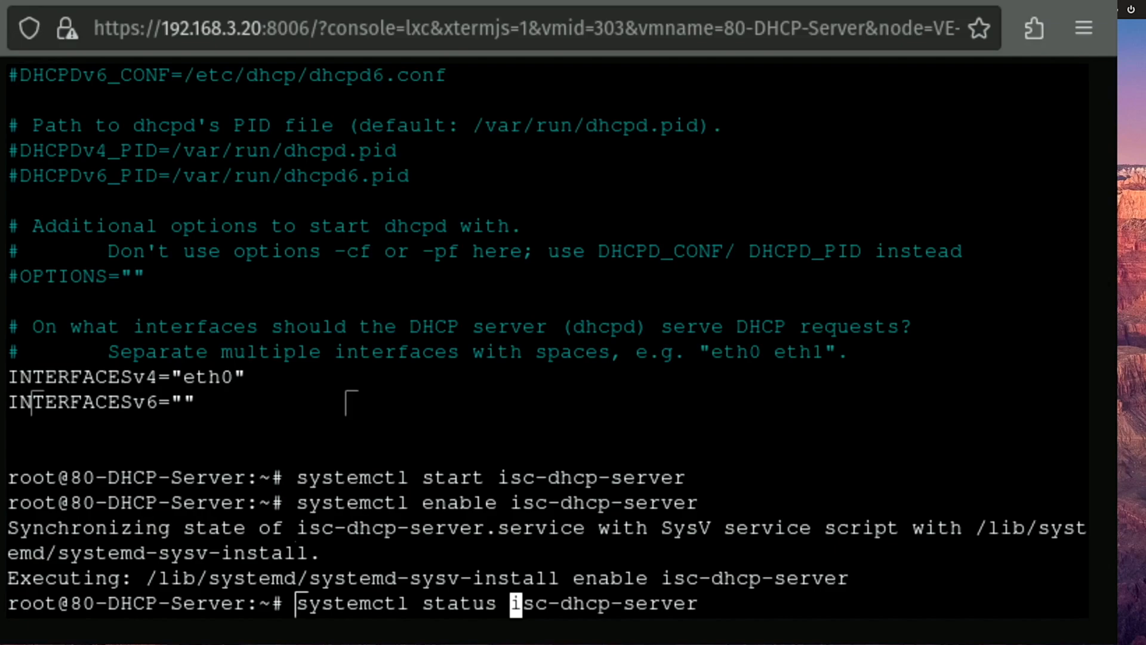
pyautogui.press('Return')
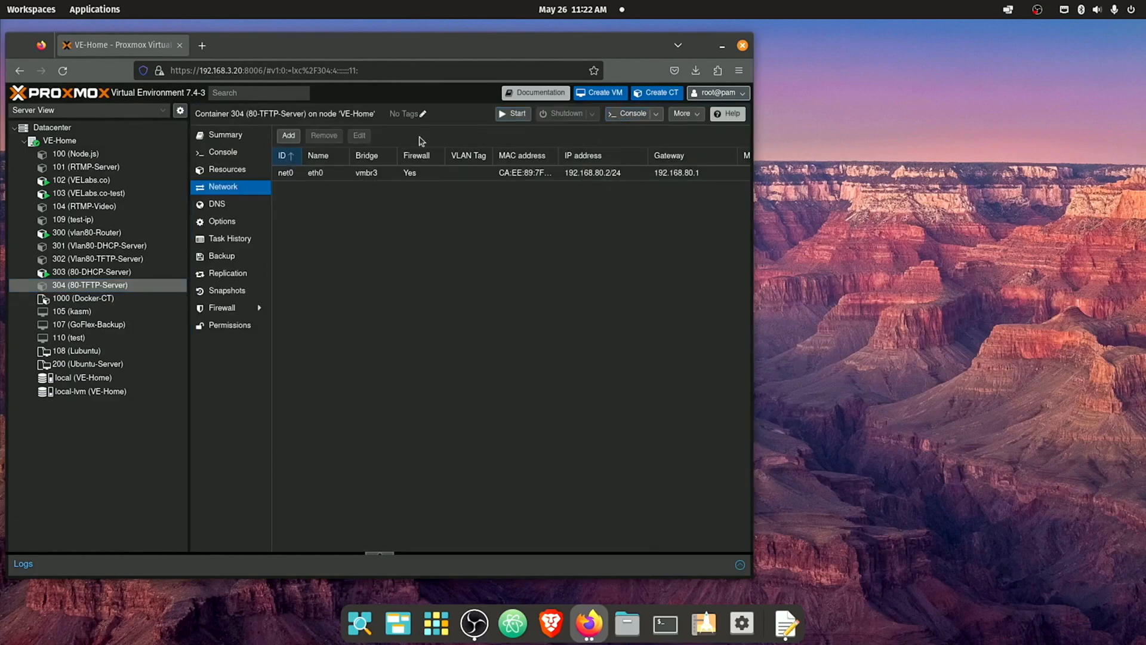
# In container 304's console install tftpd-hpa and enter the wget URL for the bullseye netboot.tar.gz
pyautogui.click(631, 113)
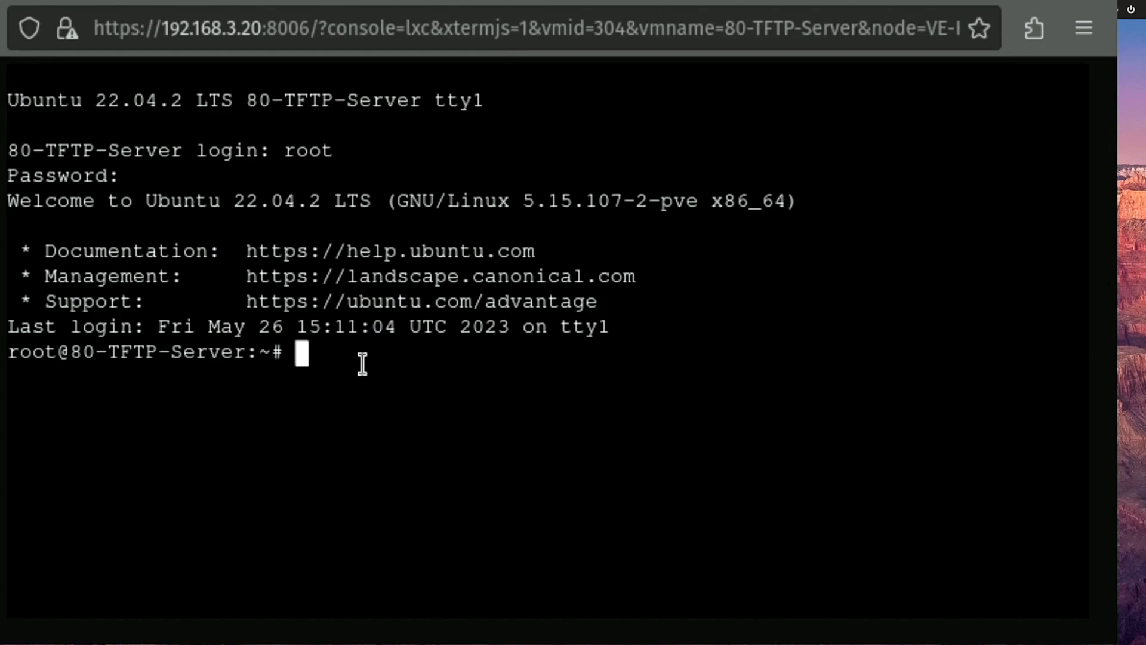
pyautogui.write('apt install tftpd-hpa -y')
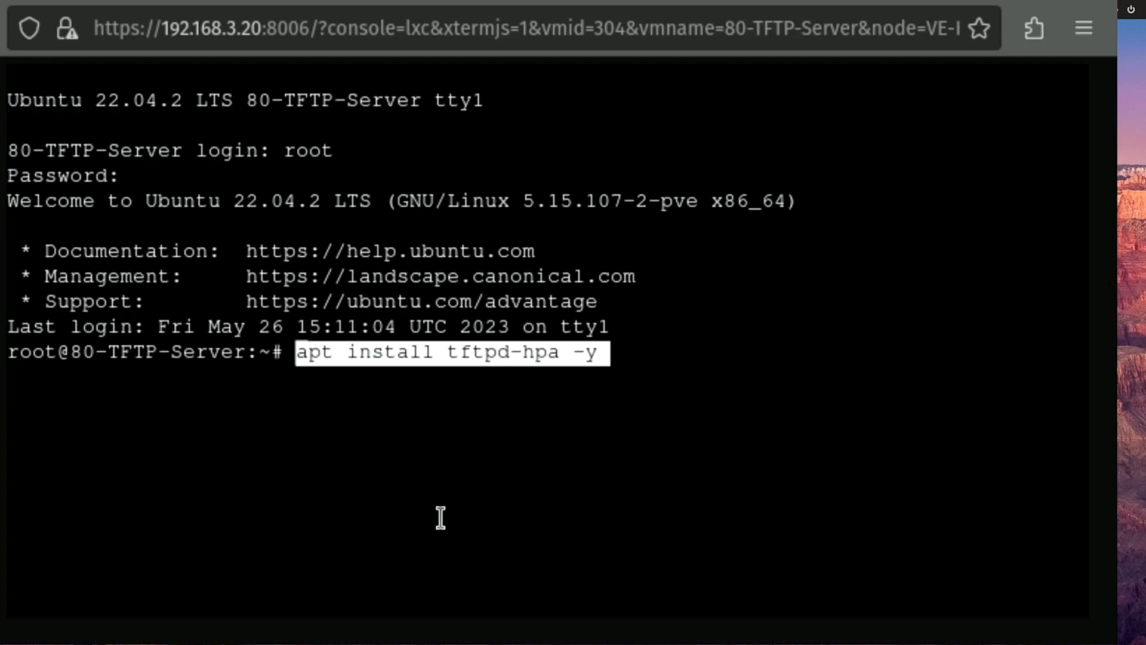
pyautogui.press('Return')
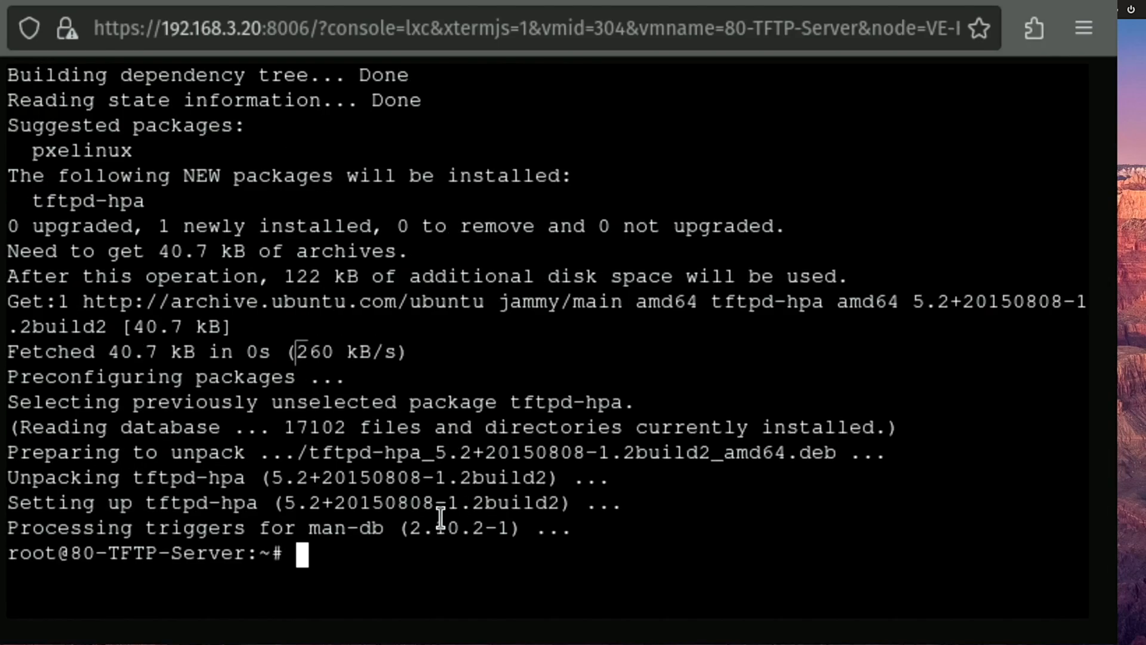
pyautogui.moveTo(437, 516)
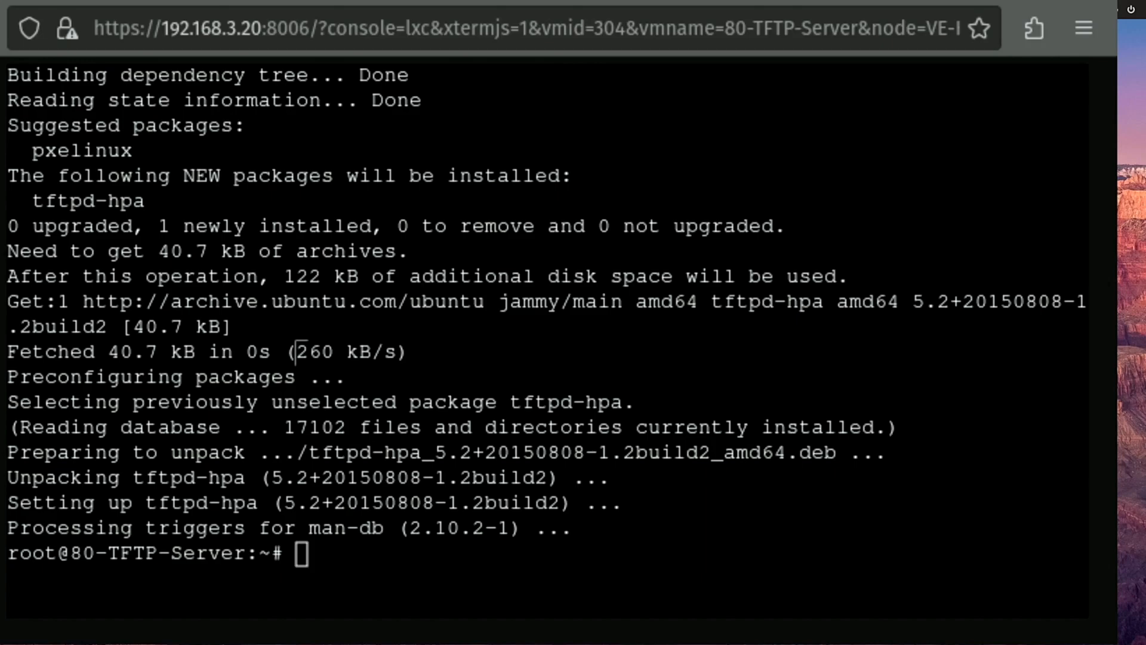
pyautogui.moveTo(400, 629)
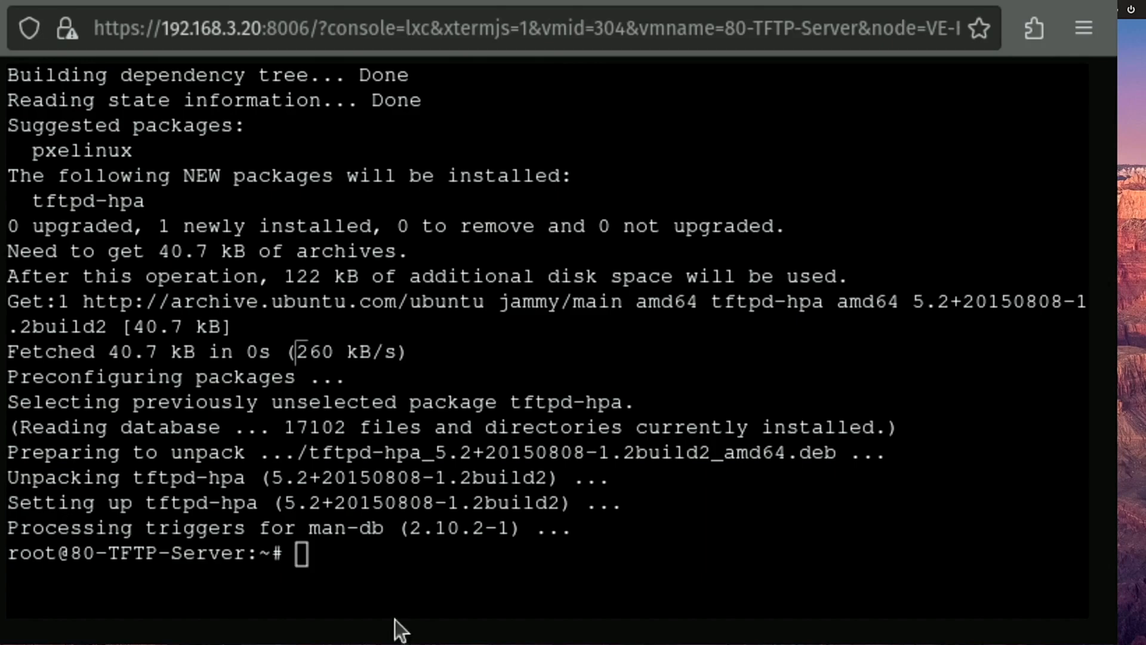
pyautogui.write('wget http://http.us.debian.org/debian/dists/bullseye/main/installer-amd64/current/images/netboot/netboot.tar.gz')
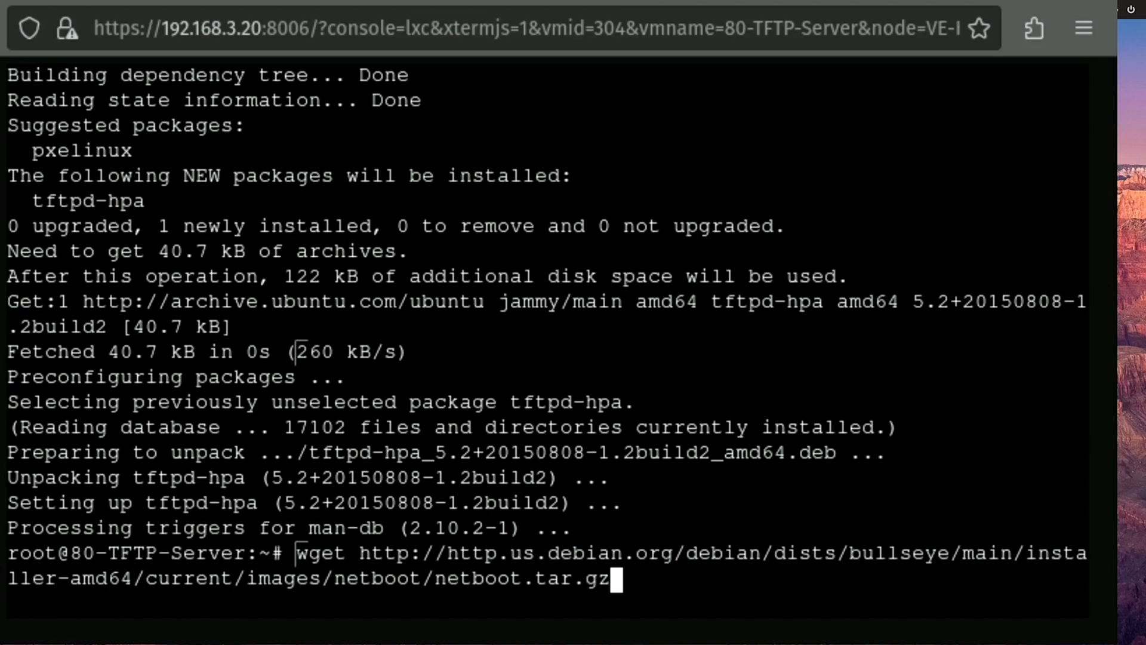
# Download netboot.tar.gz, extract it with tar -xf, and prepare the cp -r of the installer files to /srv/tftp
pyautogui.press('Return')
pyautogui.write('ls')
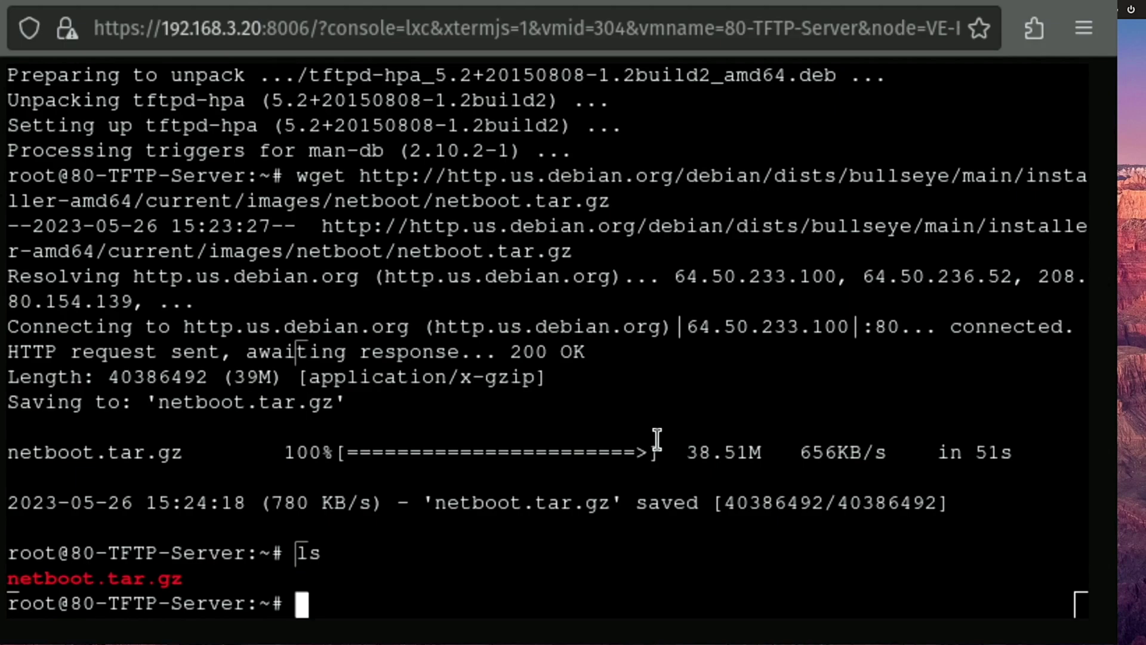
pyautogui.write('tar -')
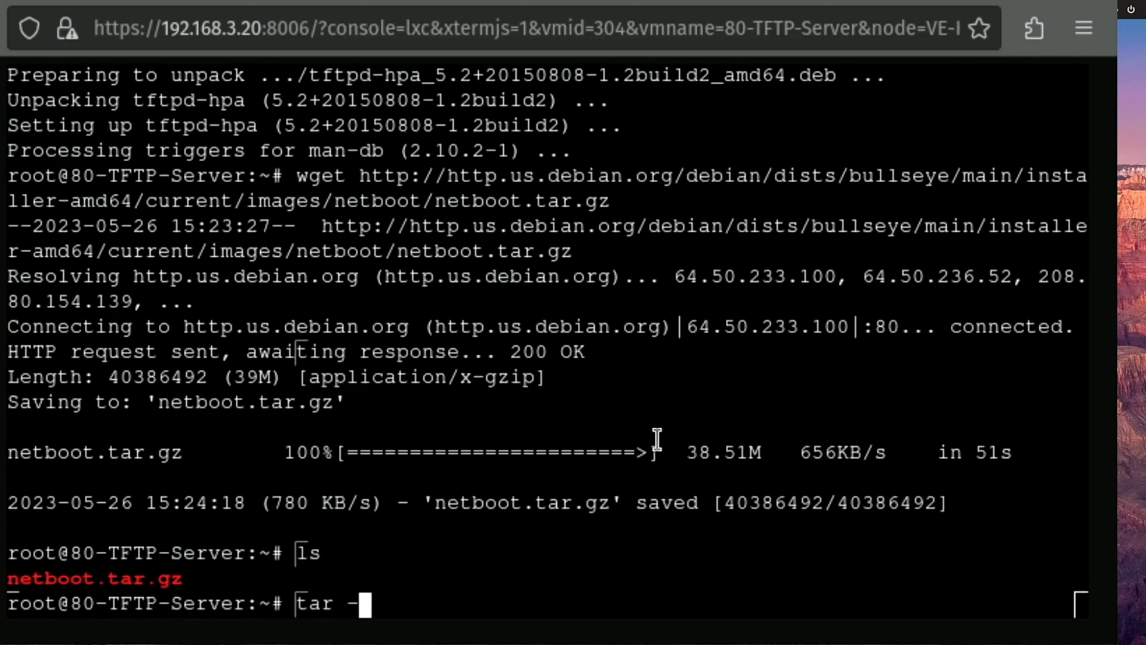
pyautogui.write('xf')
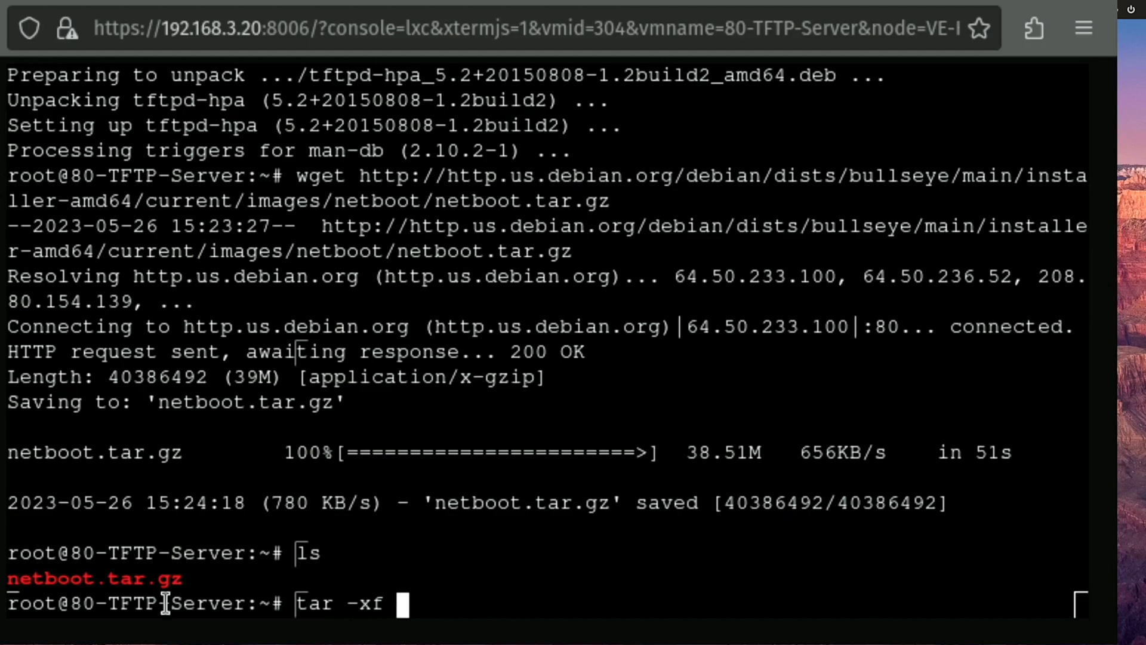
pyautogui.doubleClick(94, 578)
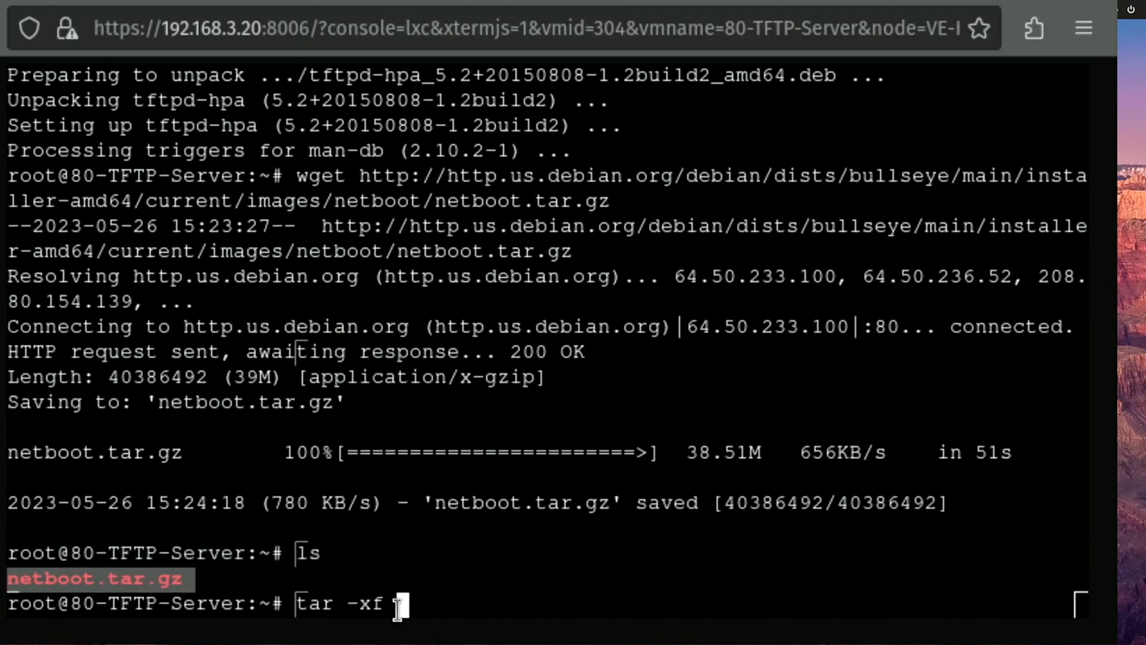
pyautogui.write('netboot.tar.gz')
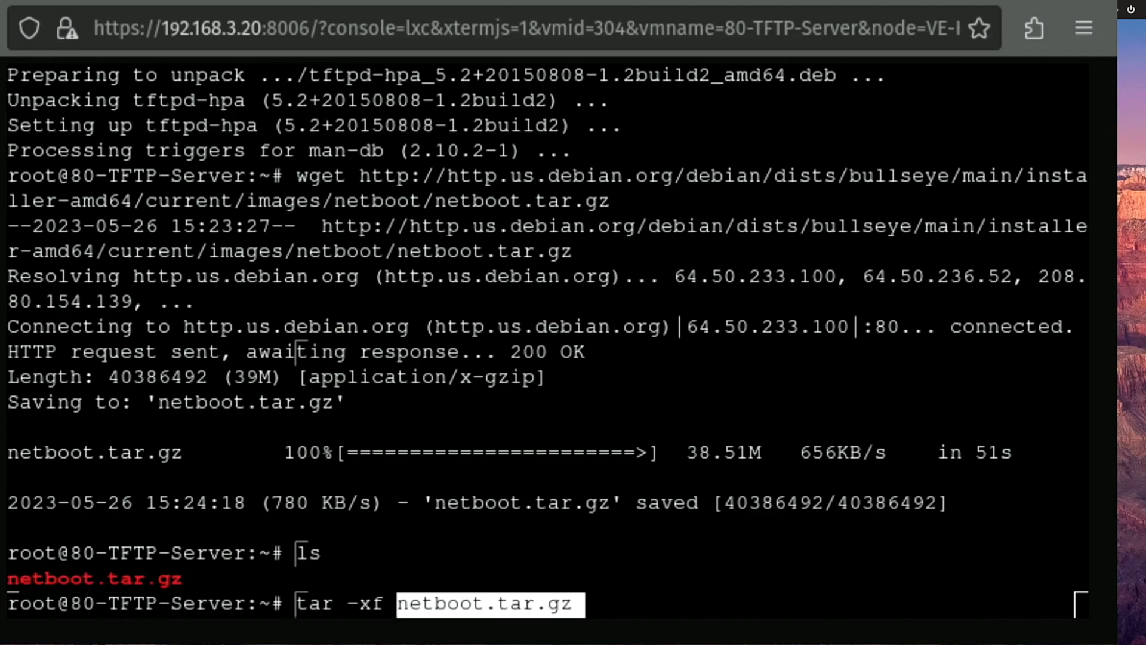
pyautogui.press('Return')
pyautogui.write('ls')
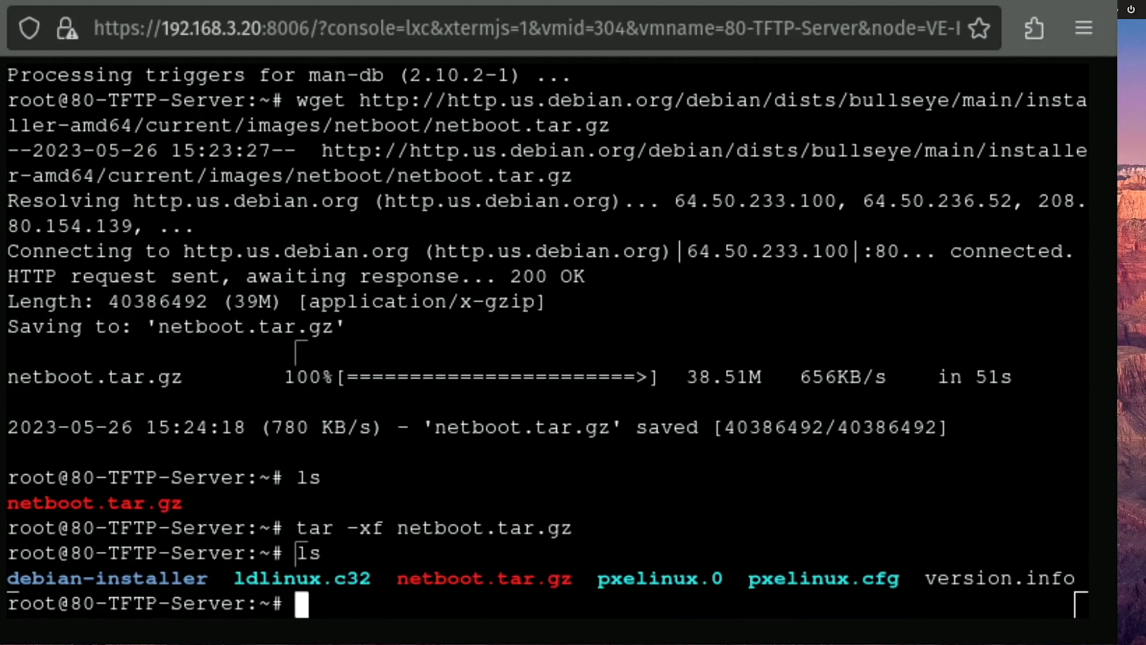
pyautogui.write('cp -r {debian-installer,ldlinux.c32,pxelinux.0,pxelinux.cfg,version.info} /srv/tftp')
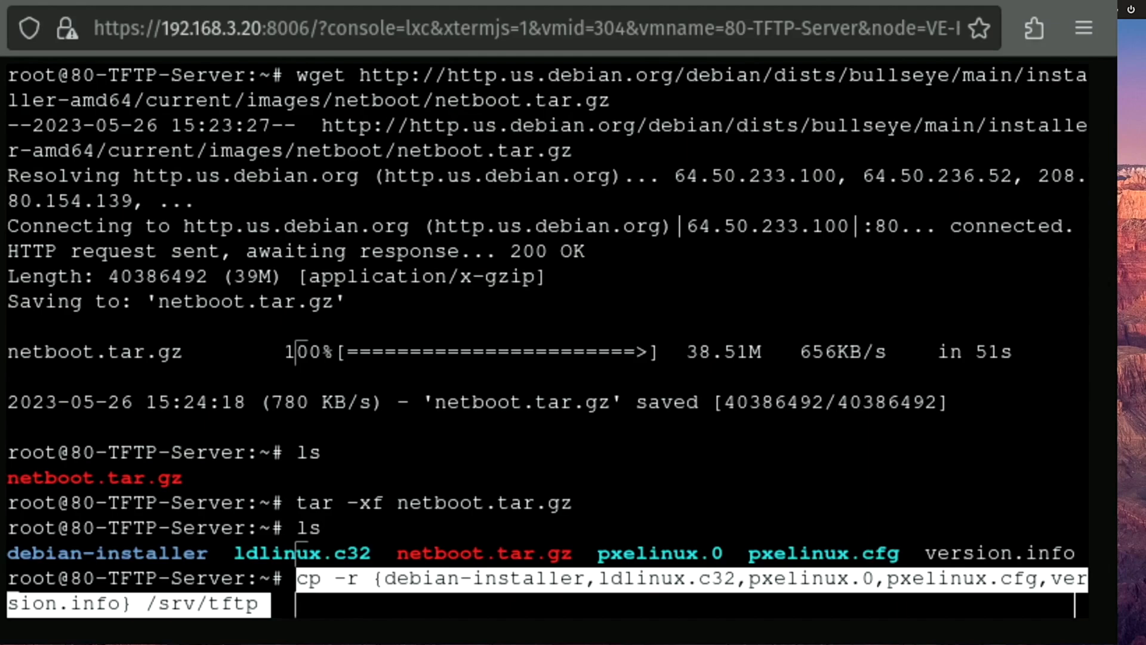
# Copy the netboot files into /srv/tftp and symlink debian-installer/amd64/grubx64.efi into that directory
pyautogui.press('Return')
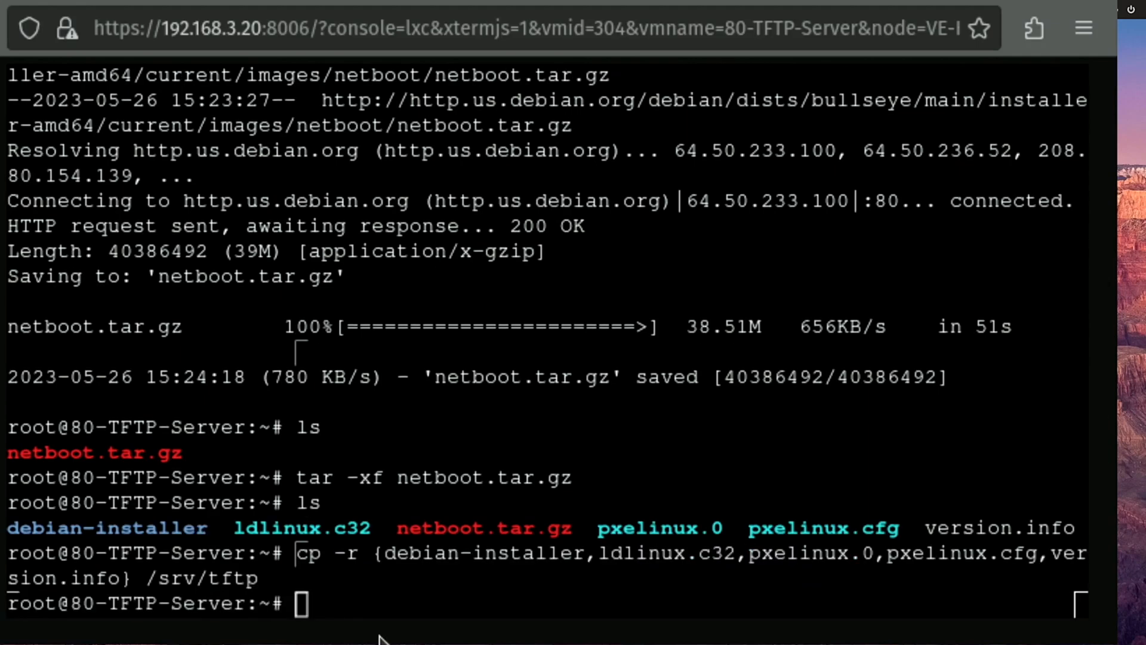
pyautogui.write('cd /srv/tftp')
pyautogui.write('ls')
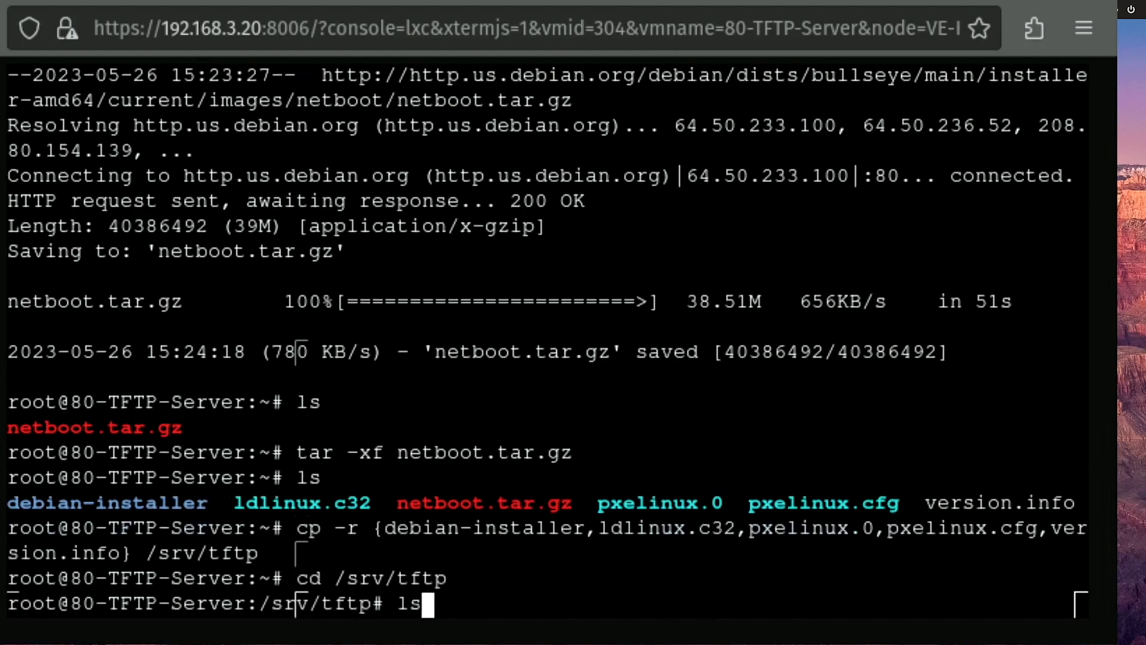
pyautogui.press('Return')
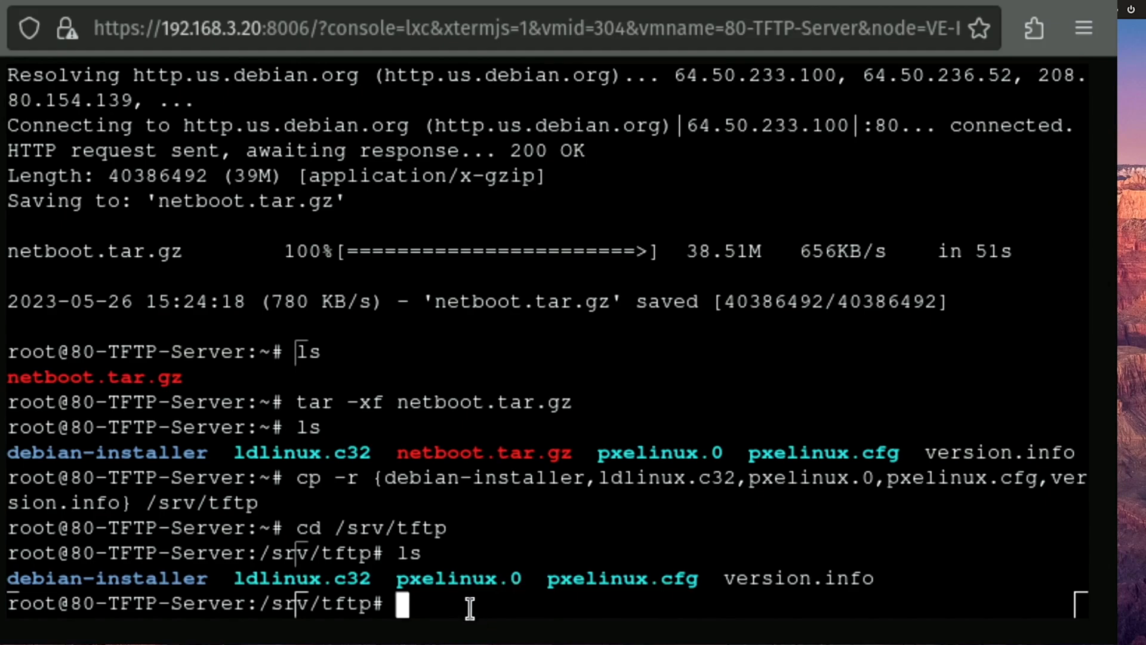
pyautogui.write('ln -s debian-installer/amd64/grubx64.efi .')
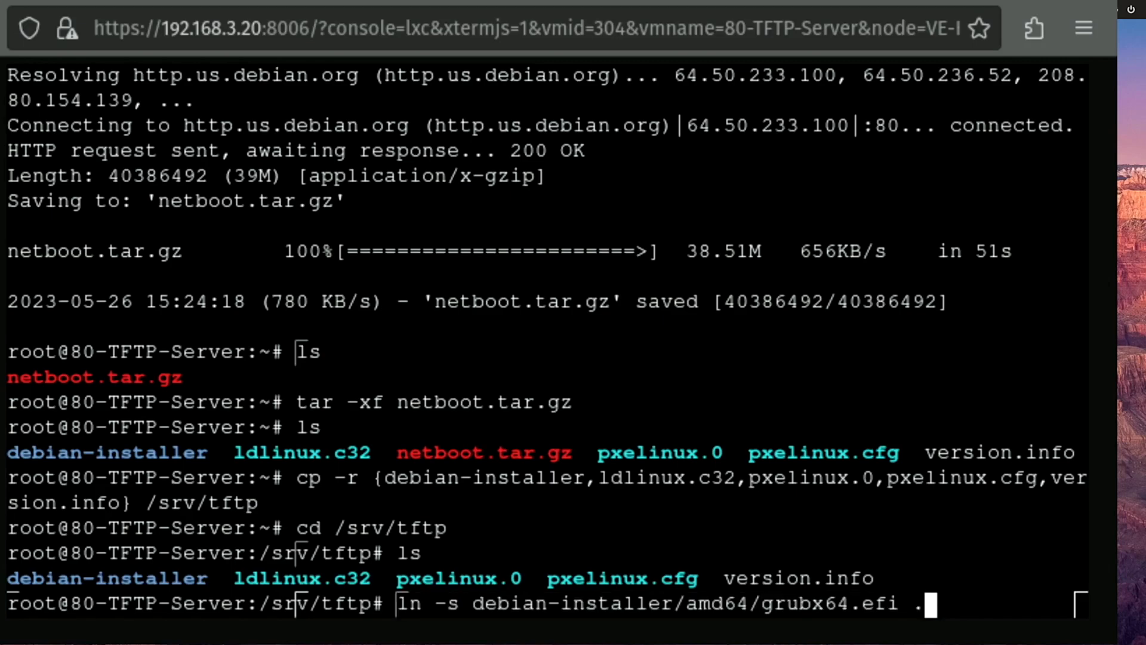
pyautogui.press('Return')
pyautogui.write('ln -s debian-installer/amd64/grub .')
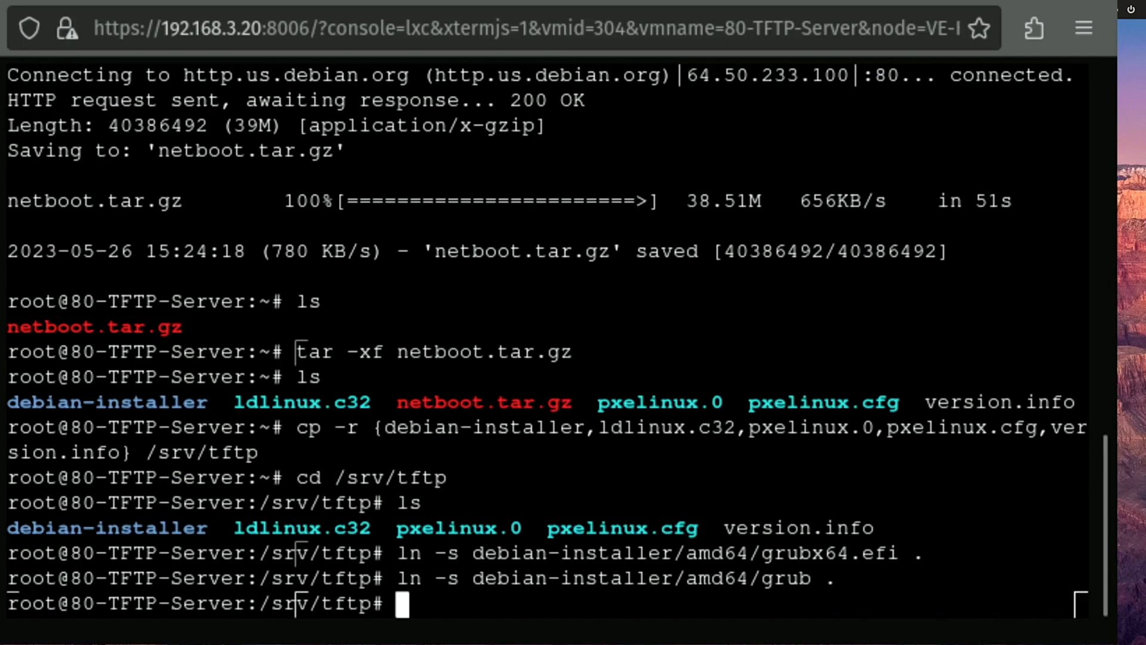
# Restart tftpd-hpa and confirm from systemctl status that the TFTP service is running
pyautogui.write('systemctl restart tftpd-hpa')
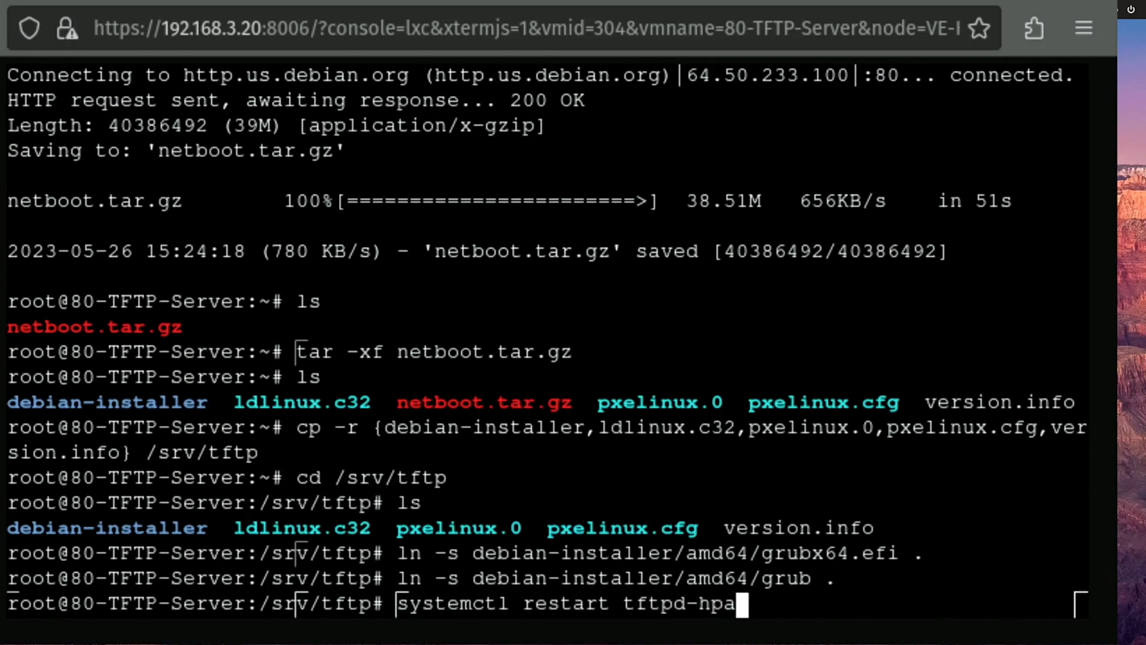
pyautogui.press('Return')
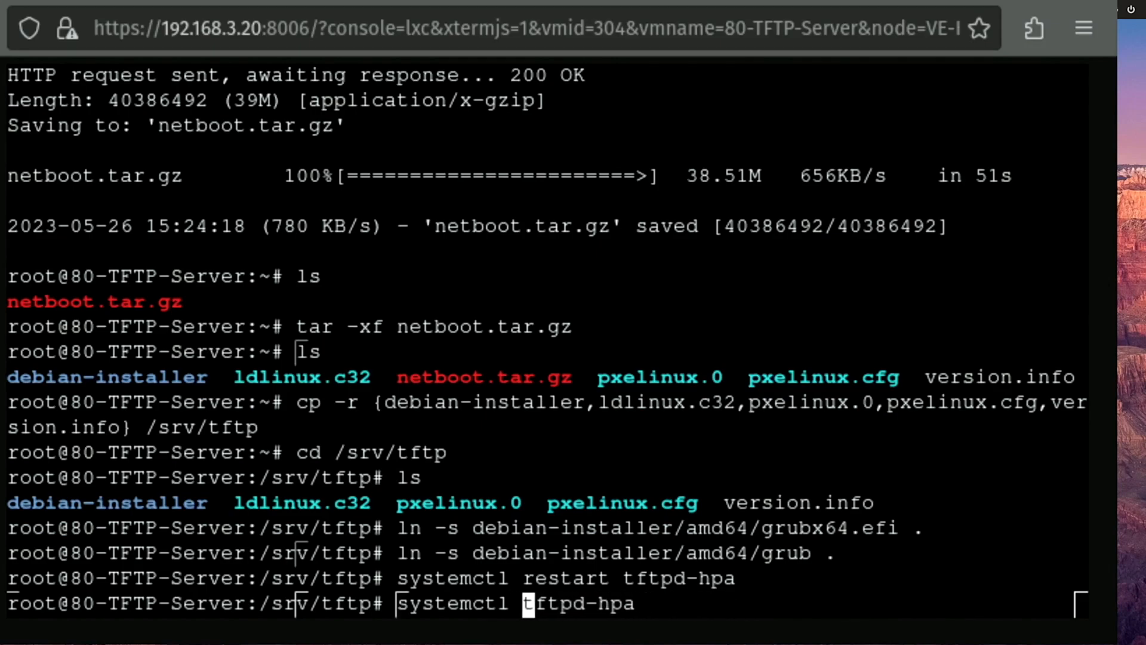
pyautogui.press('Return')
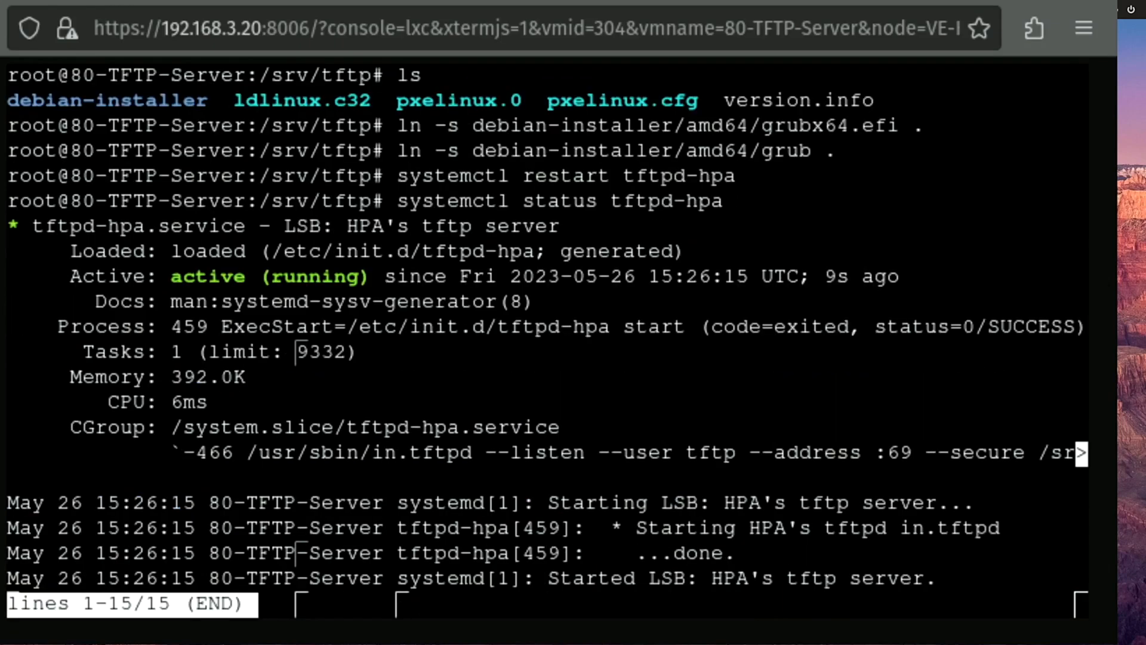
pyautogui.press('q')
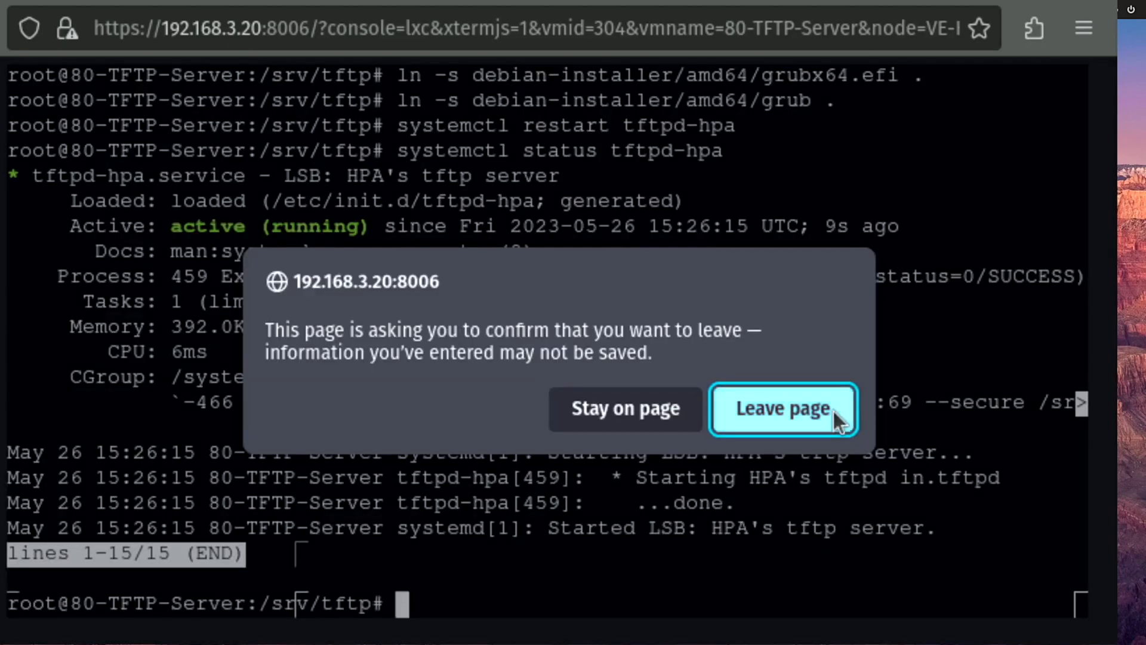
# Begin a new VM named testvideo with no install media, keeping default system and CPU settings
pyautogui.click(781, 407)
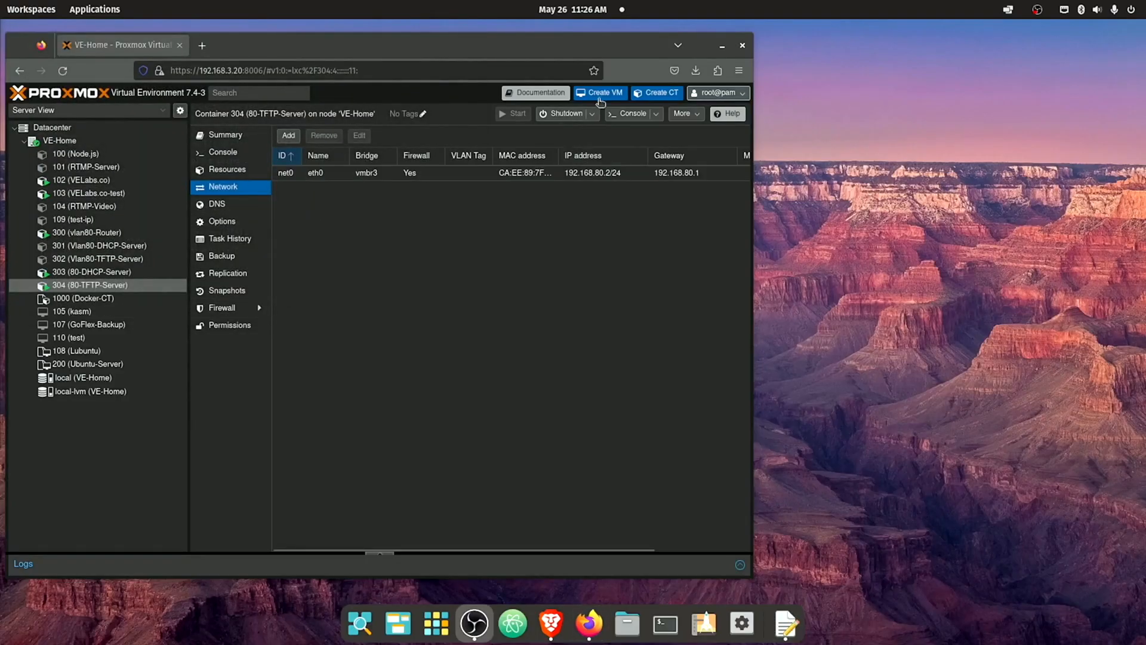
pyautogui.click(600, 93)
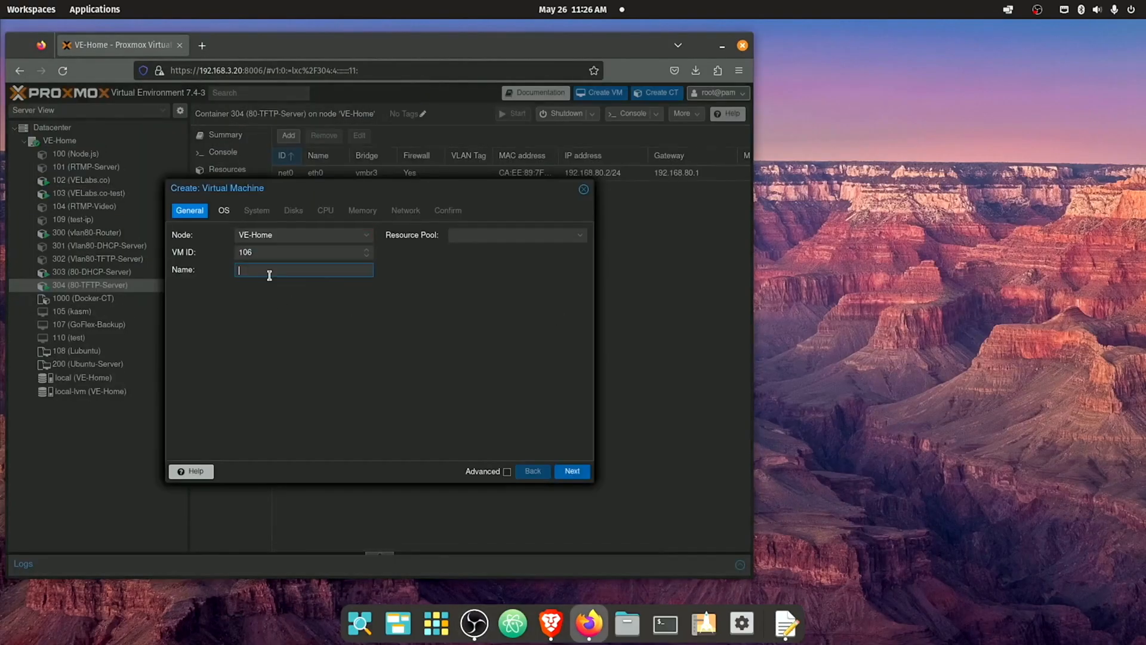
pyautogui.write('testvideo')
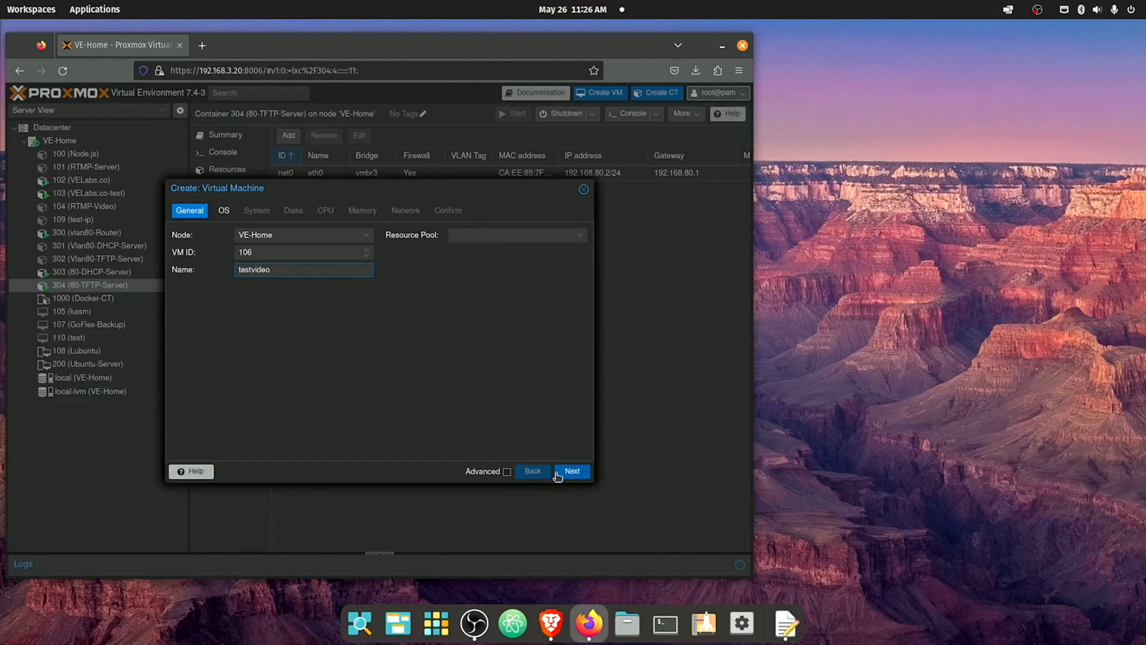
pyautogui.click(572, 470)
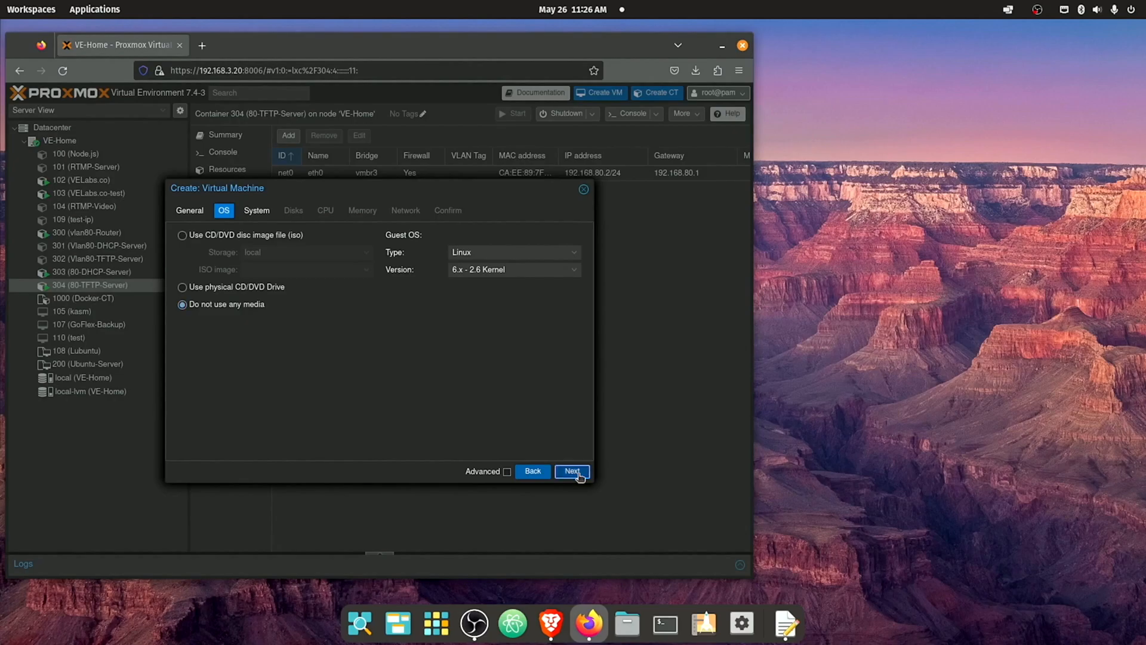
pyautogui.click(572, 471)
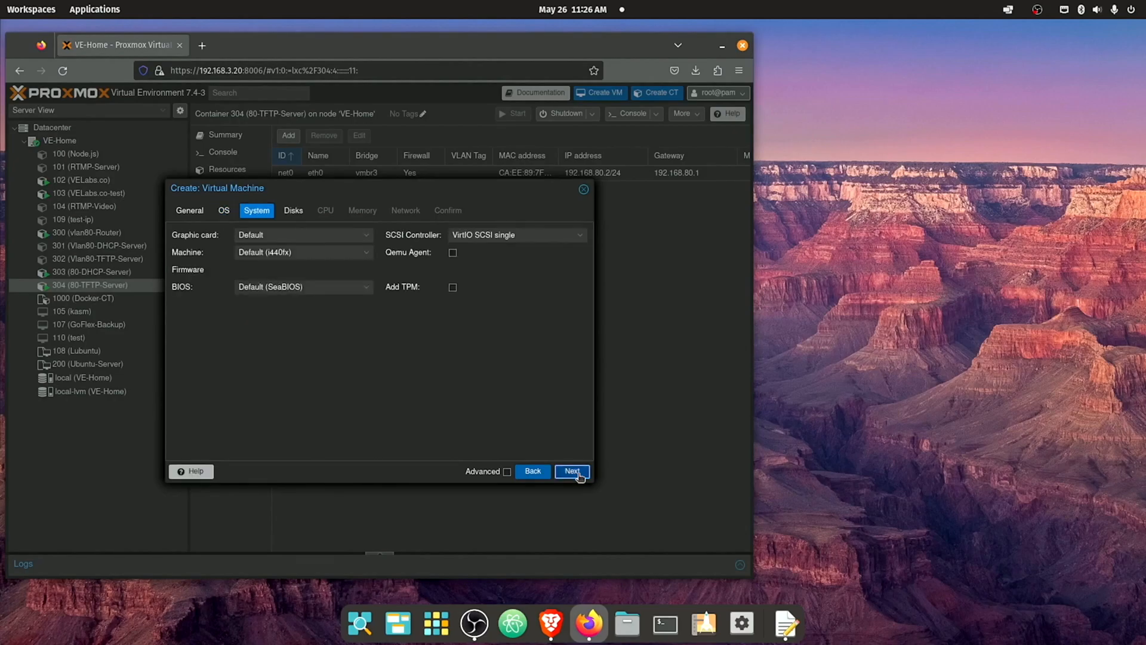
pyautogui.click(572, 470)
pyautogui.write('2')
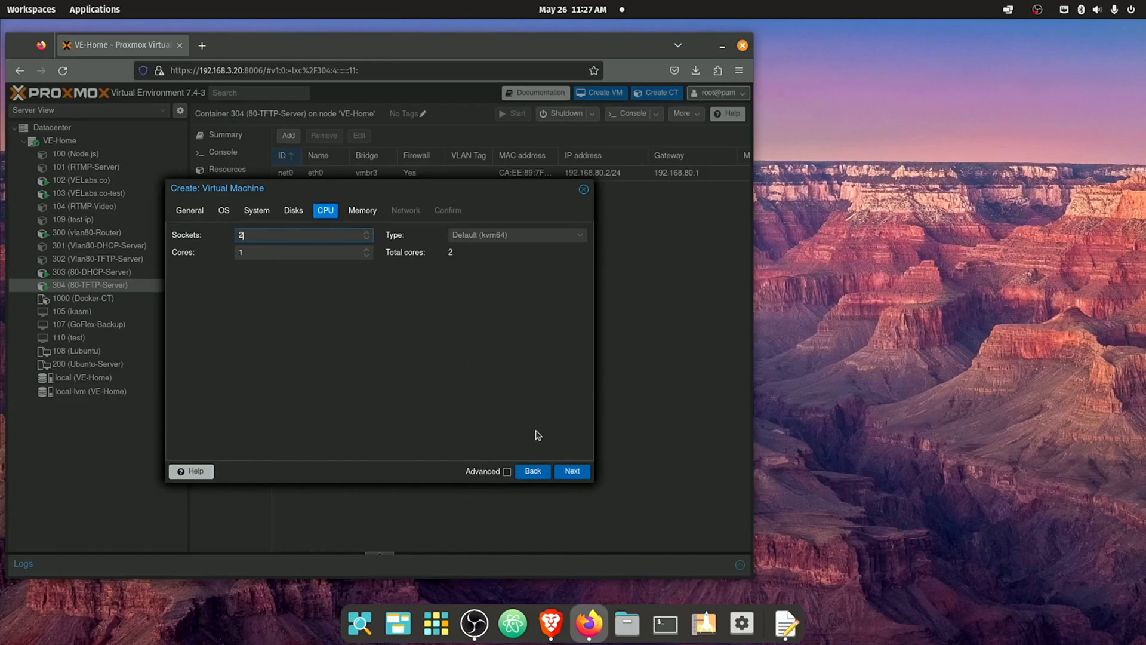
pyautogui.click(572, 470)
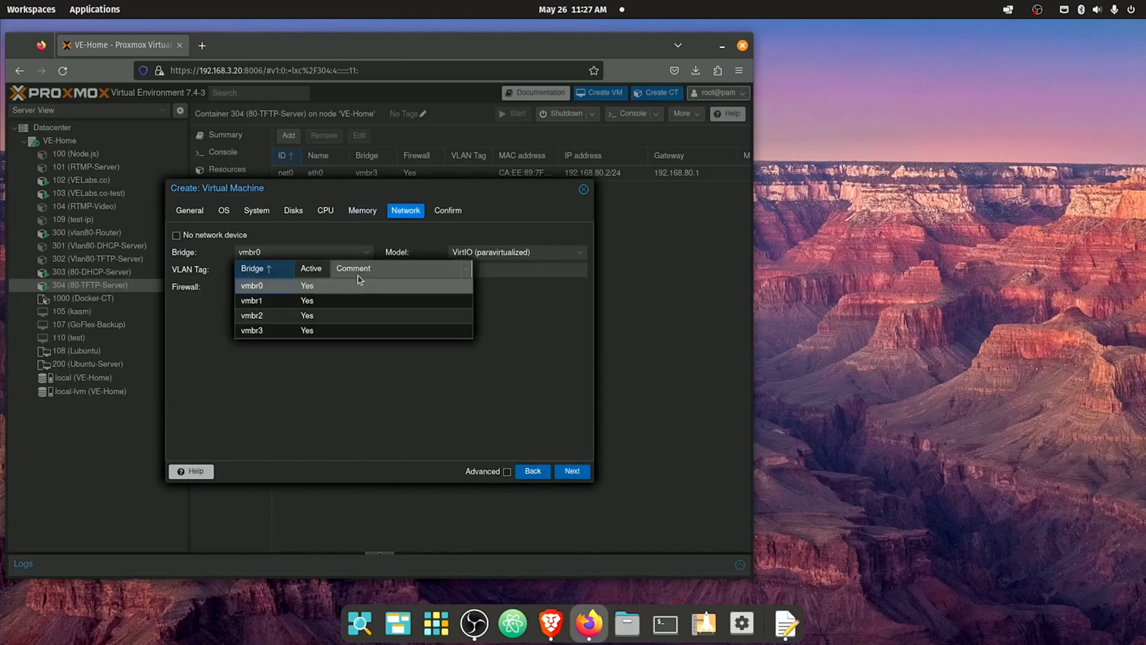
# Attach the VM's network to bridge vmbr3 and finish creating VM 106
pyautogui.click(252, 329)
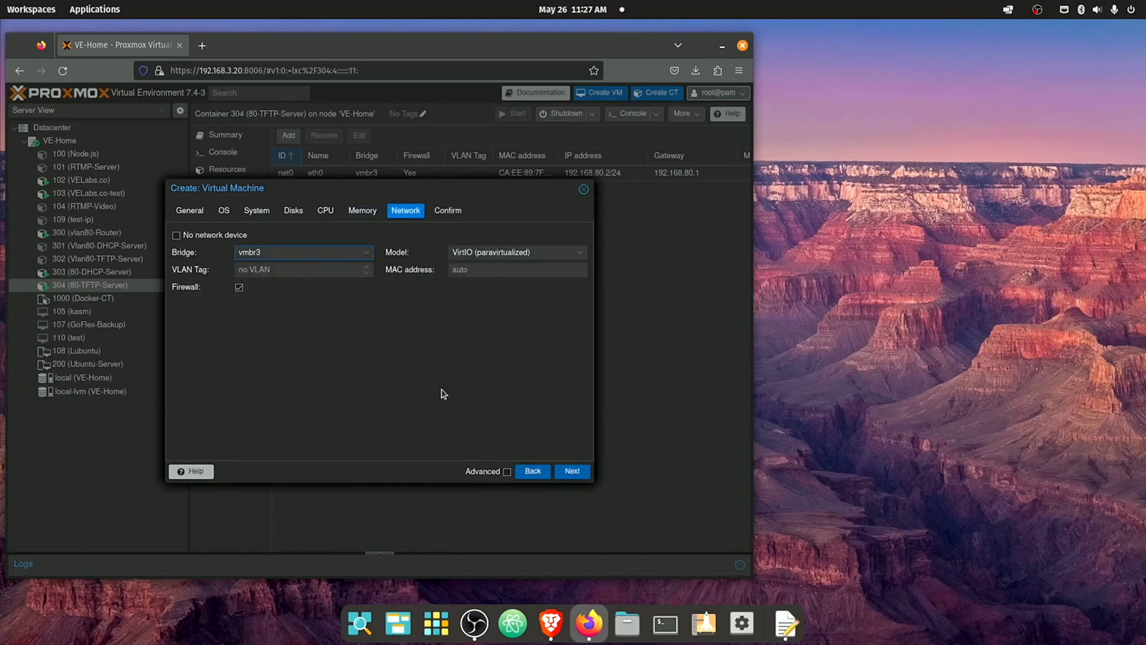
pyautogui.moveTo(565, 493)
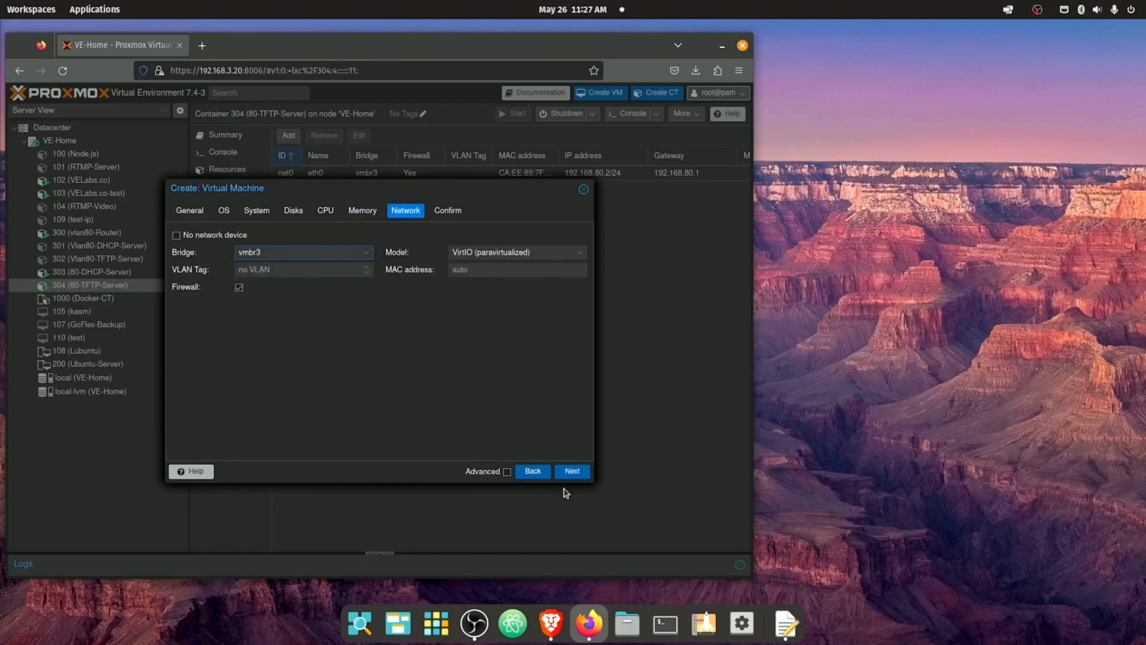
pyautogui.click(572, 471)
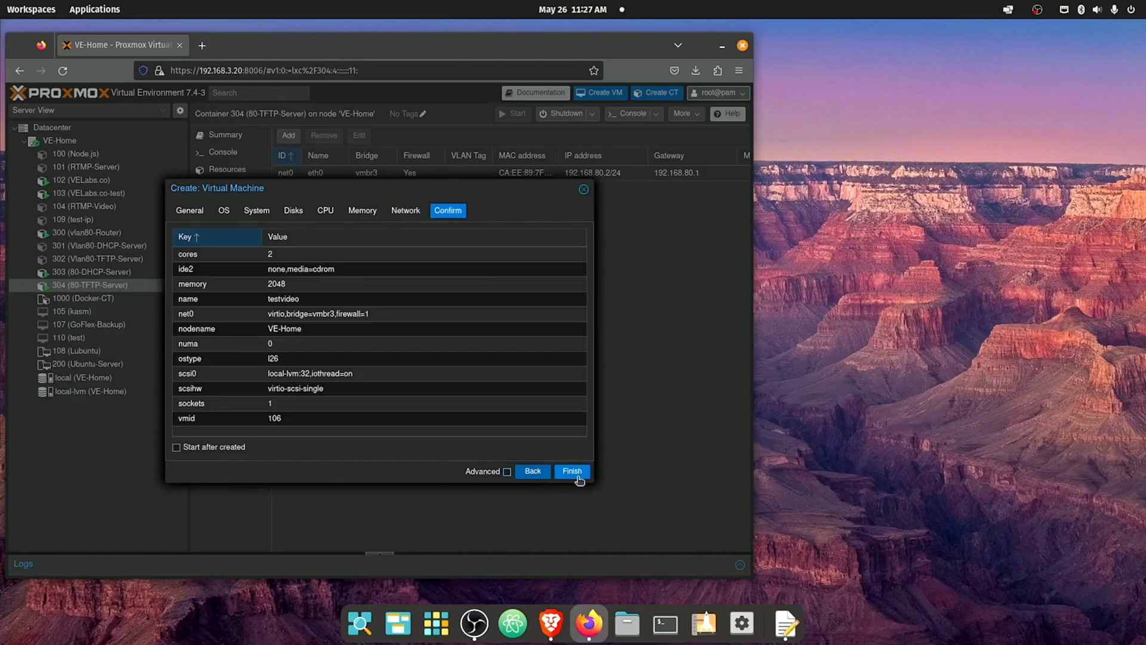
pyautogui.click(572, 470)
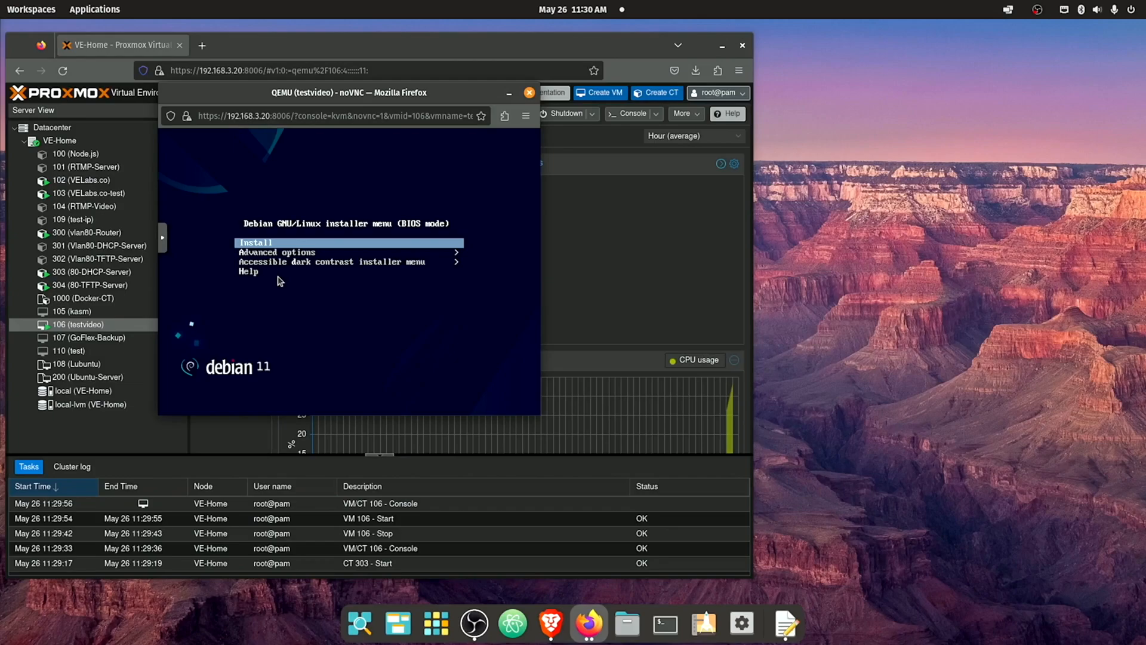
# Choose Install in the network-booted Debian 11 installer menu of VM 106
pyautogui.press('Return')
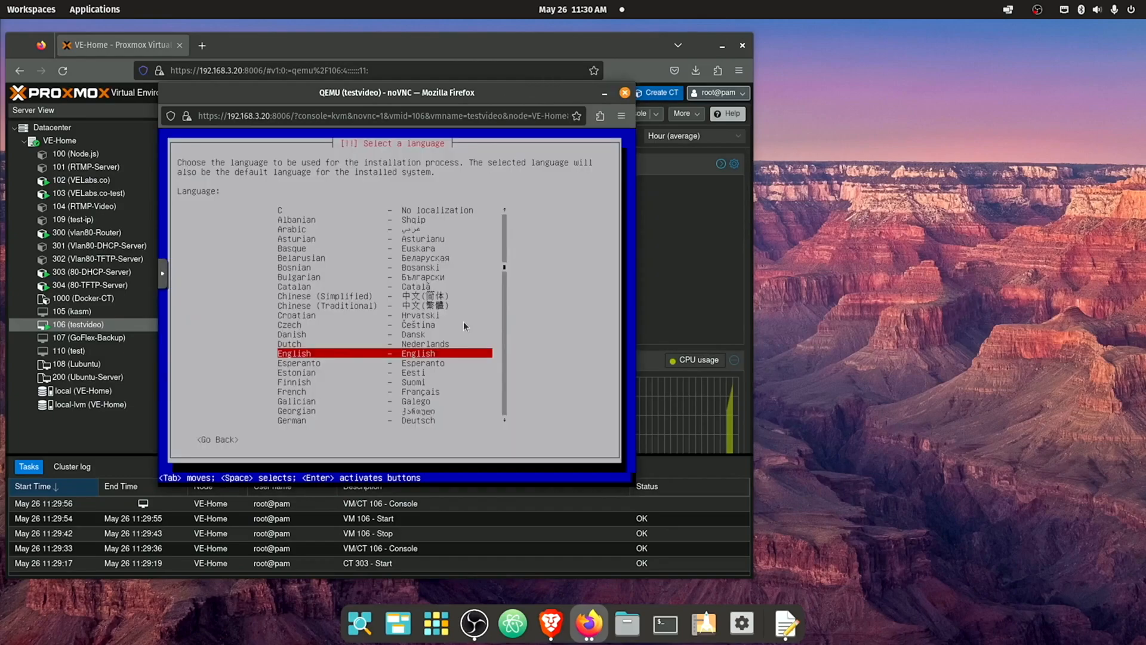